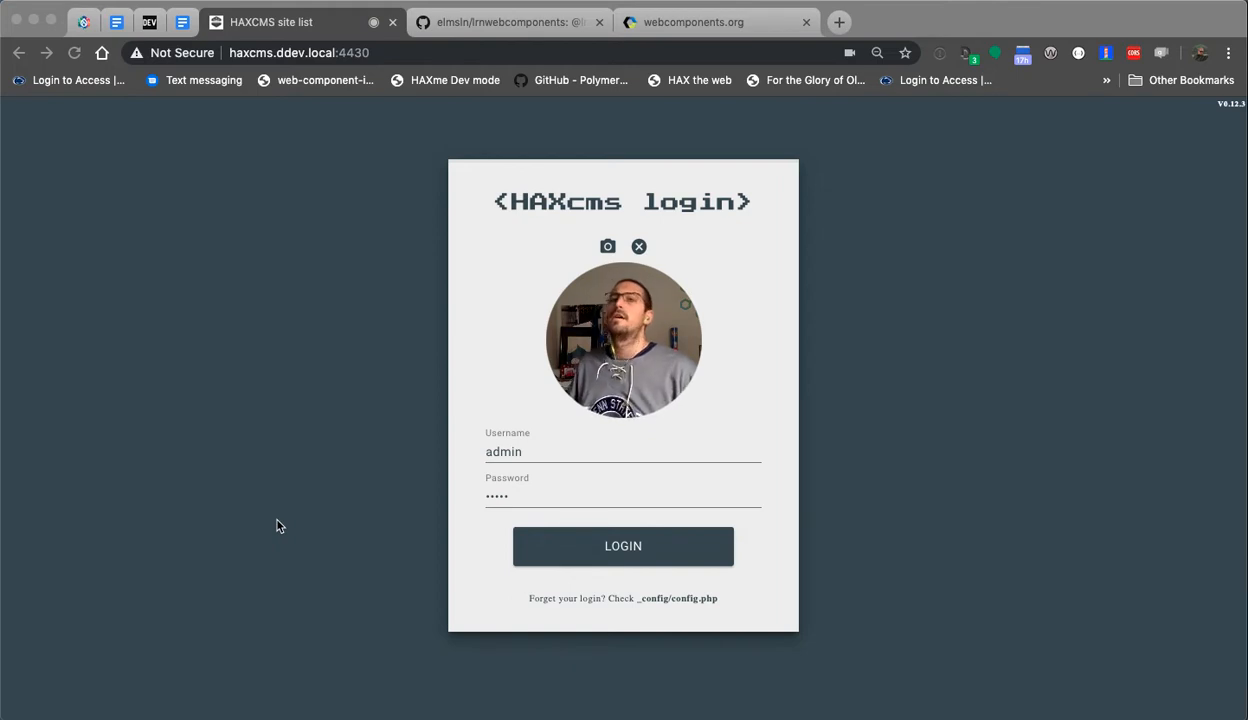
pyautogui.moveTo(366, 524)
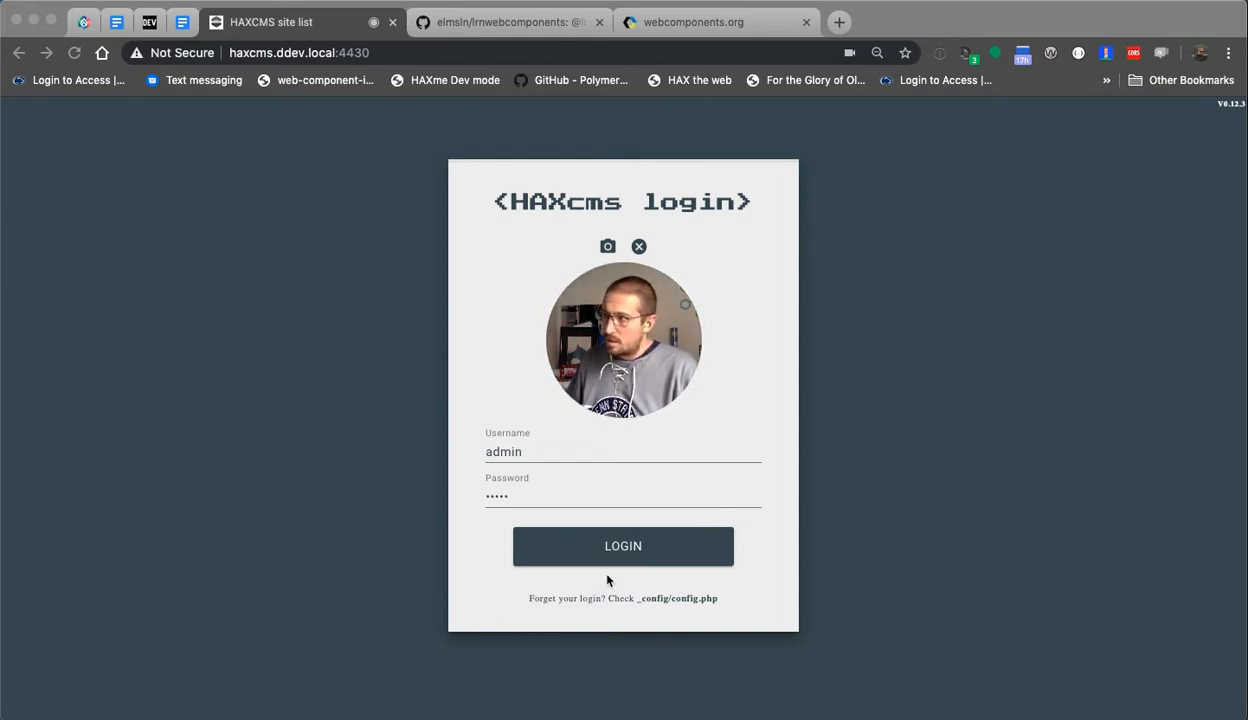
# Log in to HAXcms, filter sites by 'test' and open the test site
pyautogui.click(624, 544)
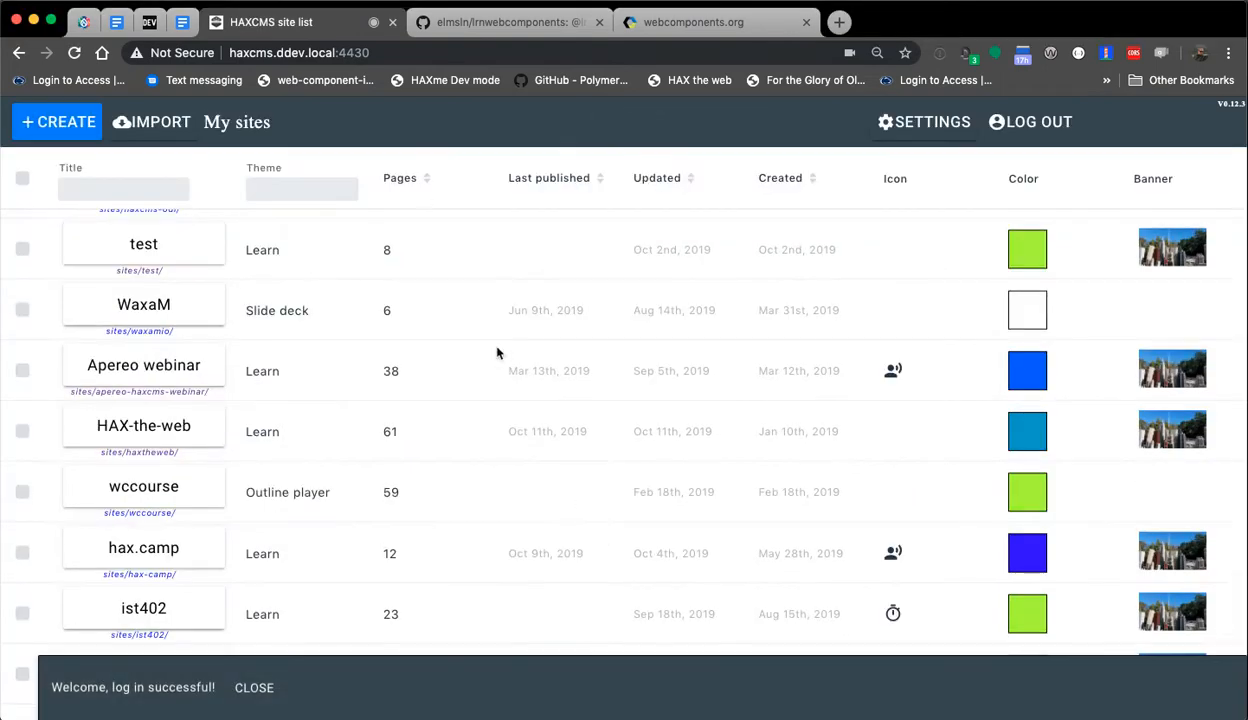
pyautogui.write('test')
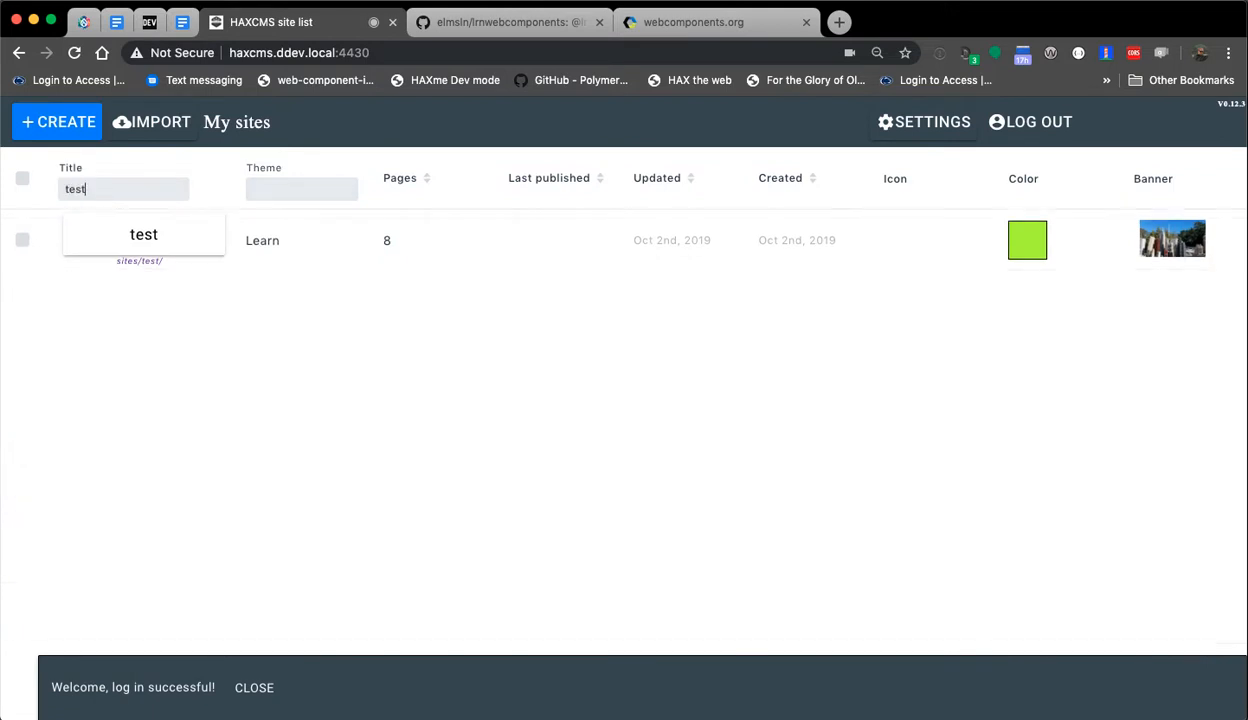
pyautogui.click(144, 234)
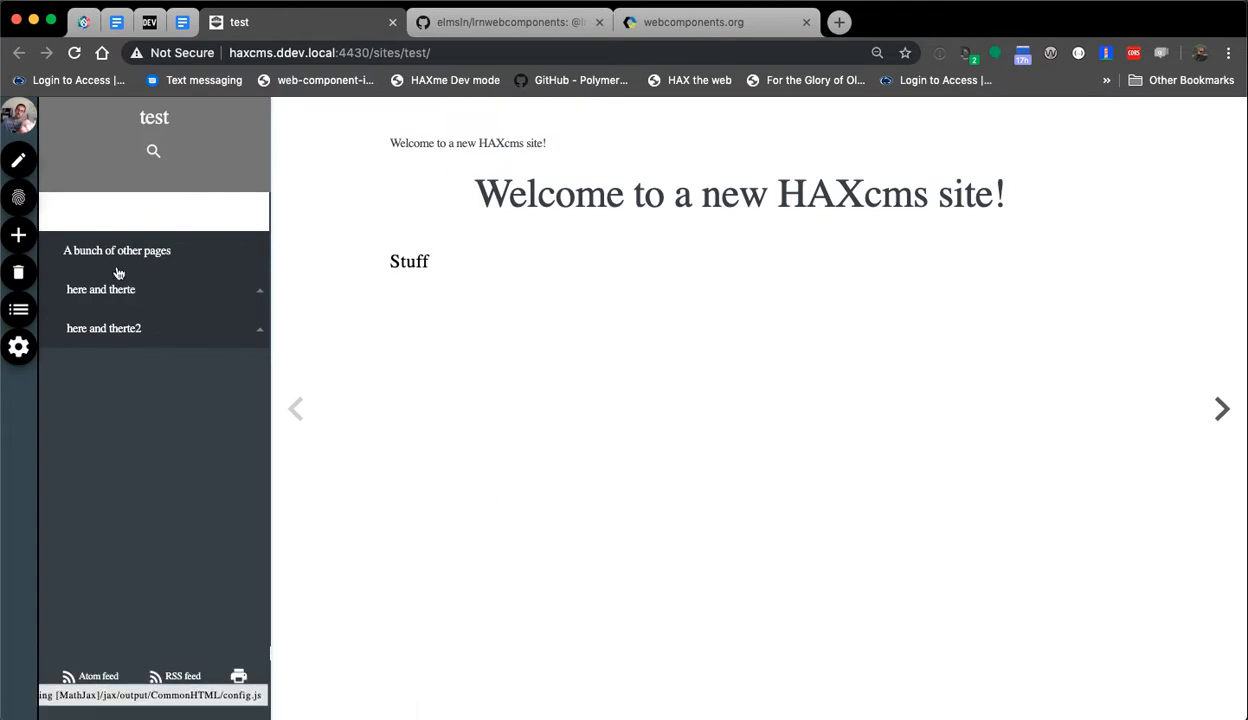
# Open 'A bunch of other pages' for editing and bring up the Add content panel
pyautogui.click(116, 250)
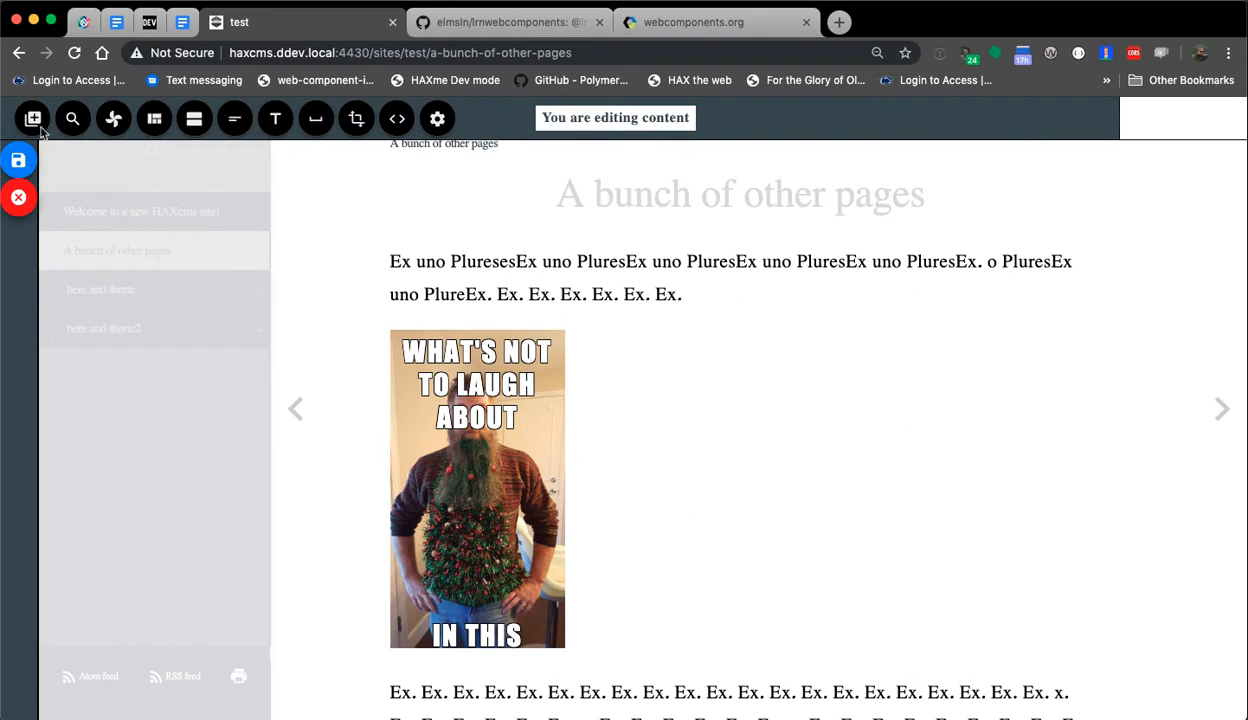
pyautogui.click(32, 118)
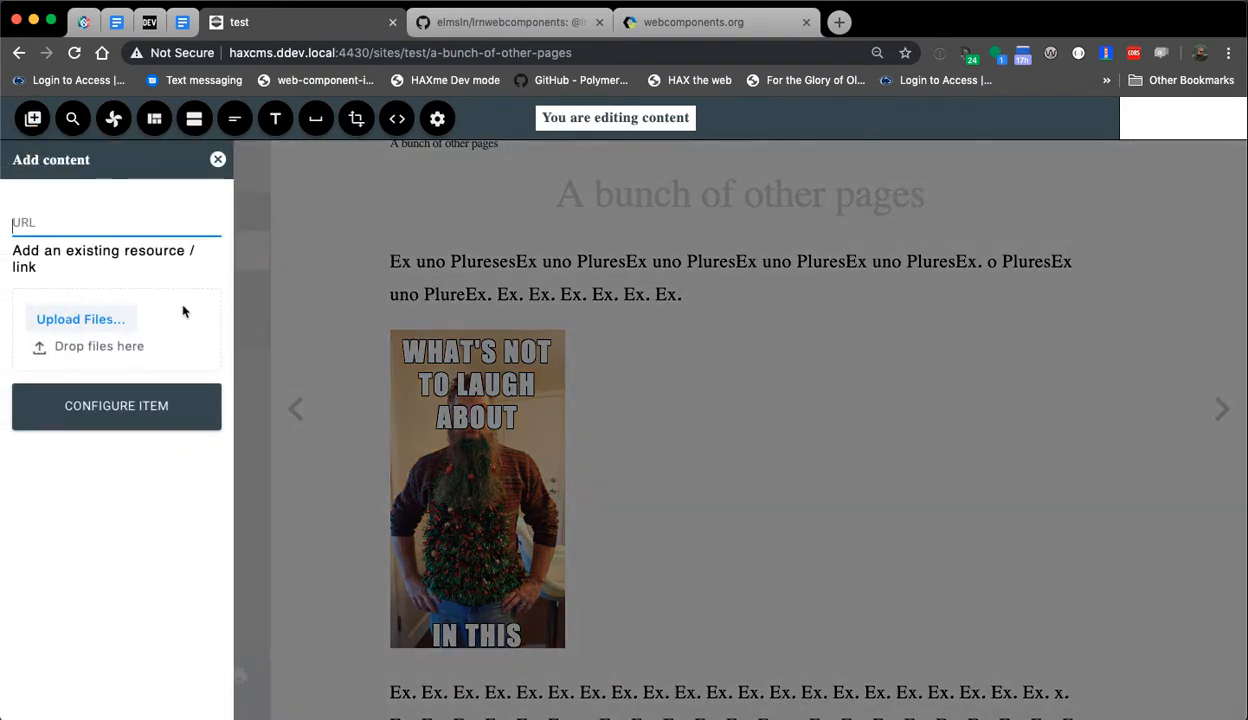
pyautogui.moveTo(200, 346)
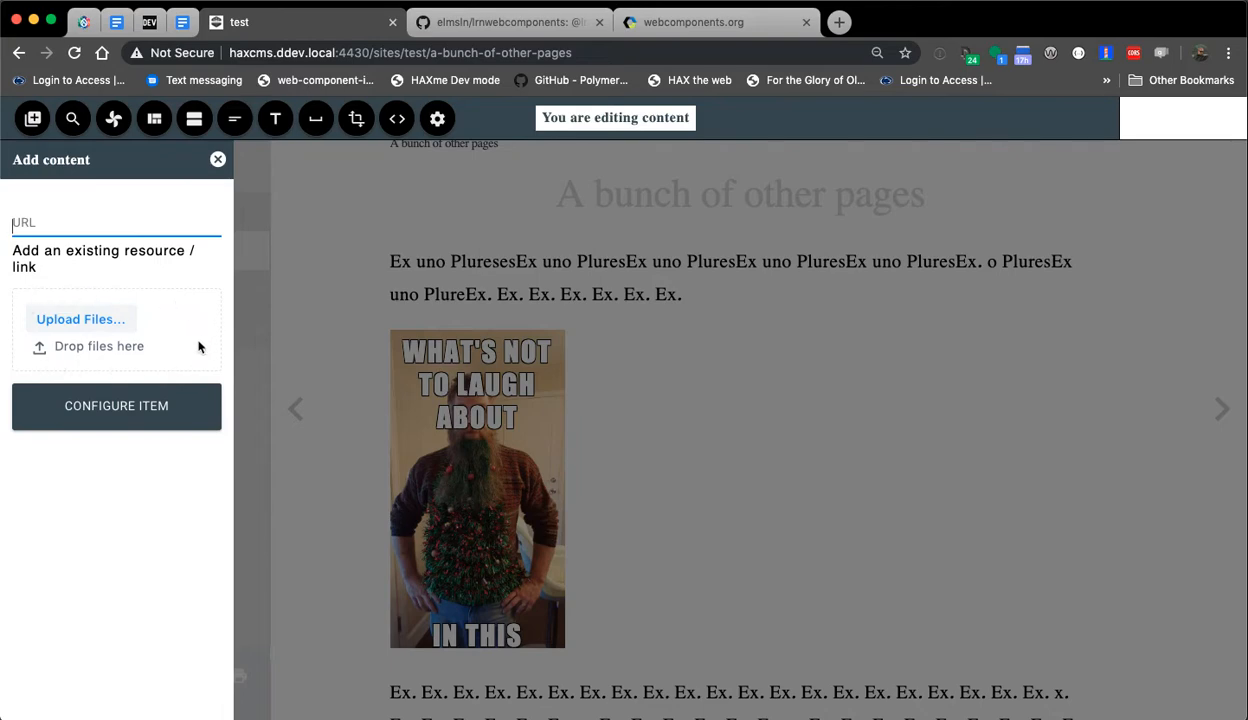
pyautogui.moveTo(292, 376)
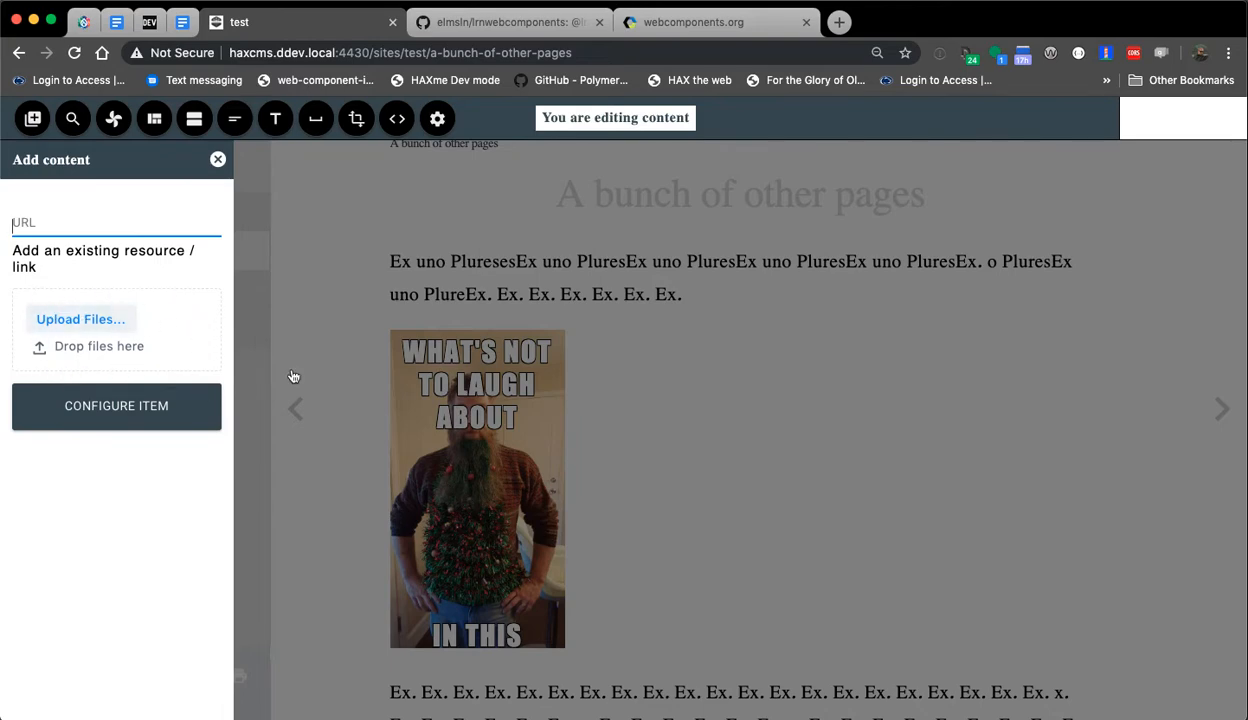
pyautogui.click(504, 22)
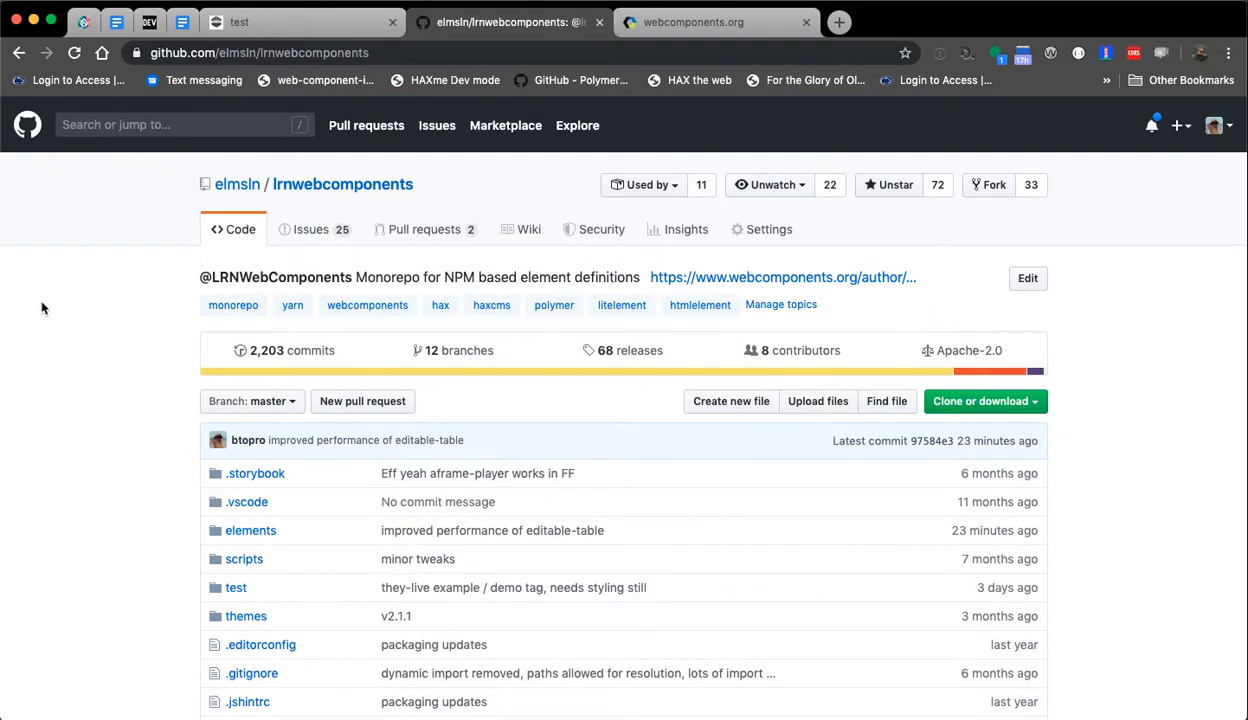
pyautogui.moveTo(14, 304)
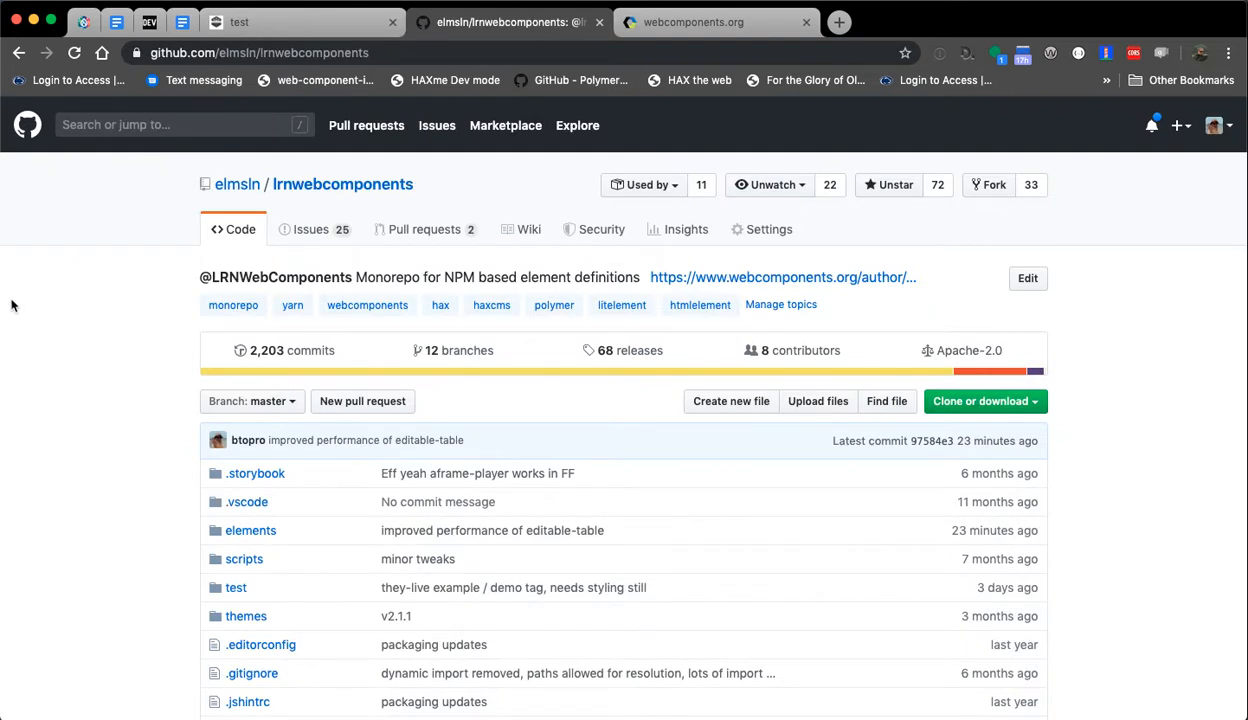
pyautogui.moveTo(154, 308)
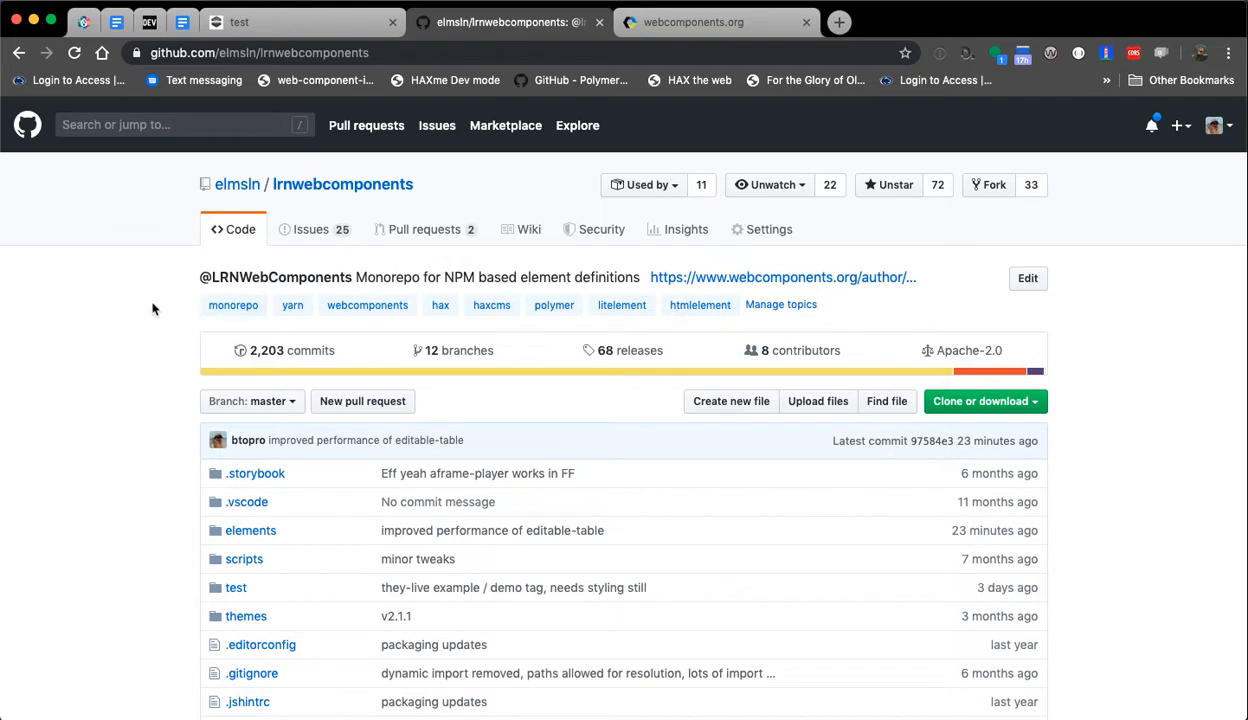
pyautogui.moveTo(116, 300)
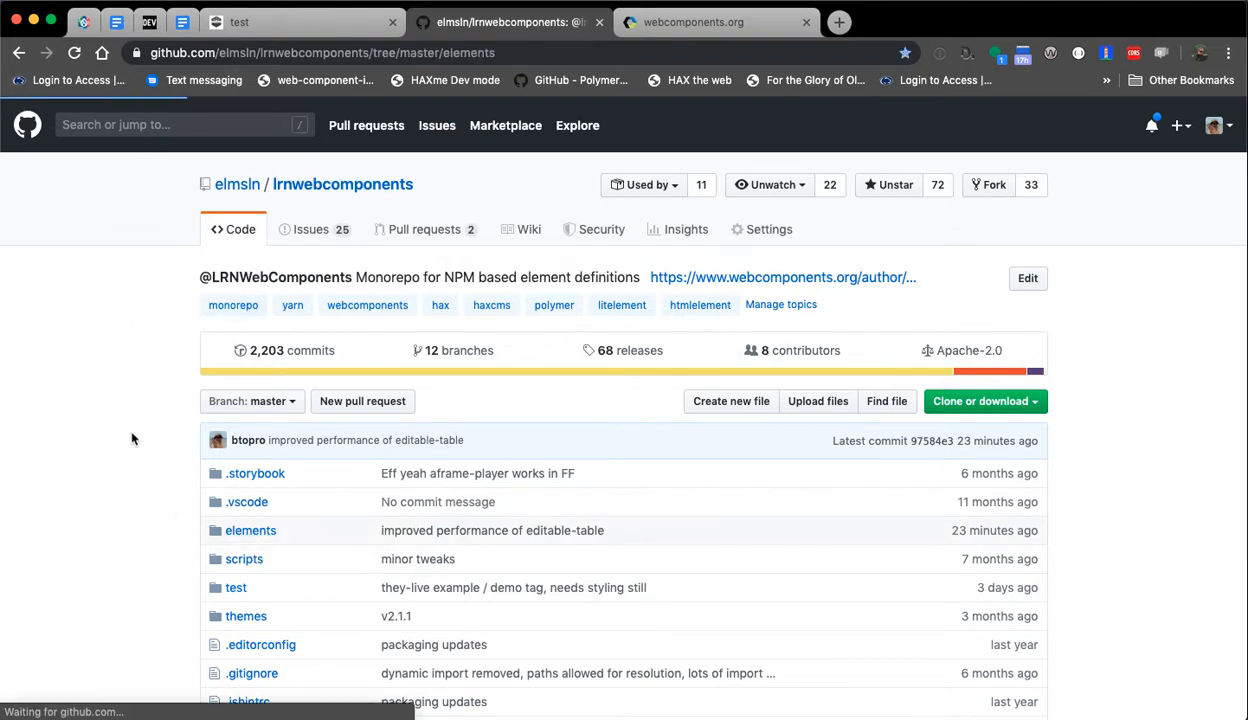
# In the lrnwebcomponents repo, open the elements folder and the hax-body element's files
pyautogui.click(250, 530)
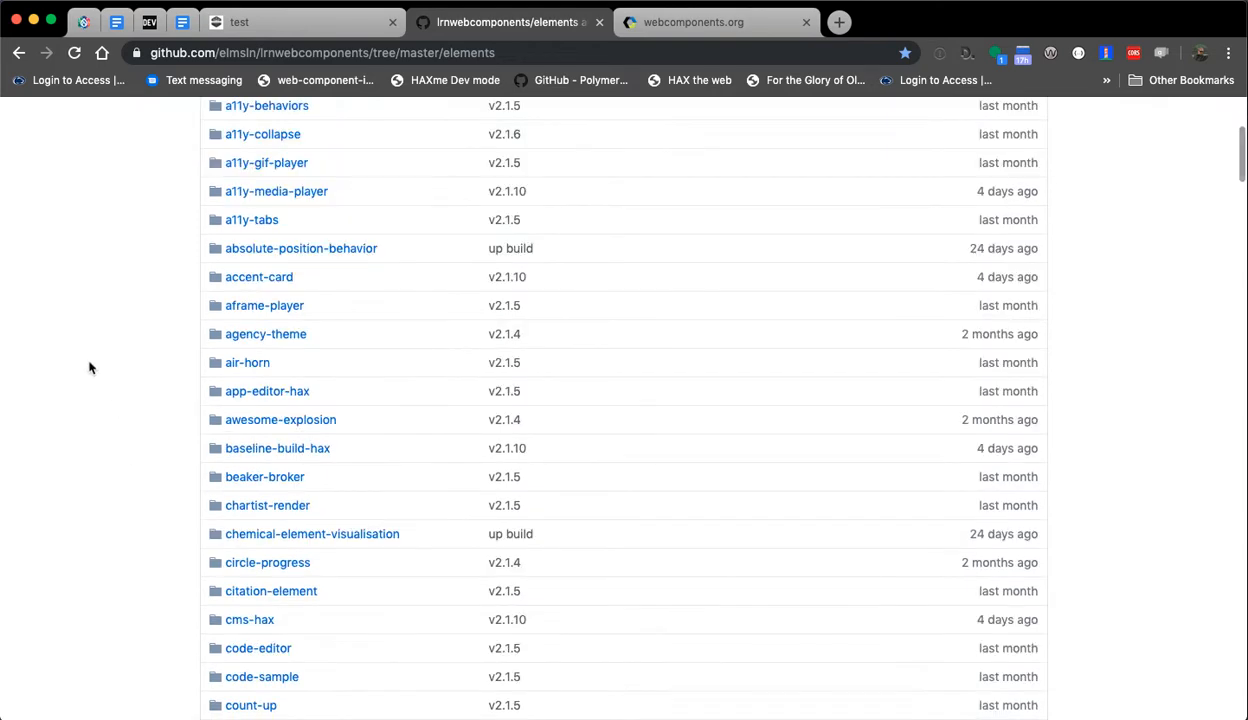
pyautogui.write('hax-b')
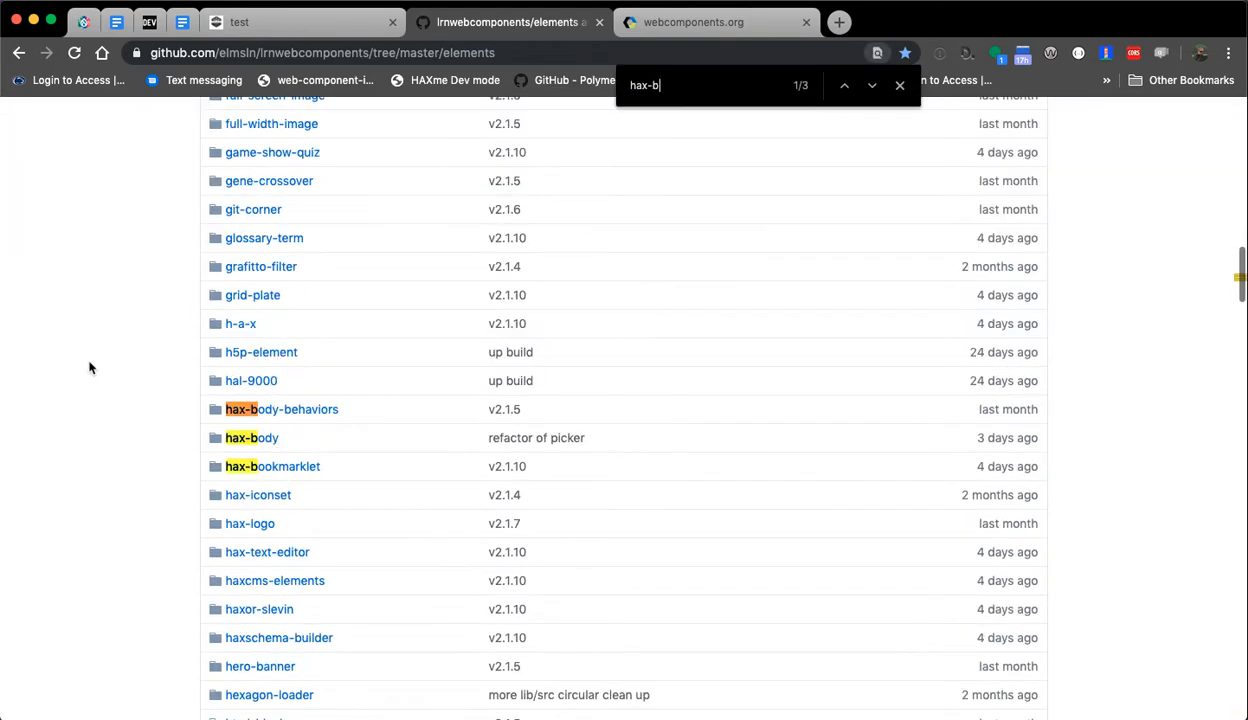
pyautogui.click(252, 436)
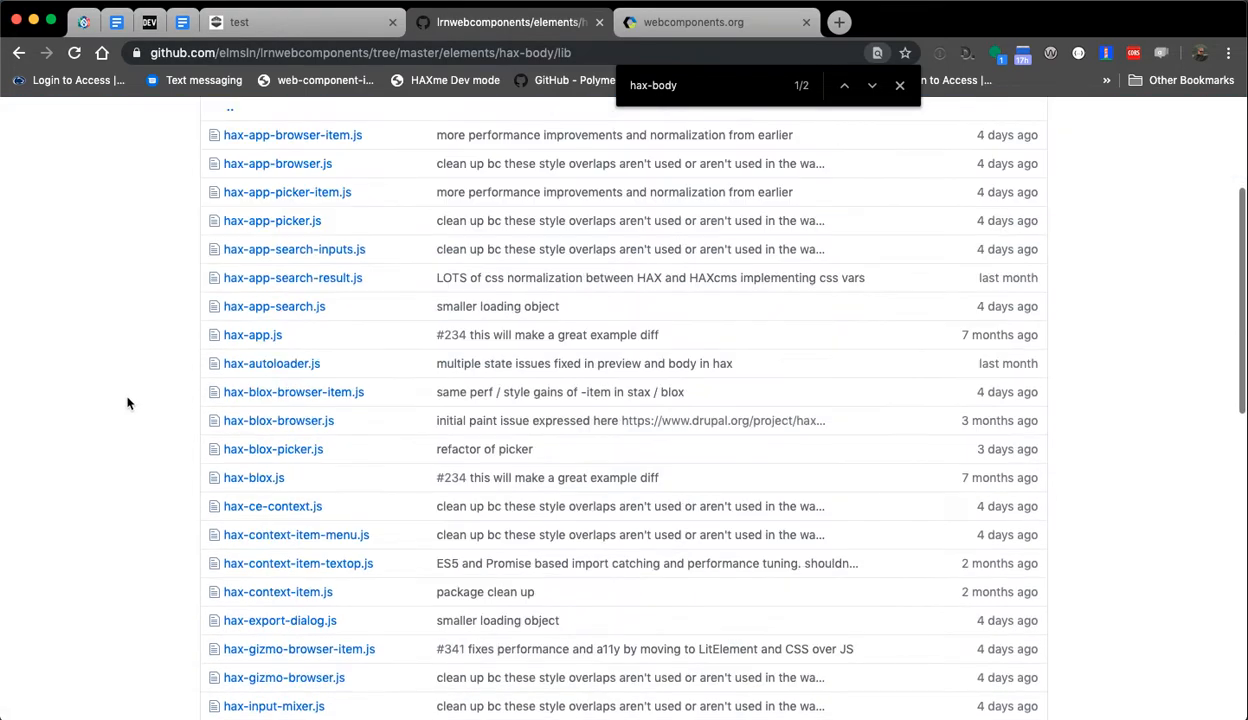
# Open the hax-upload-field.js source under lib, then return to the HAXcms editor
pyautogui.scroll(-3)
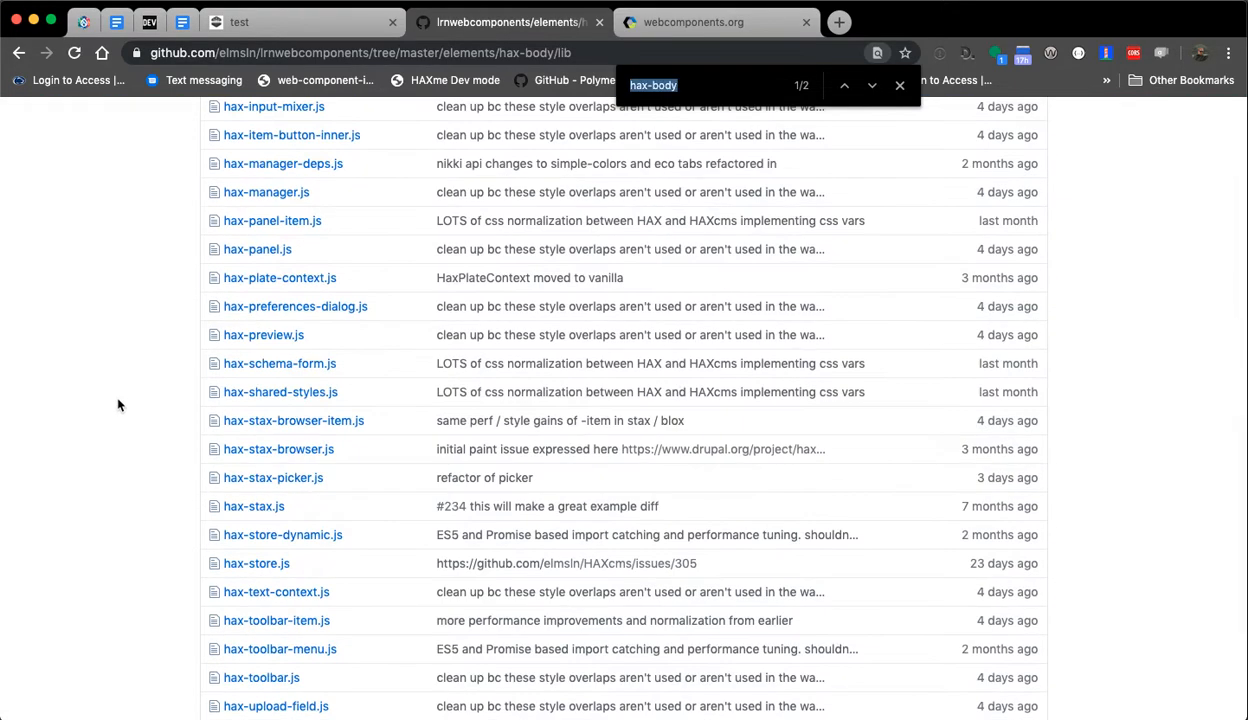
pyautogui.write('upl')
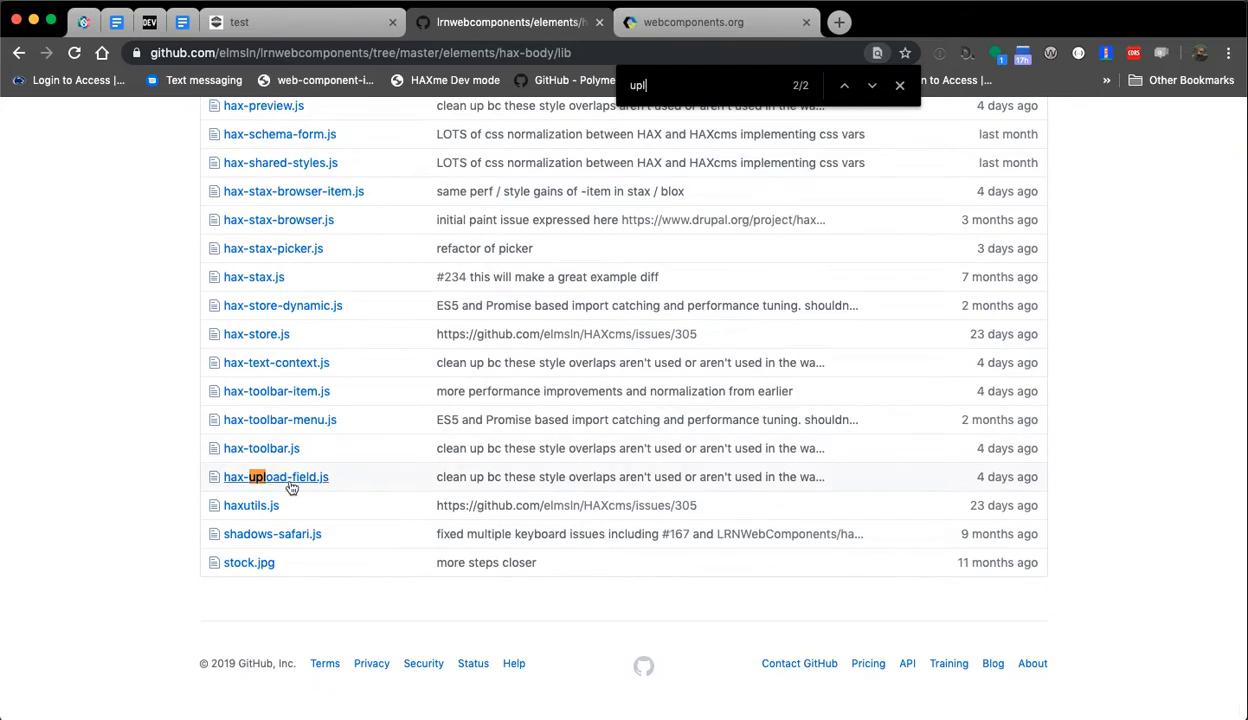
pyautogui.click(276, 476)
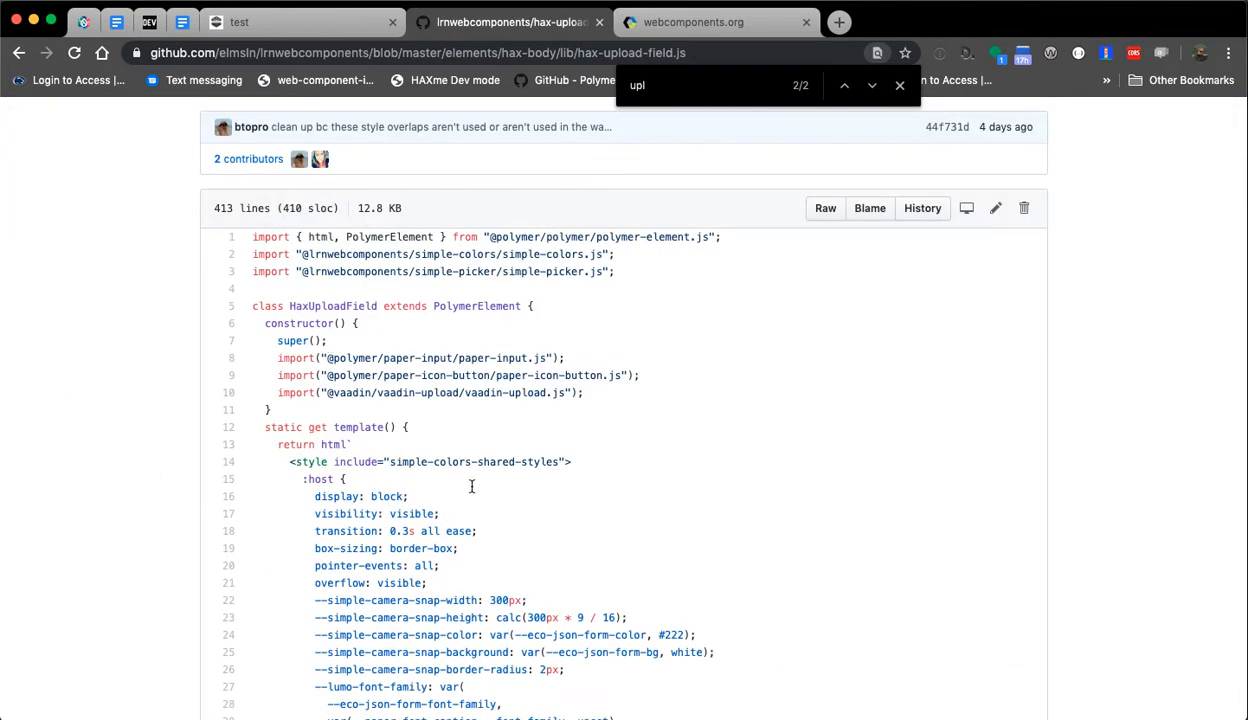
pyautogui.click(240, 22)
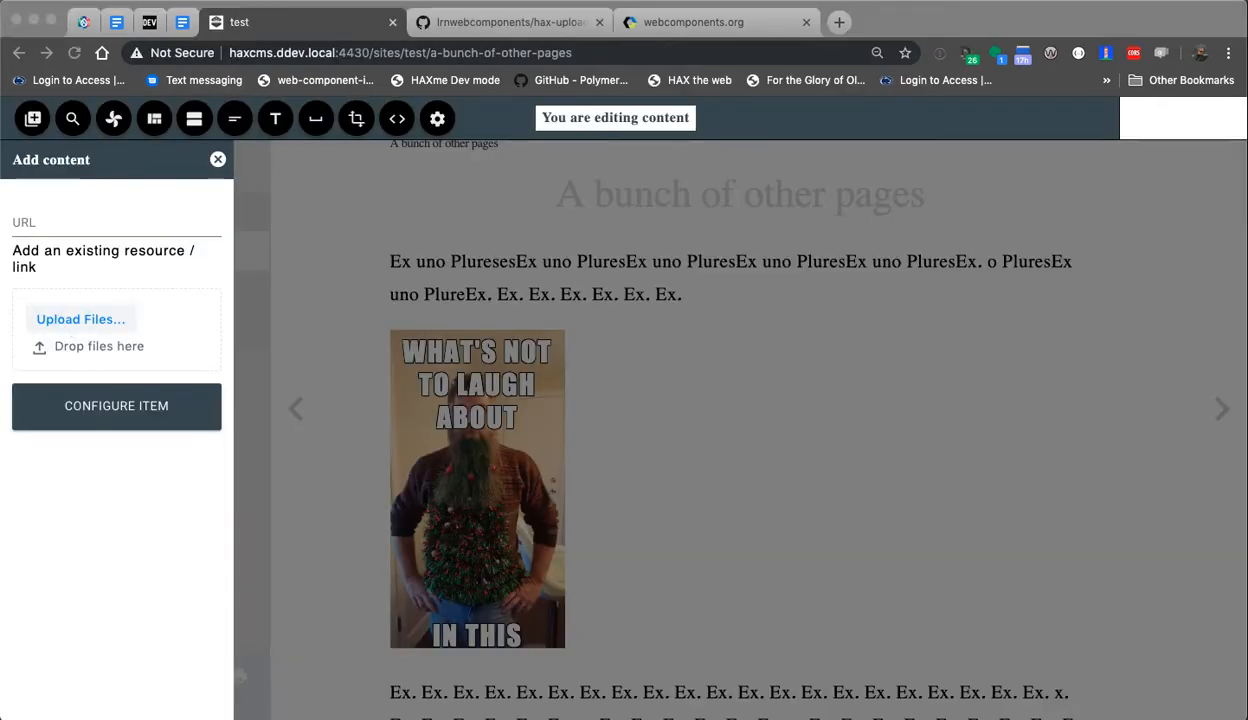
# Upload a photo from the computer, present it as a plain Image and save the page
pyautogui.click(80, 320)
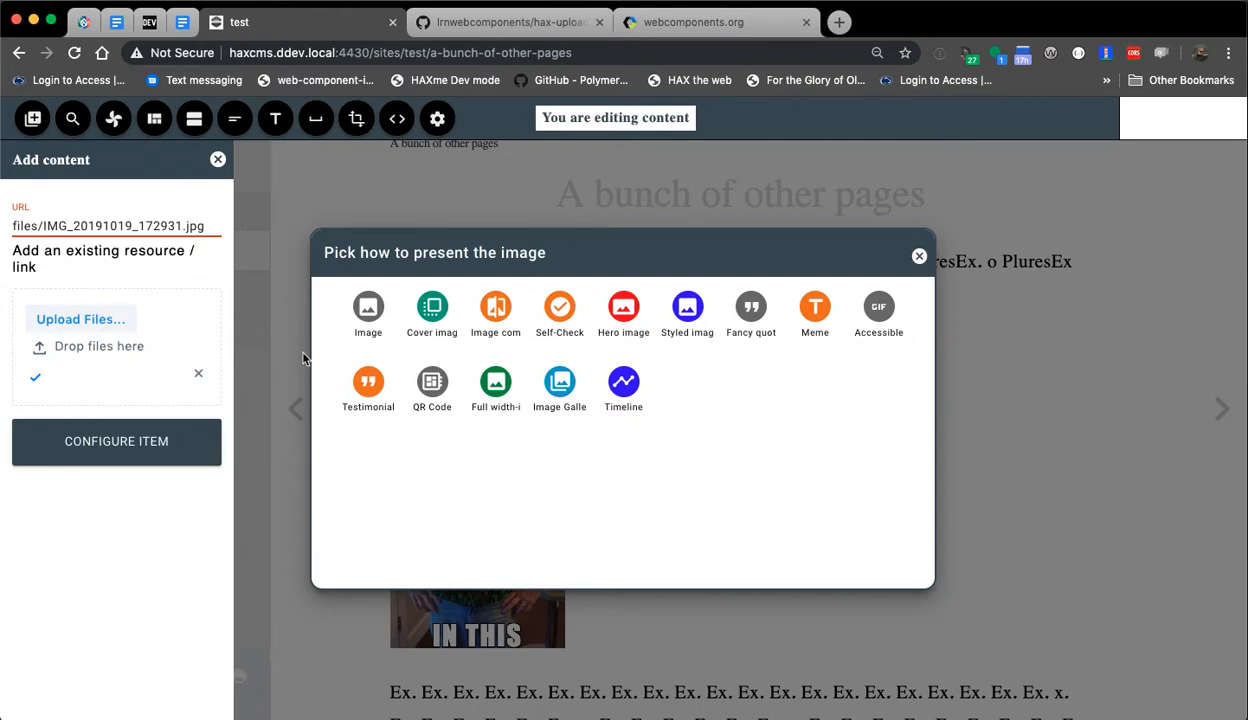
pyautogui.moveTo(464, 278)
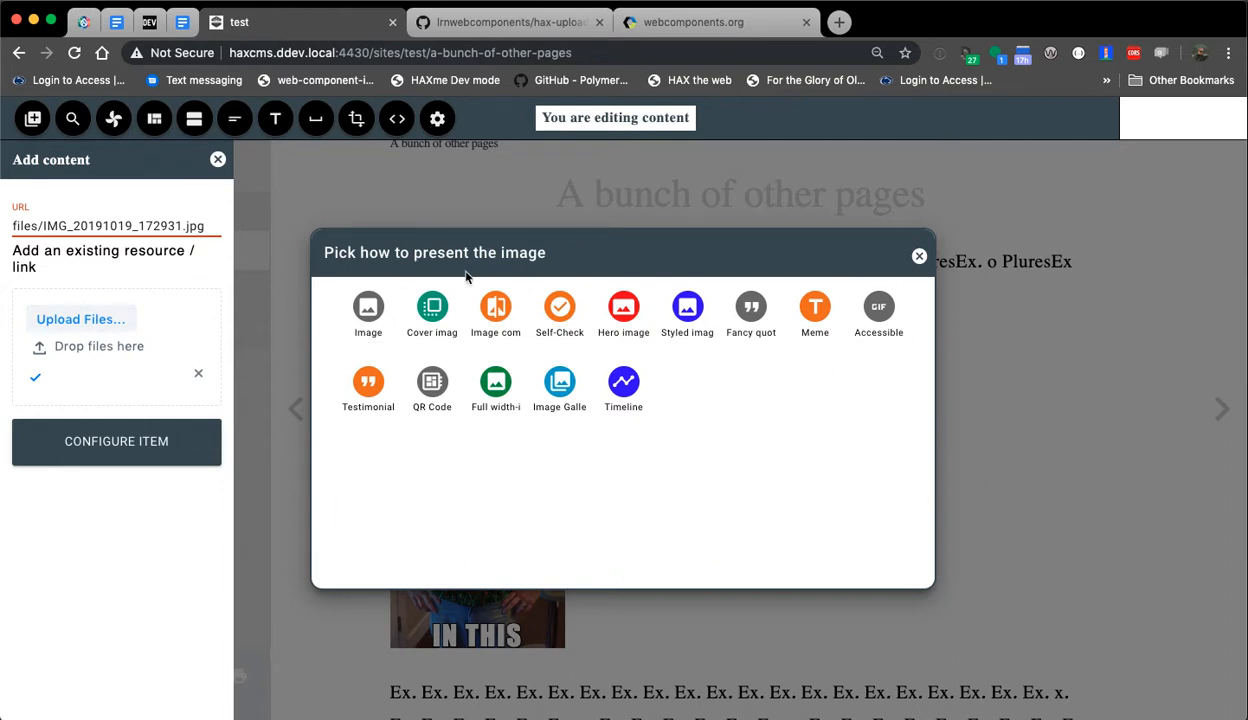
pyautogui.moveTo(254, 424)
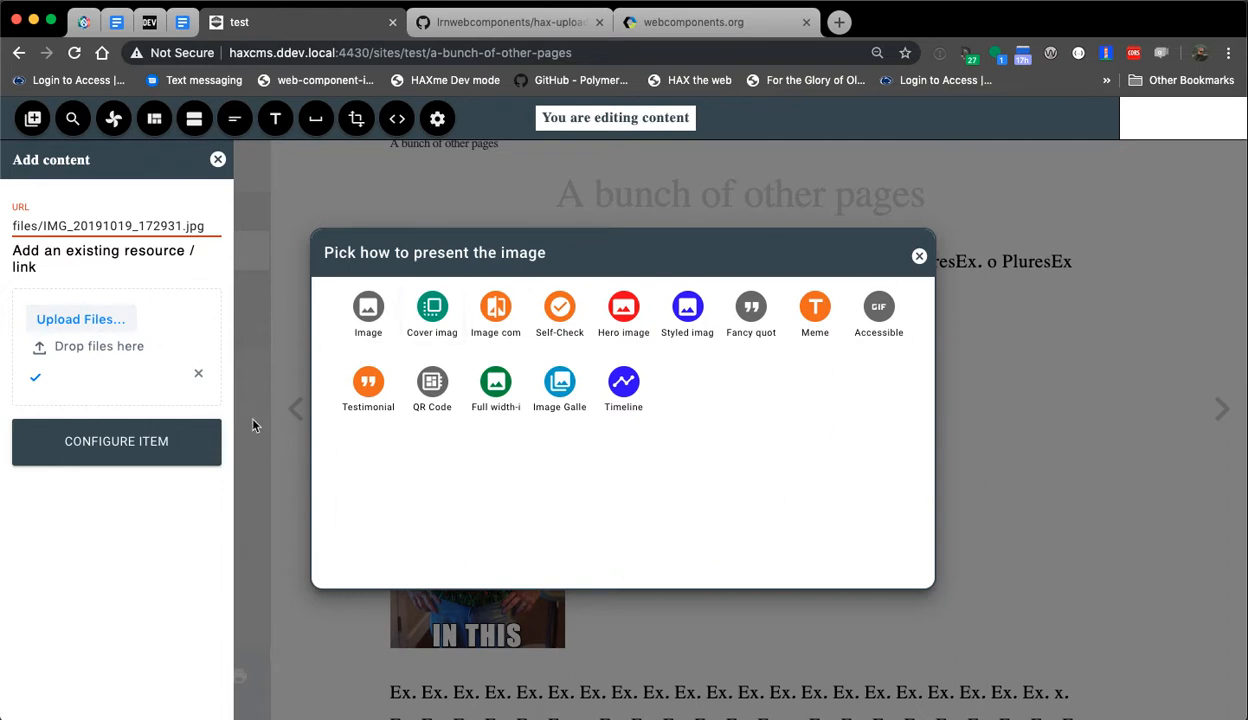
pyautogui.moveTo(214, 400)
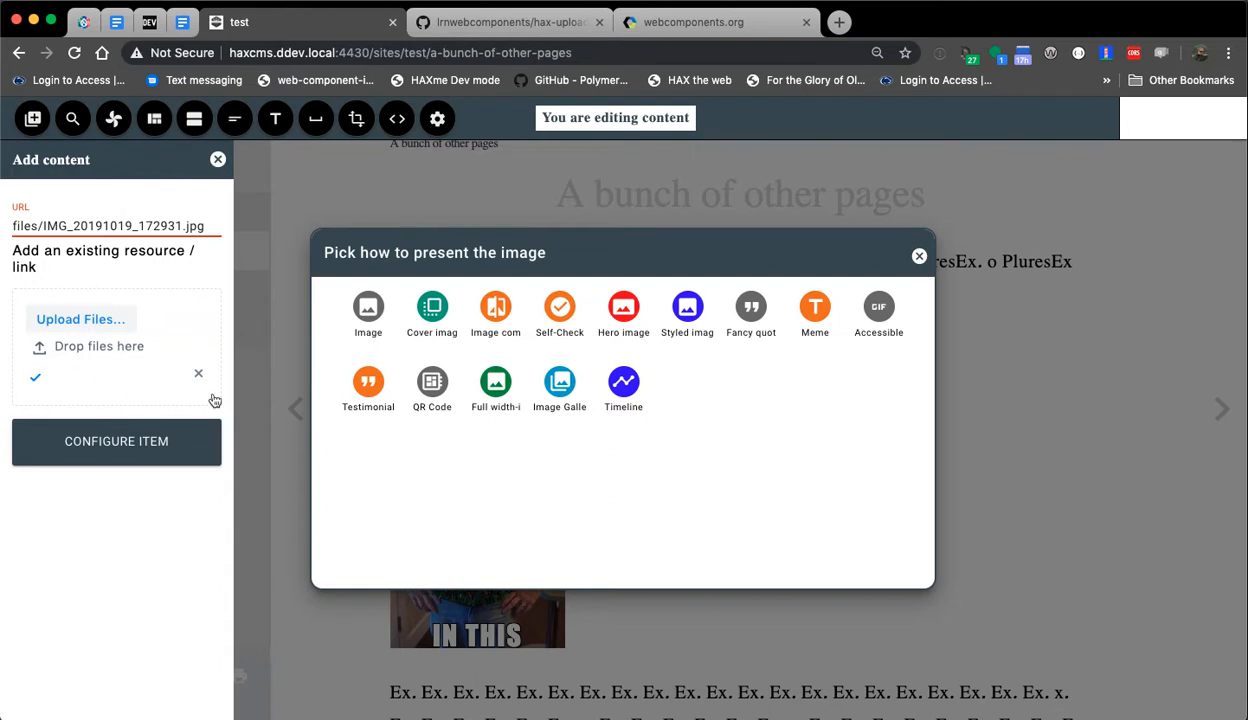
pyautogui.moveTo(74, 276)
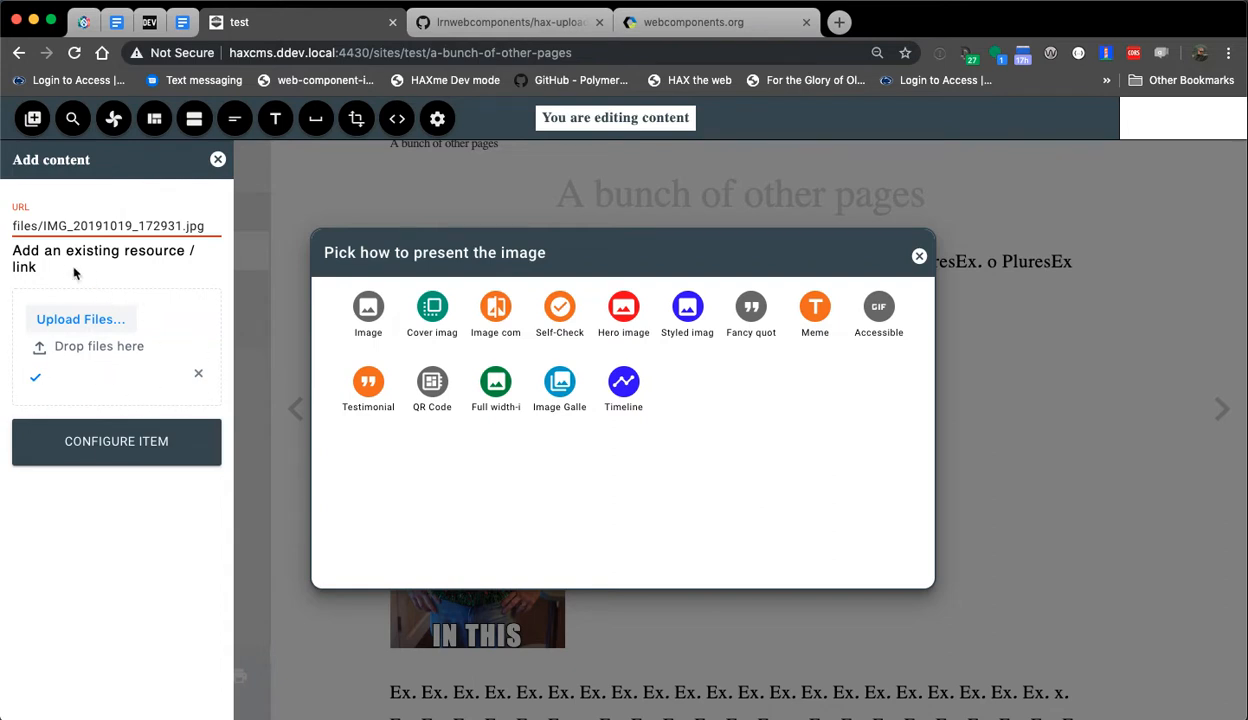
pyautogui.moveTo(820, 382)
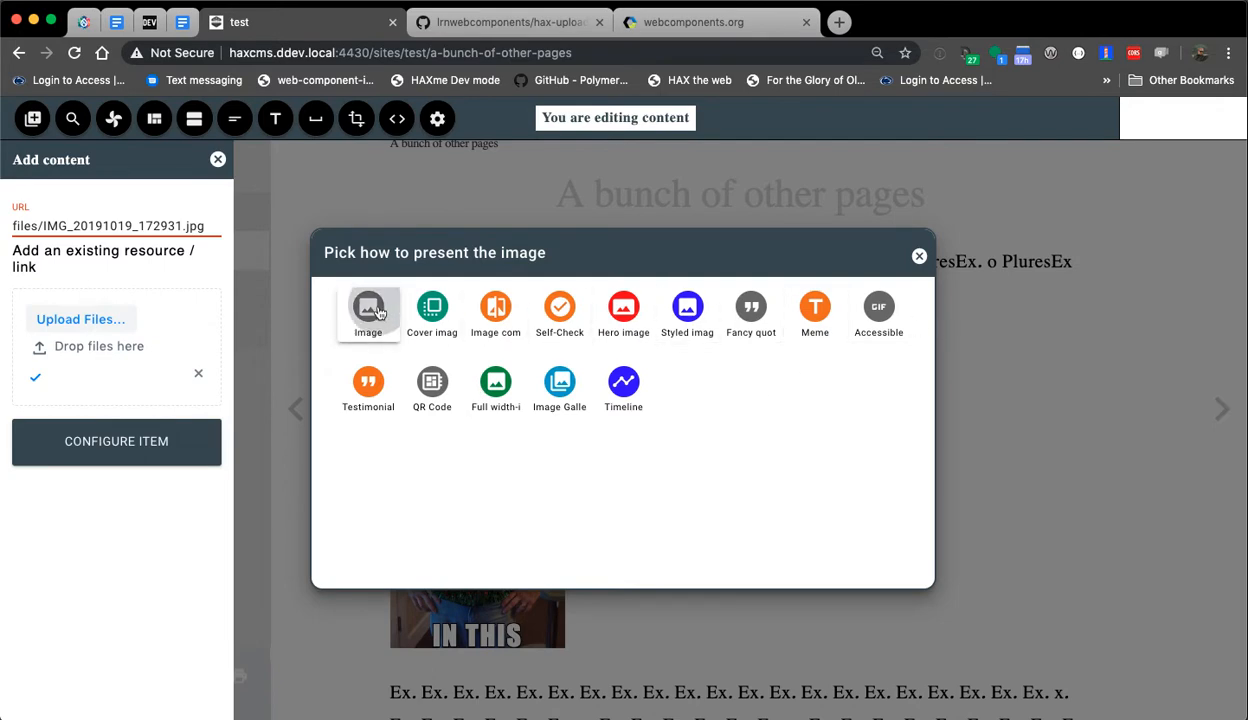
pyautogui.click(368, 312)
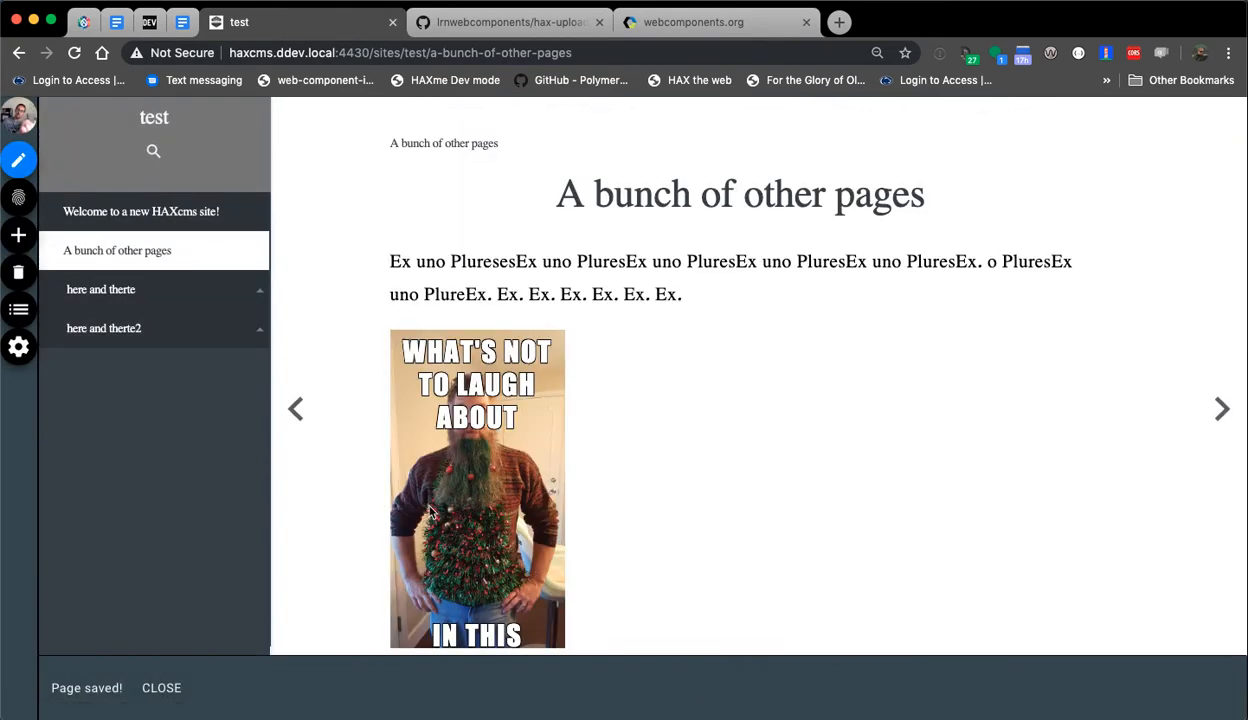
pyautogui.scroll(-3)
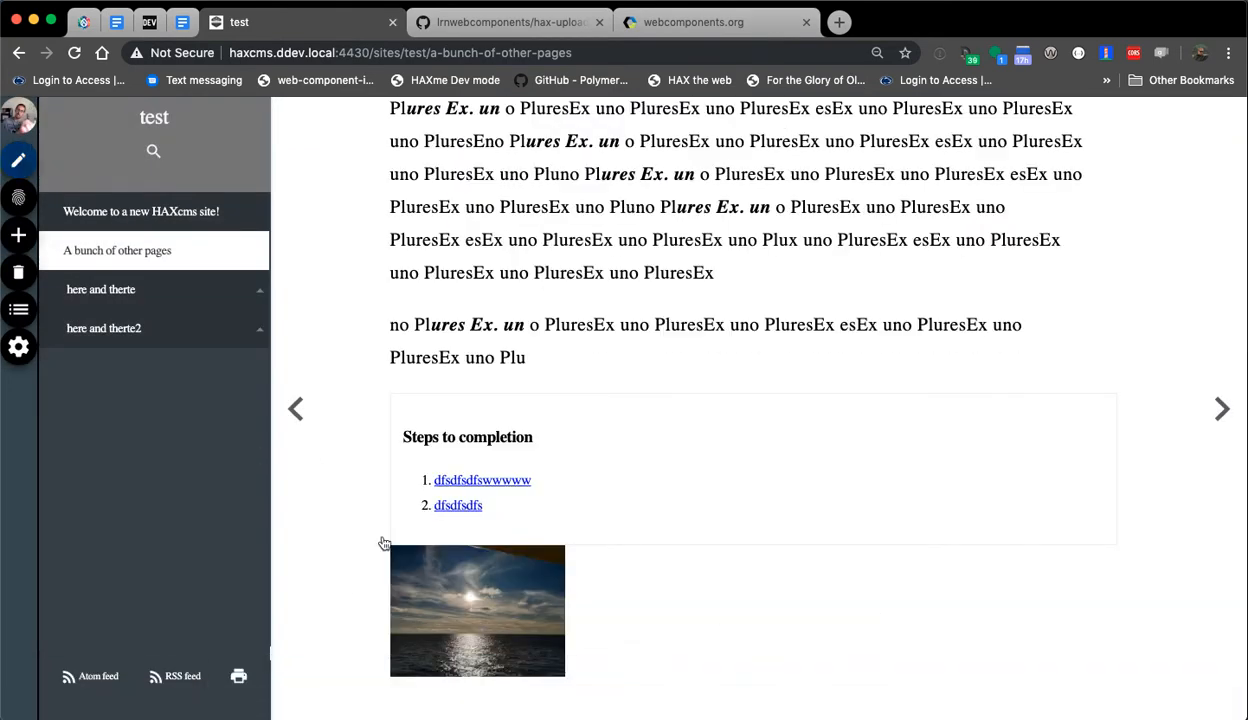
pyautogui.scroll(-3)
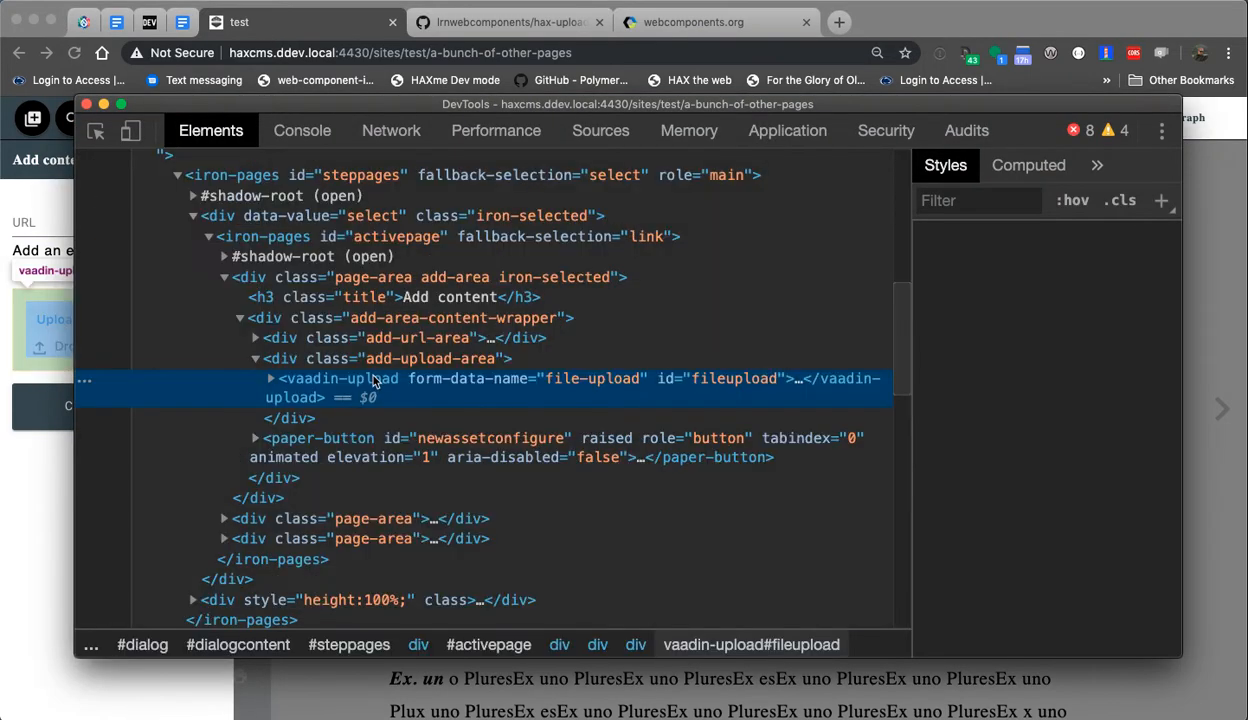
# Expand the vaadin-upload#fileupload node and its shadow root in DevTools Elements
pyautogui.click(340, 378)
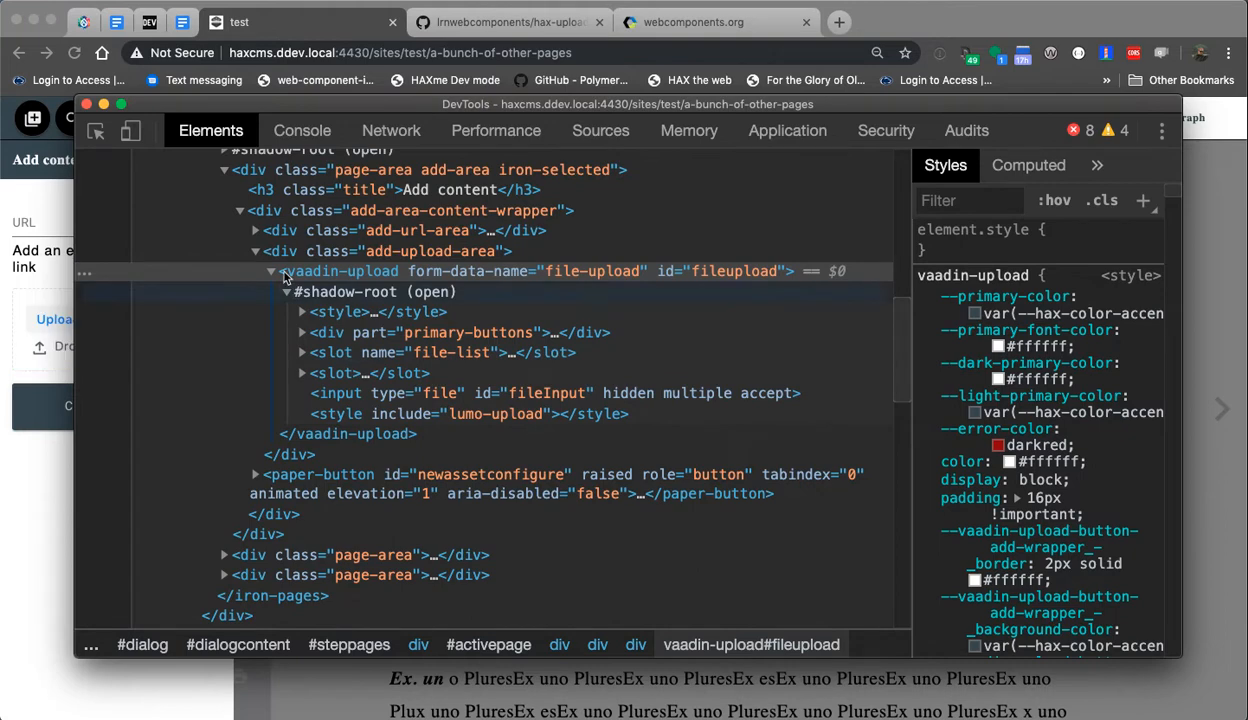
pyautogui.click(270, 272)
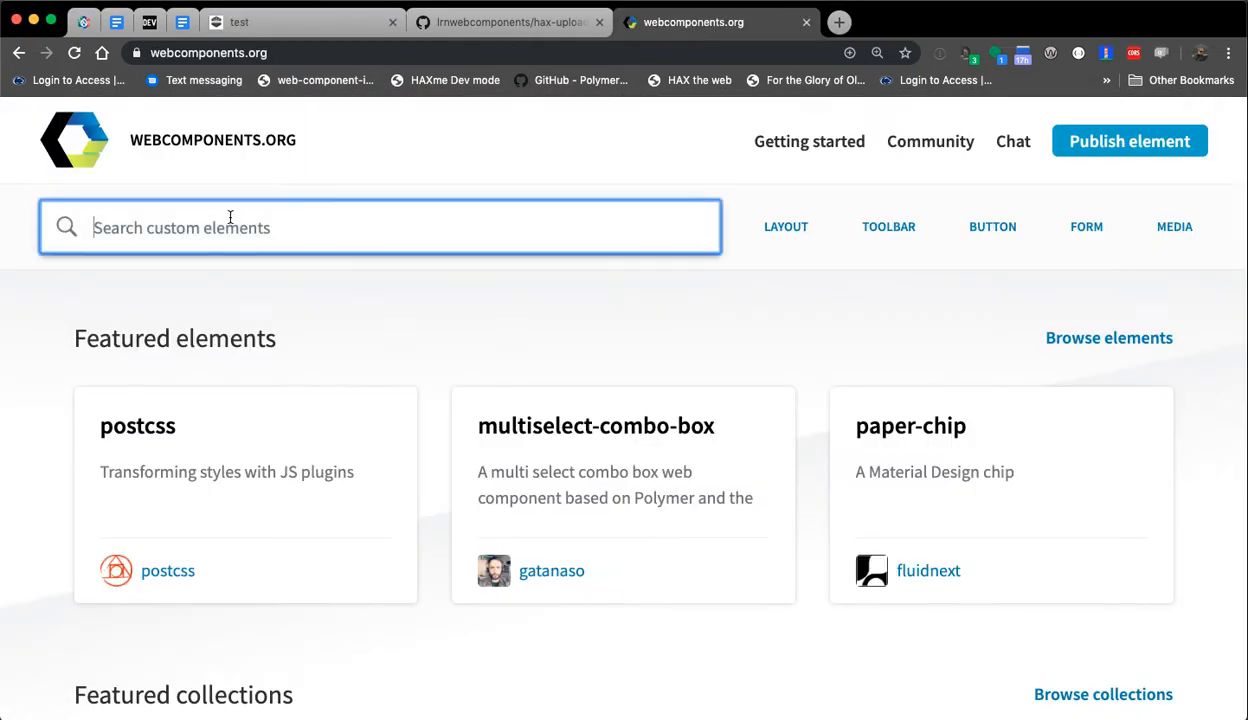
# Search webcomponents.org for 'upload' and open the vaadin-upload element page
pyautogui.write('vaa')
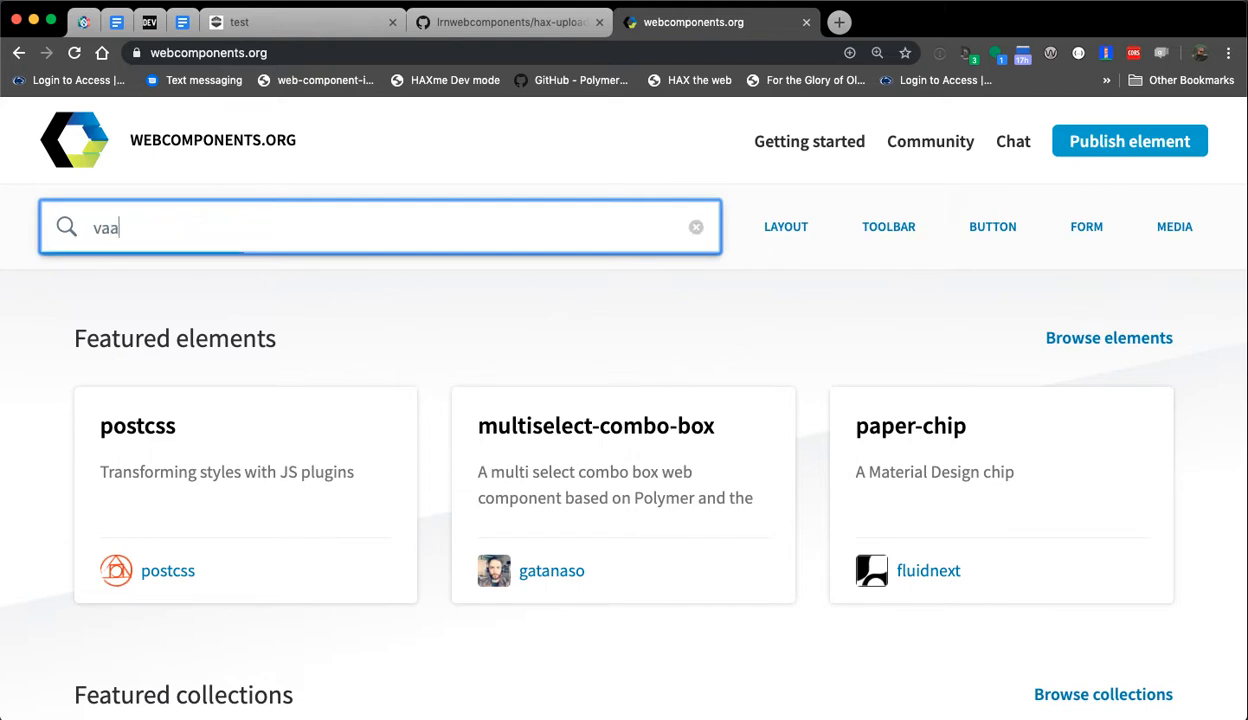
pyautogui.write('upload')
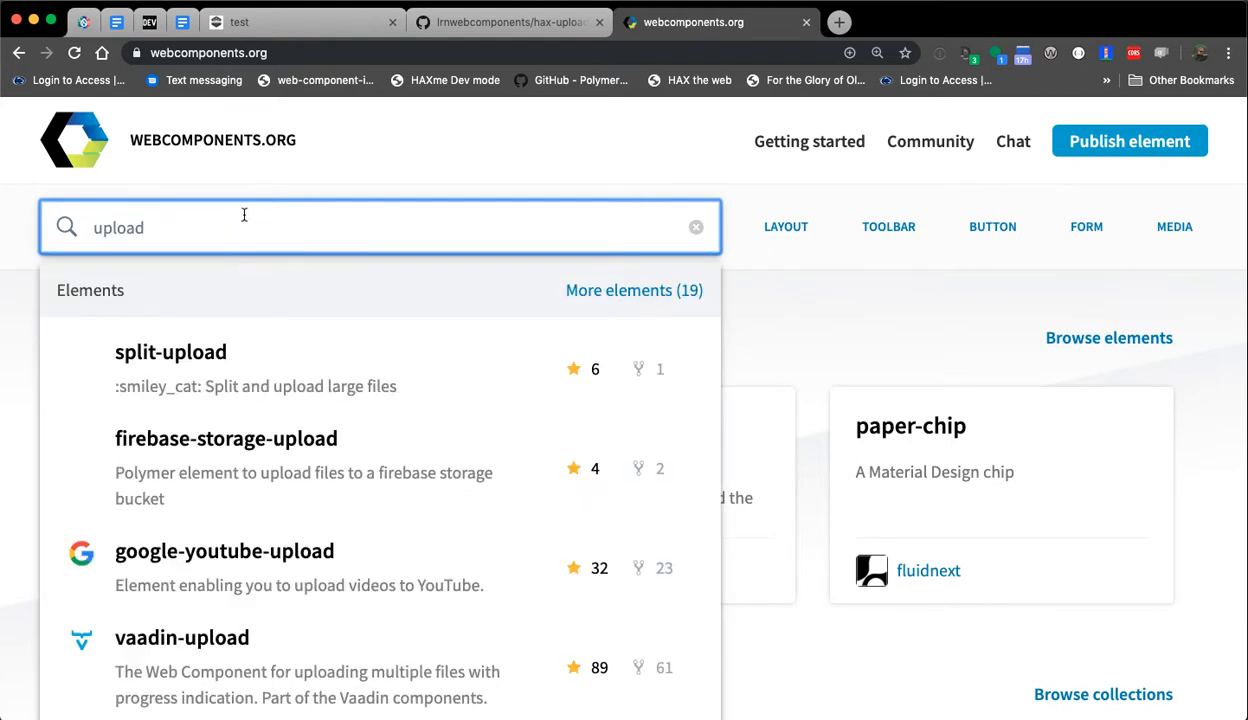
pyautogui.scroll(-3)
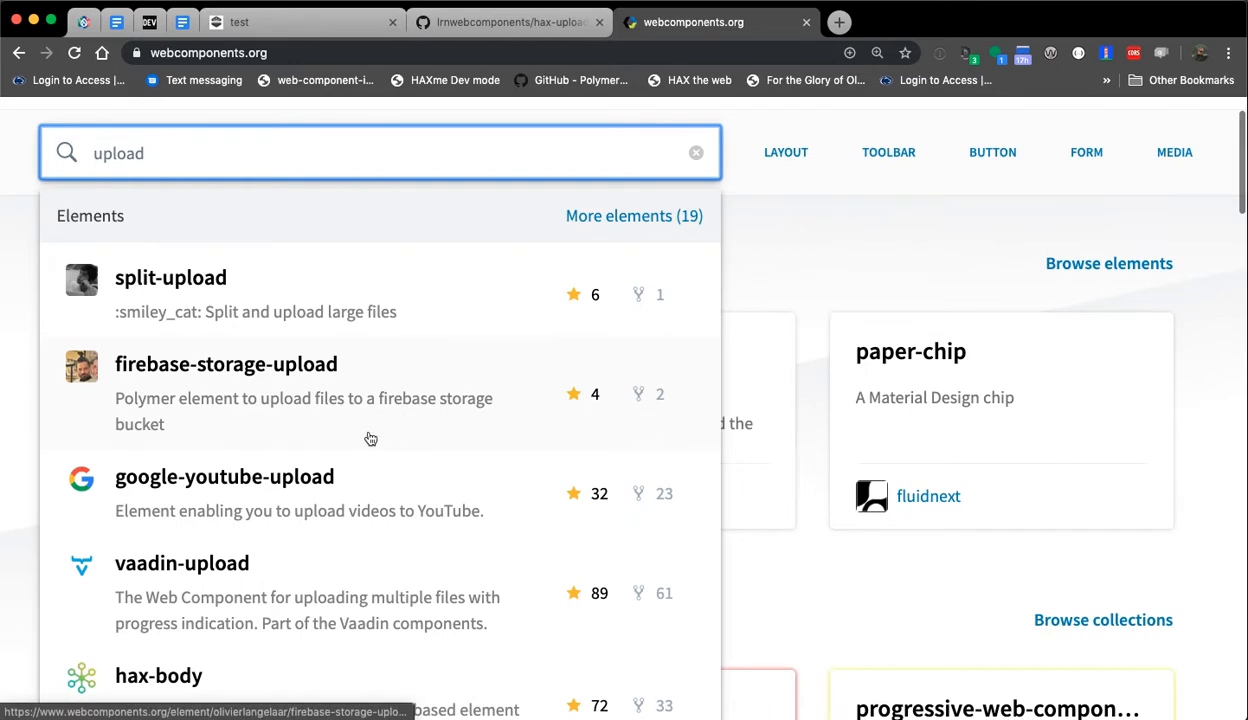
pyautogui.scroll(-3)
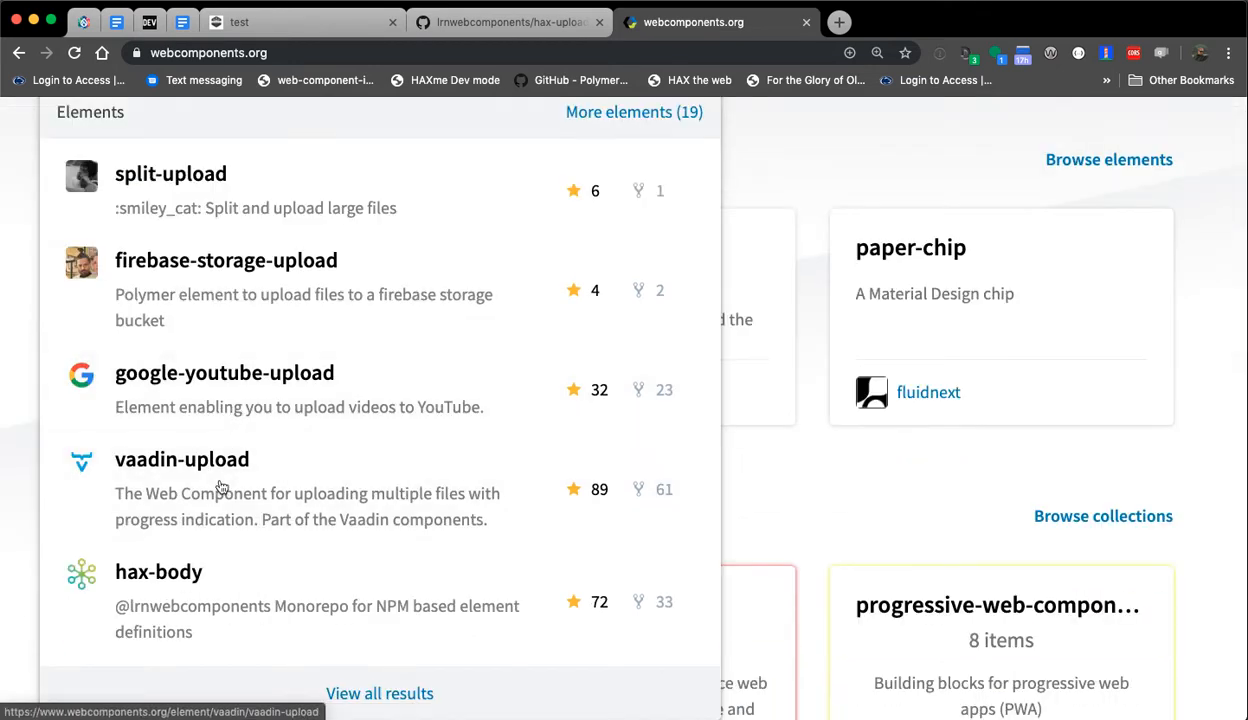
pyautogui.click(182, 458)
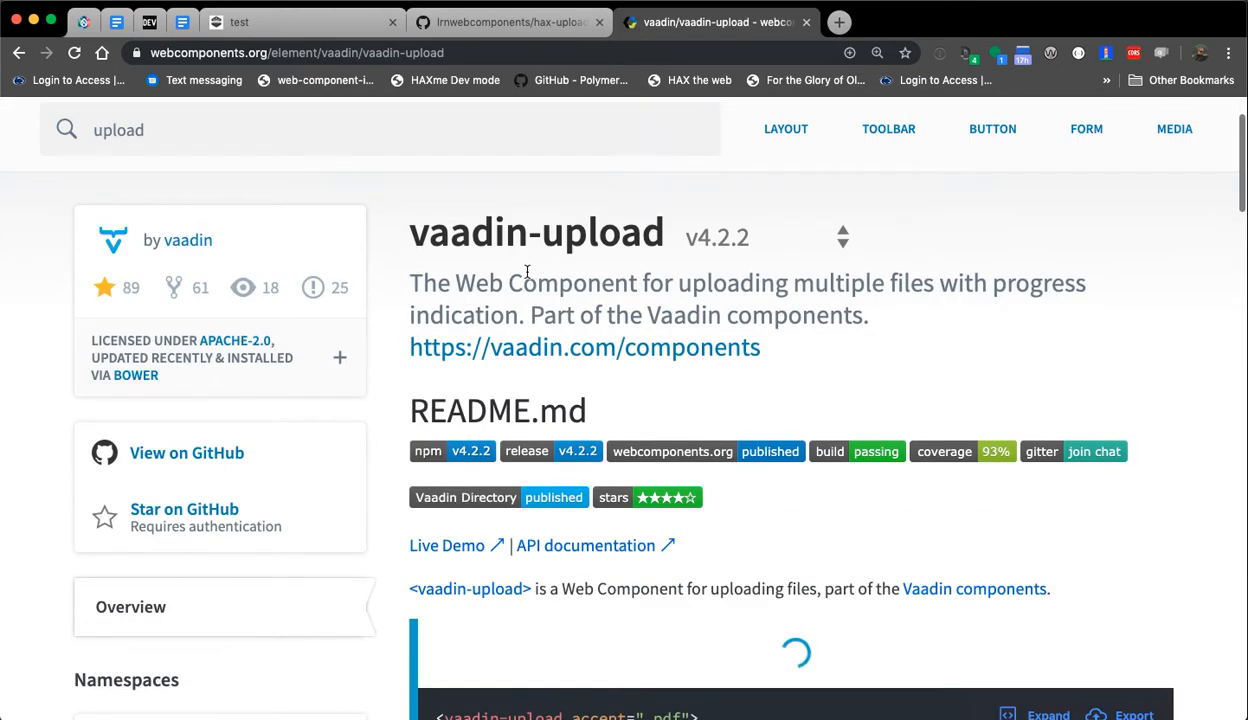
# Go to the vaadin author page and scroll through its list of 28 elements
pyautogui.scroll(-3)
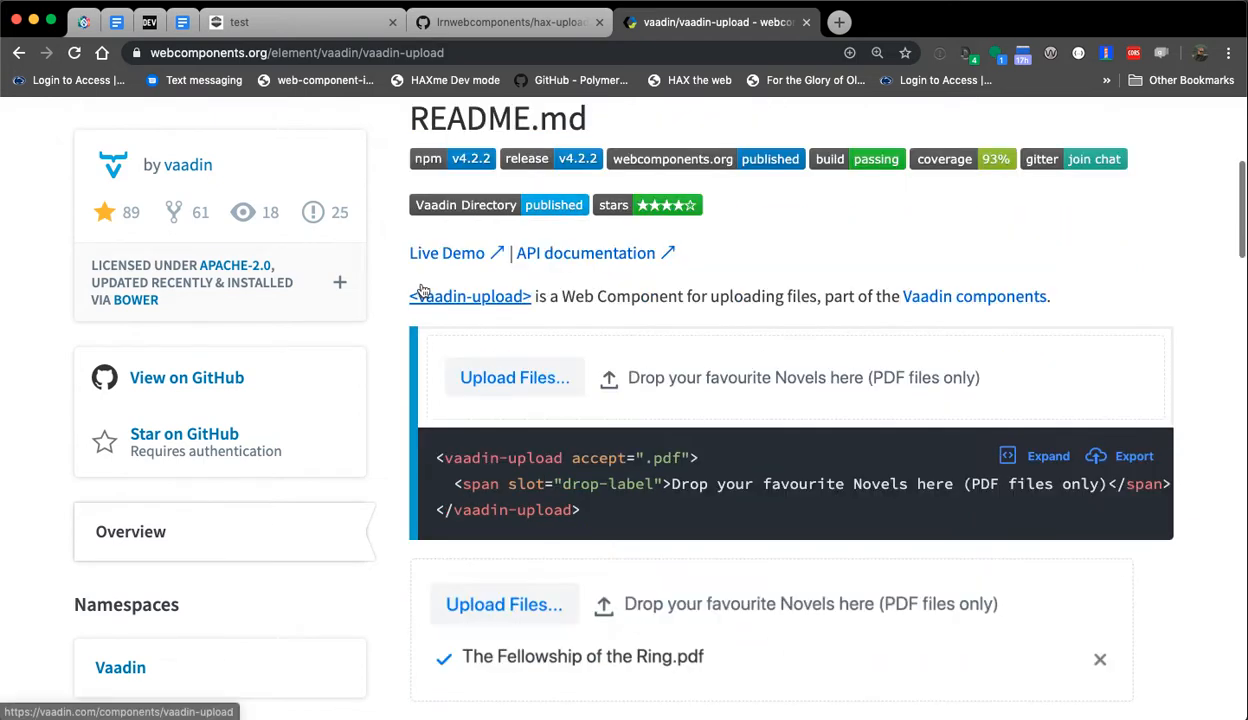
pyautogui.scroll(-3)
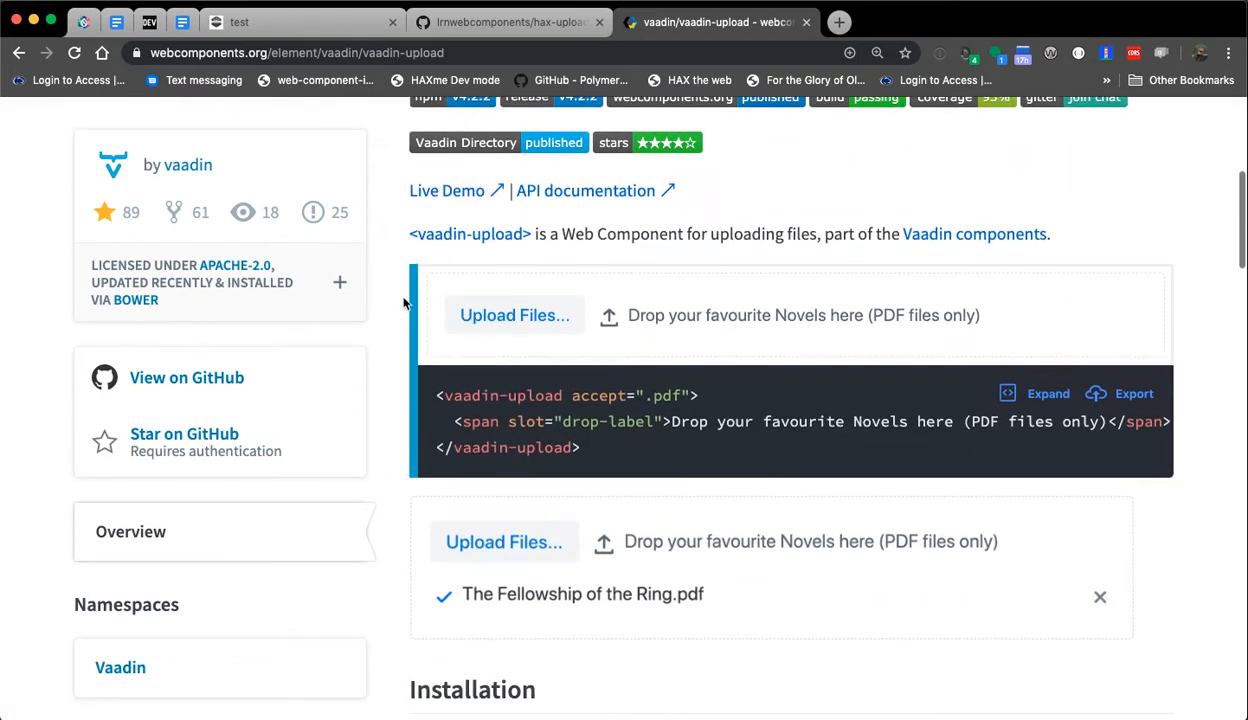
pyautogui.moveTo(384, 320)
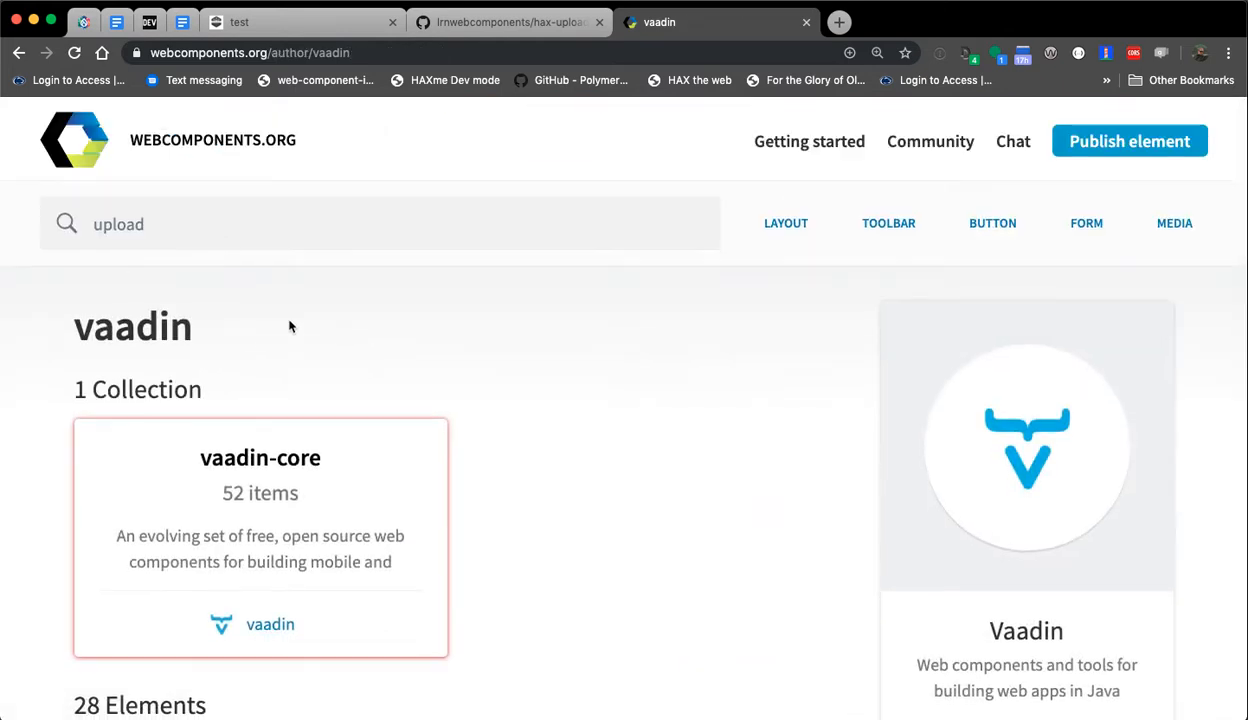
pyautogui.scroll(-3)
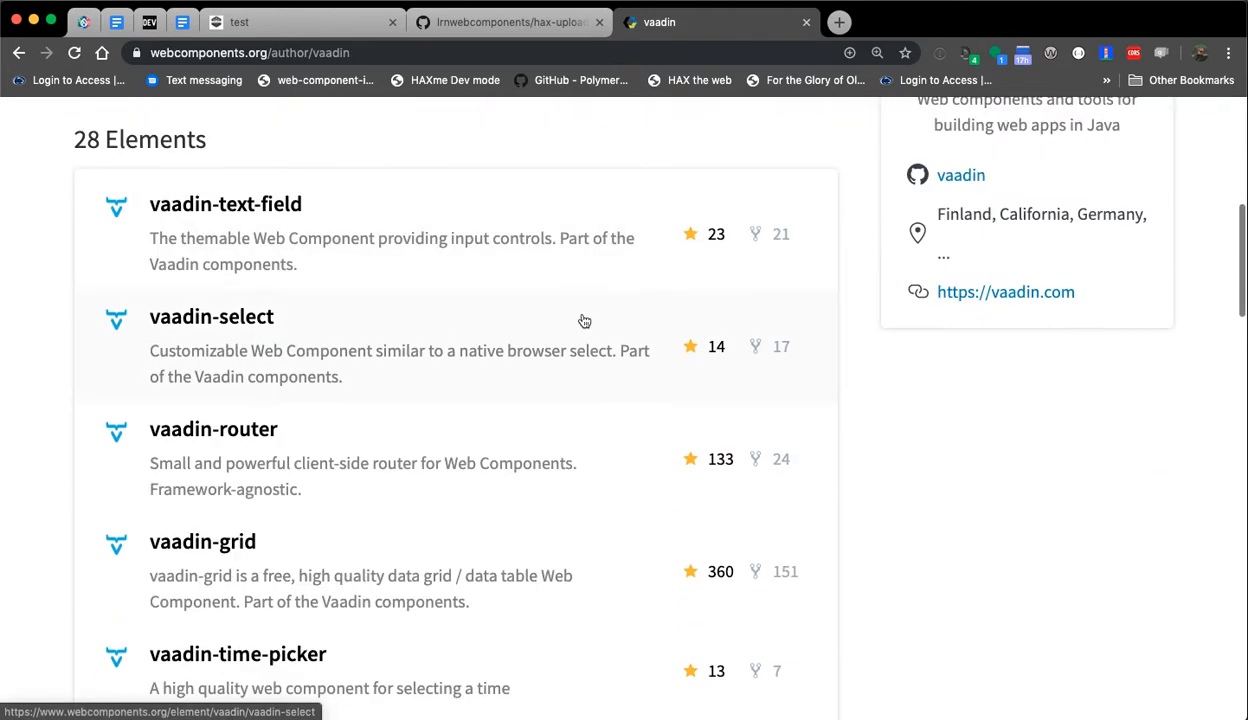
pyautogui.scroll(-3)
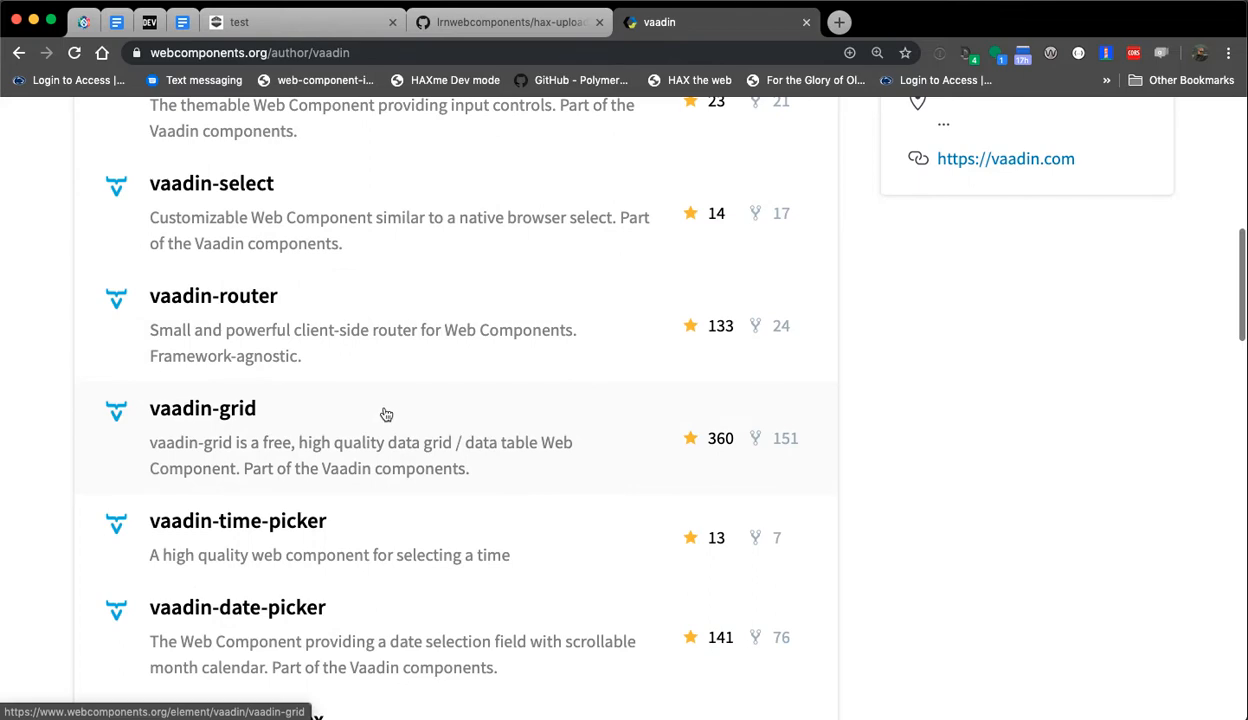
pyautogui.scroll(-3)
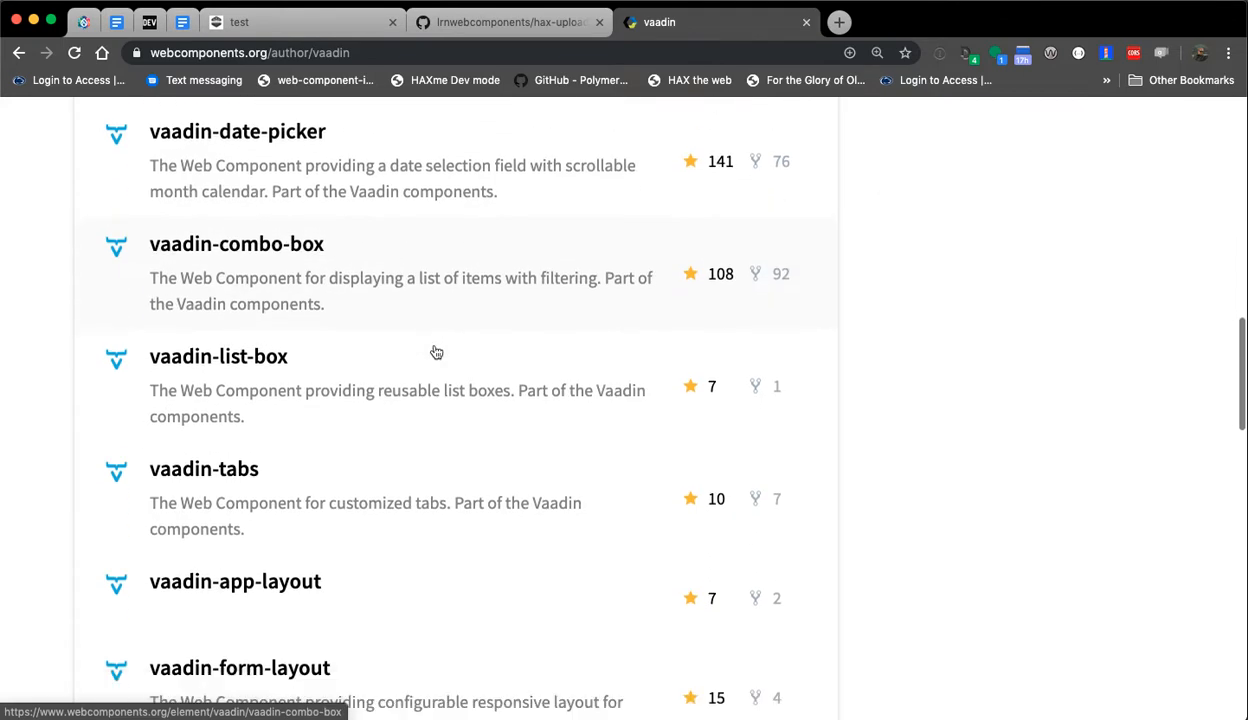
pyautogui.scroll(-3)
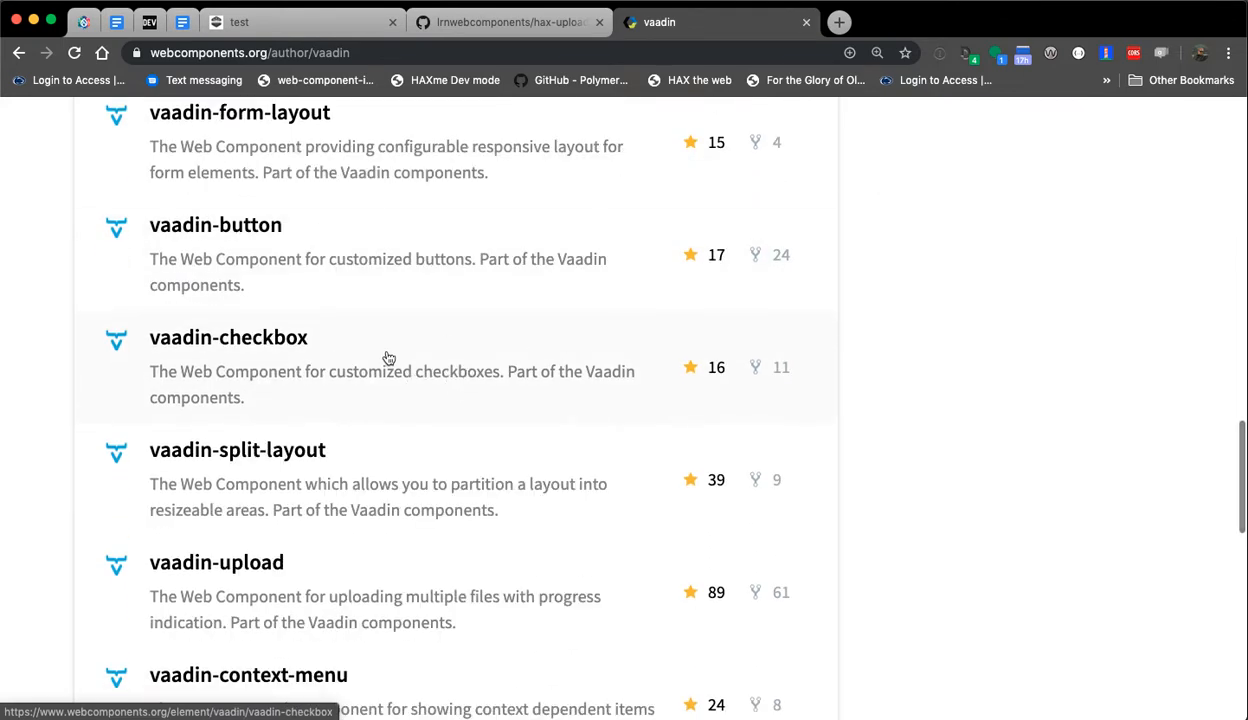
pyautogui.scroll(-3)
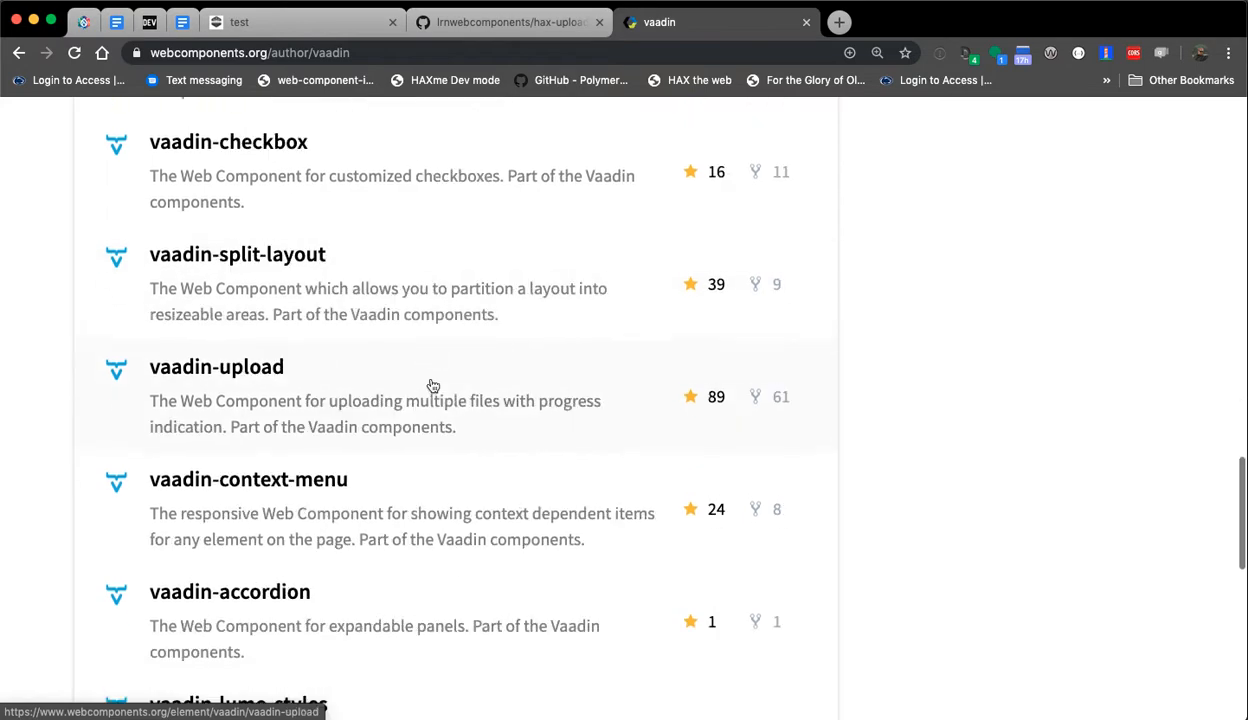
# Reopen vaadin-upload's documentation, scroll its README and open the Vaadin namespace
pyautogui.click(216, 366)
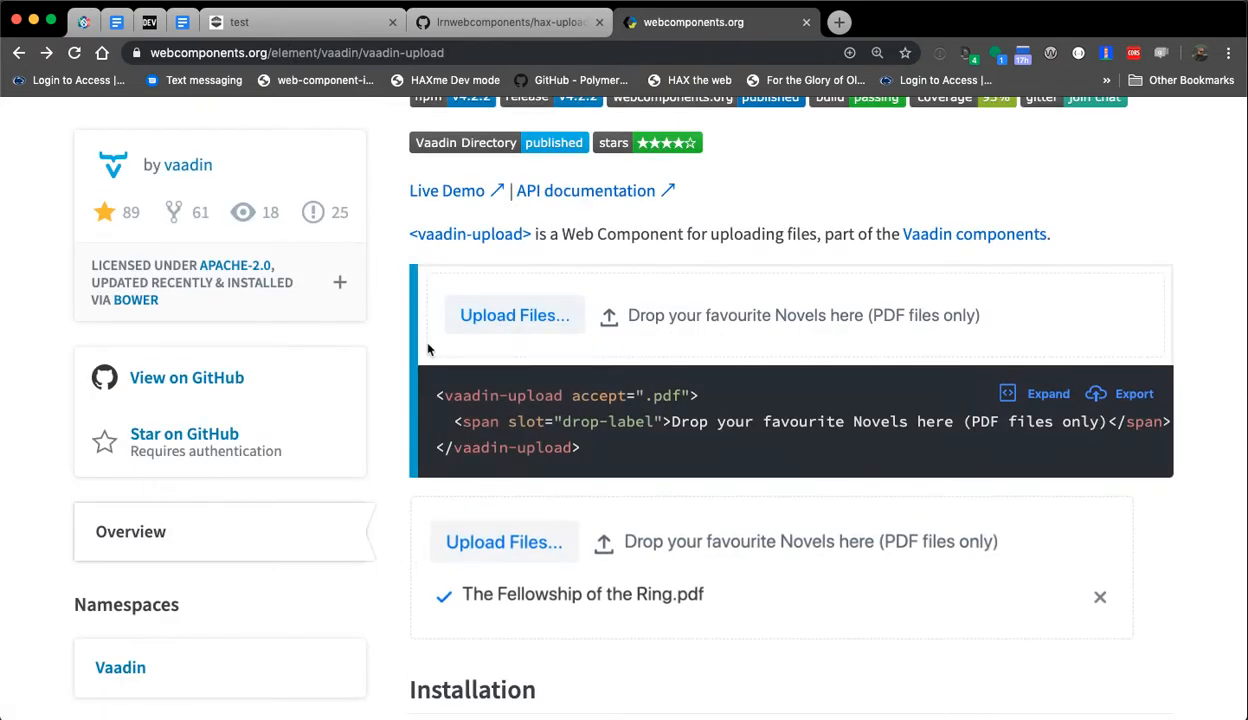
pyautogui.scroll(-3)
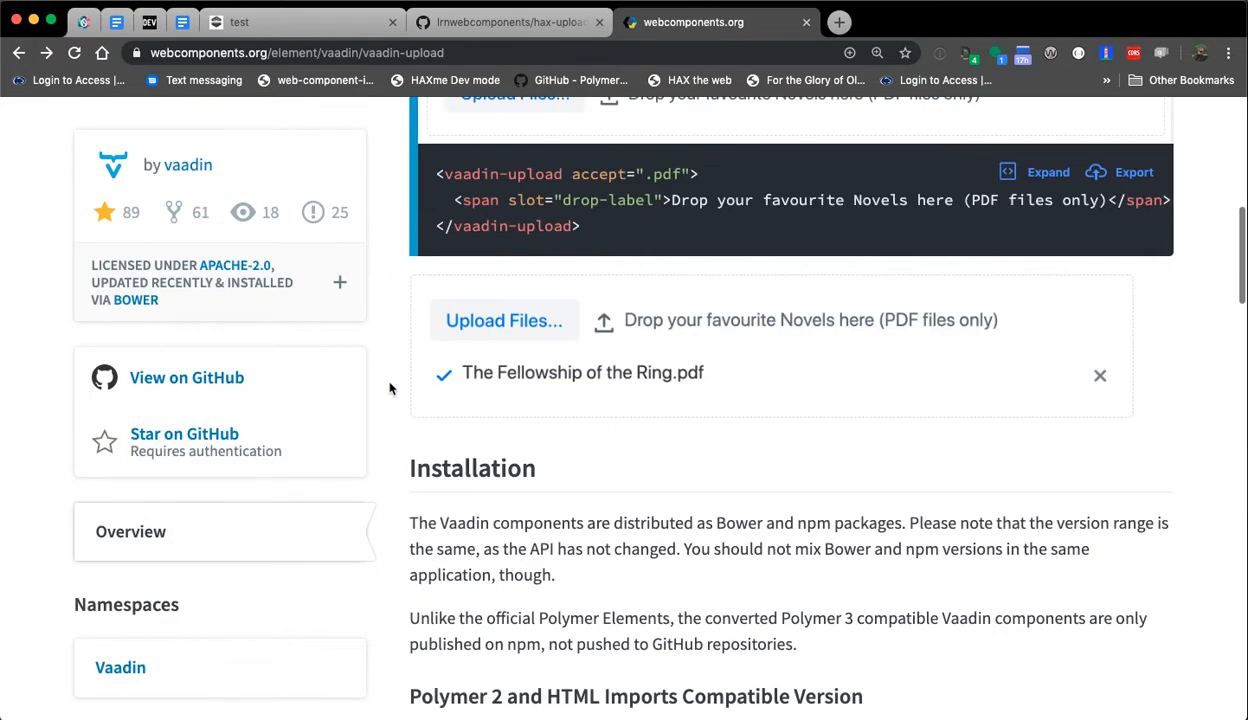
pyautogui.scroll(-3)
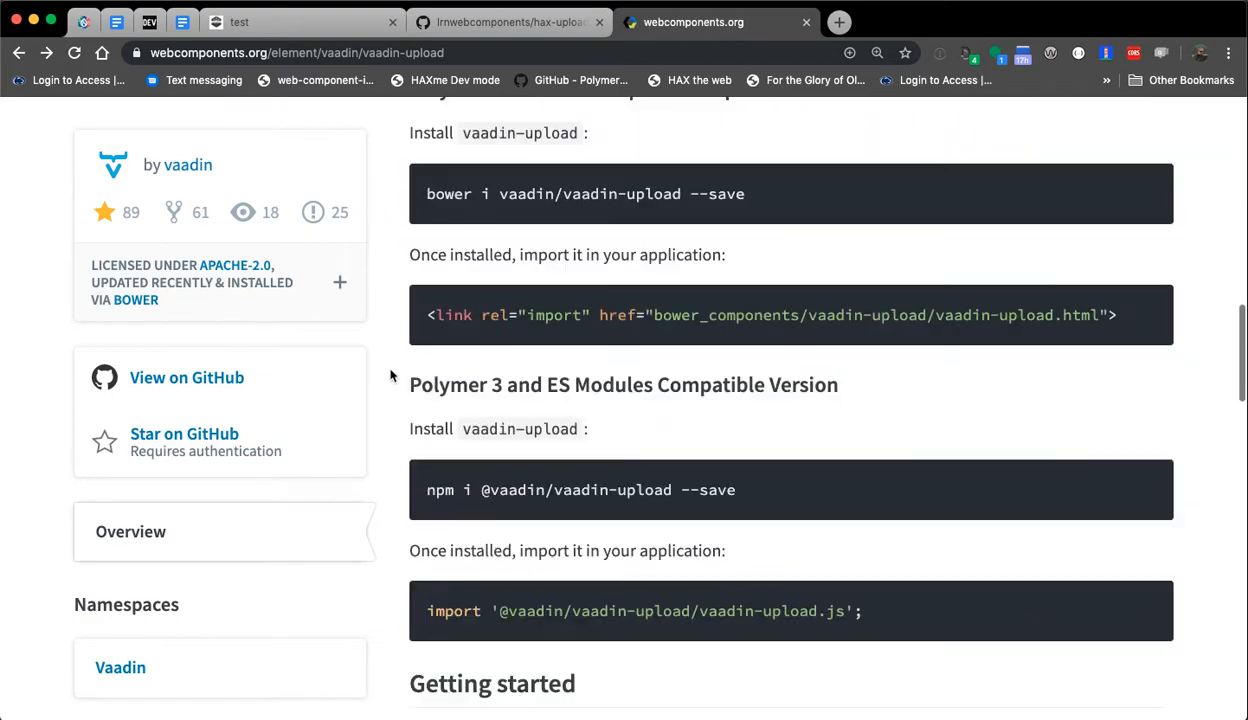
pyautogui.scroll(-3)
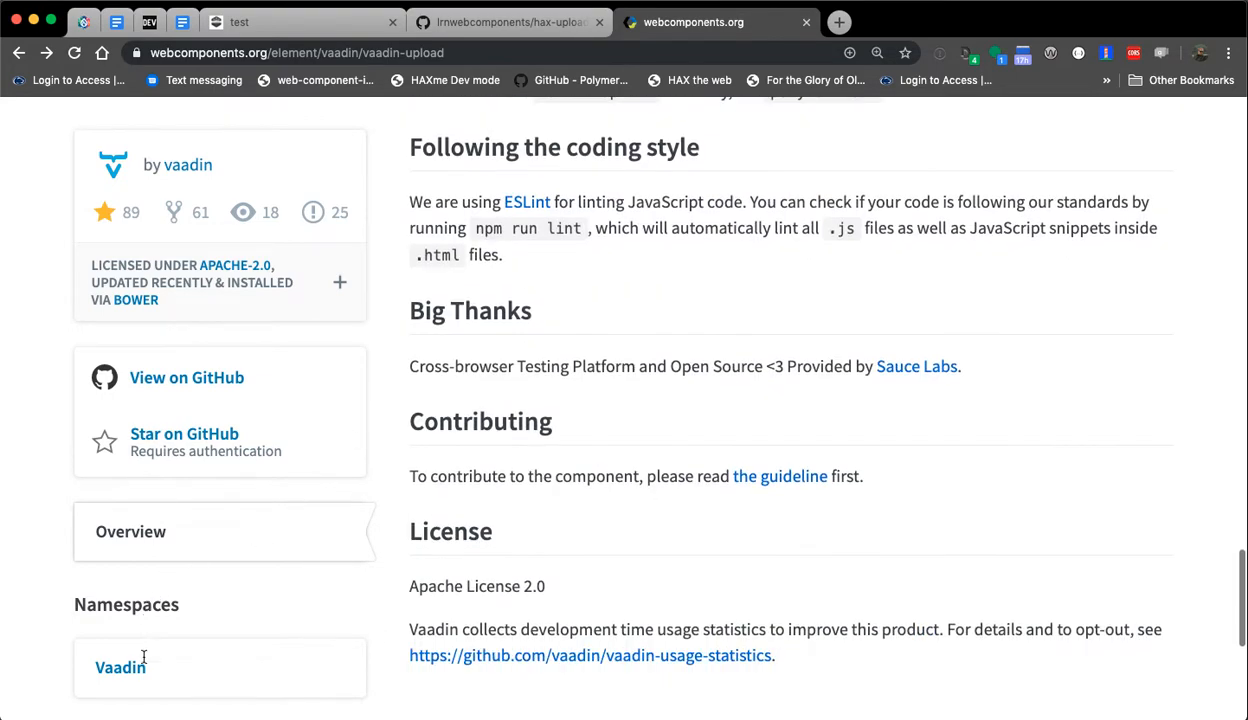
pyautogui.click(120, 668)
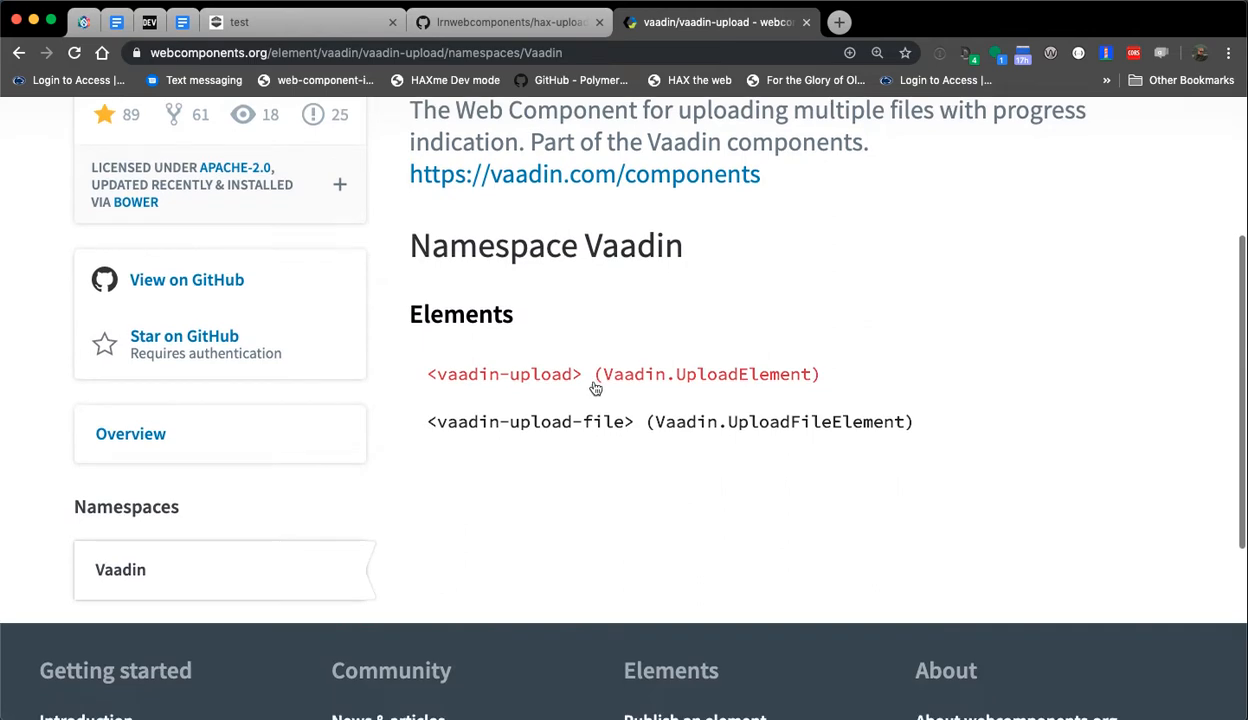
# Open the Vaadin.UploadElement API reference and read its properties from maxFiles onward
pyautogui.click(504, 374)
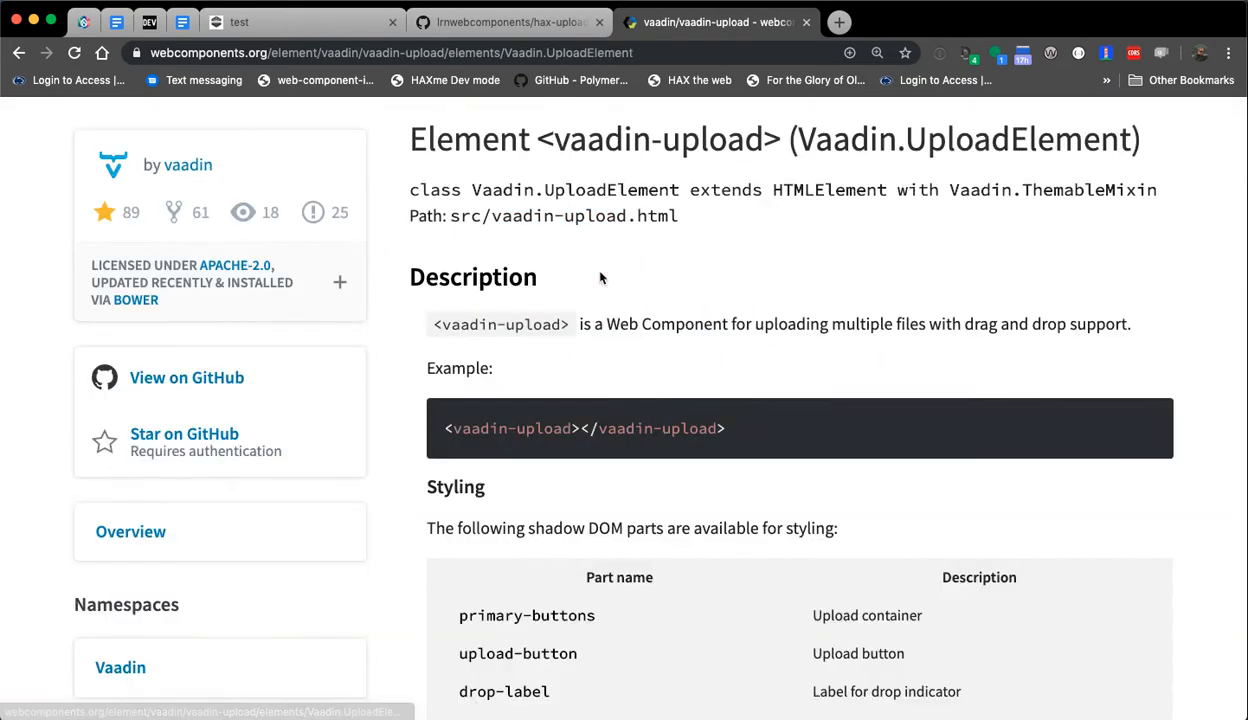
pyautogui.scroll(-3)
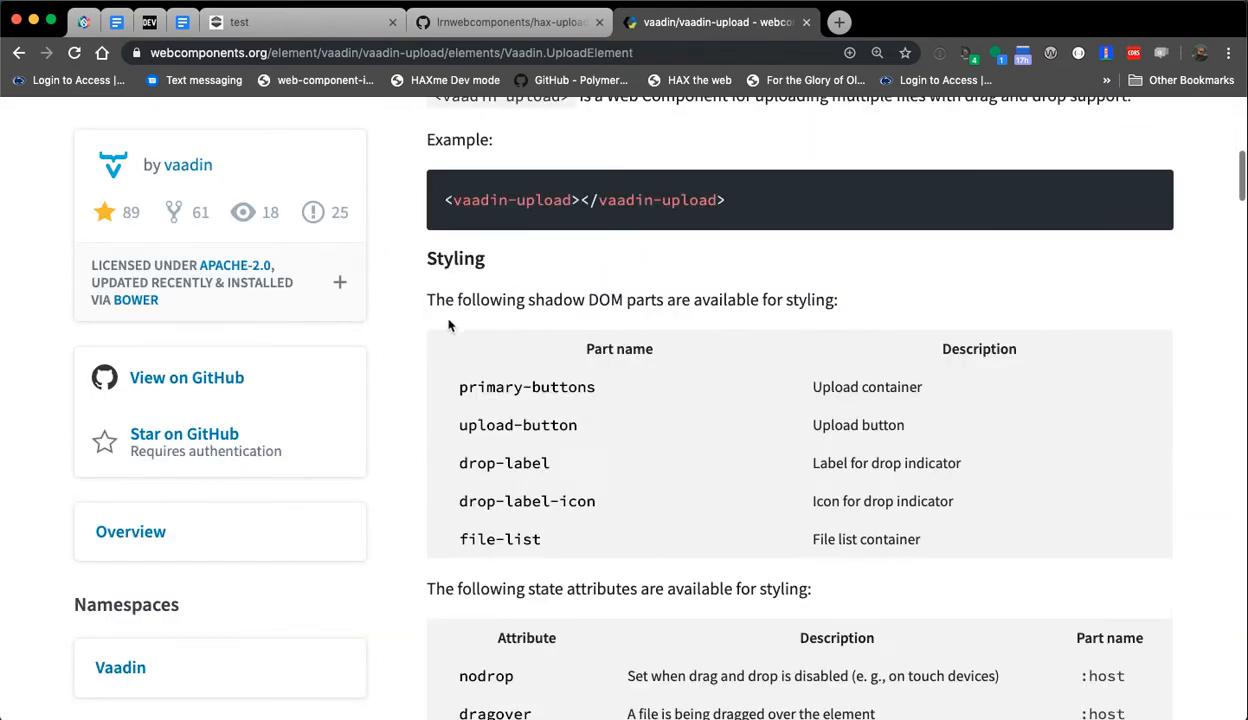
pyautogui.scroll(-3)
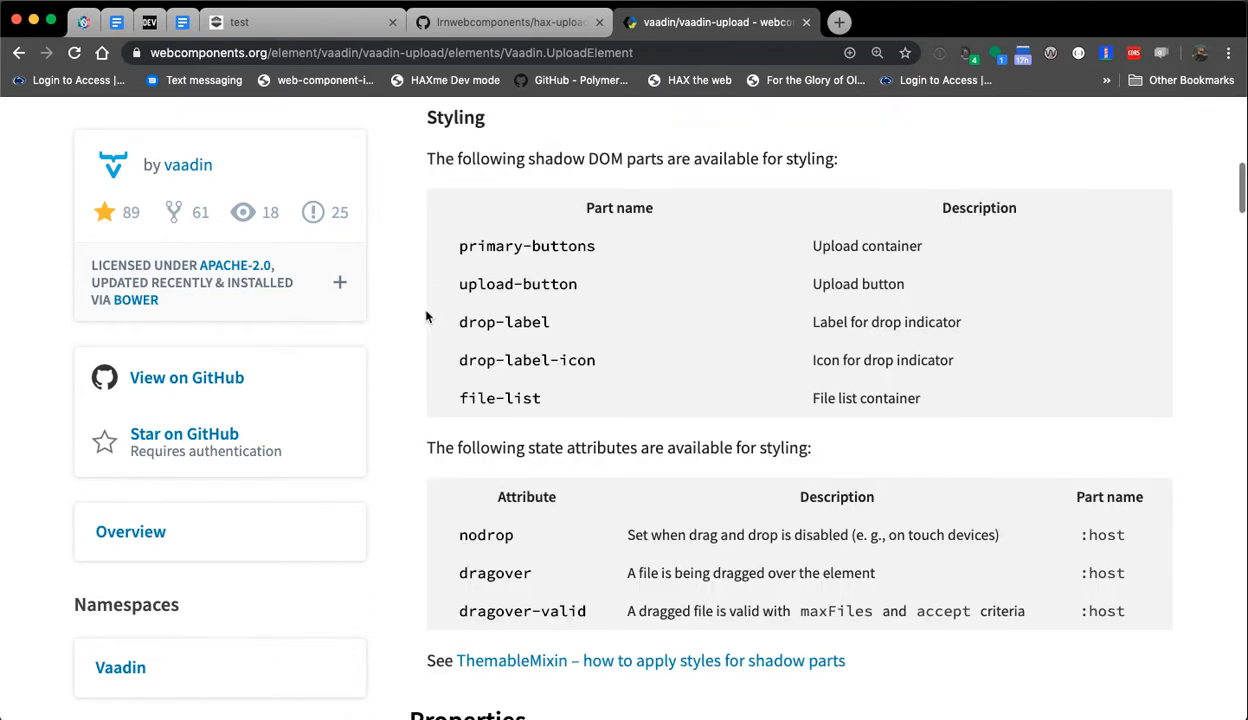
pyautogui.scroll(-3)
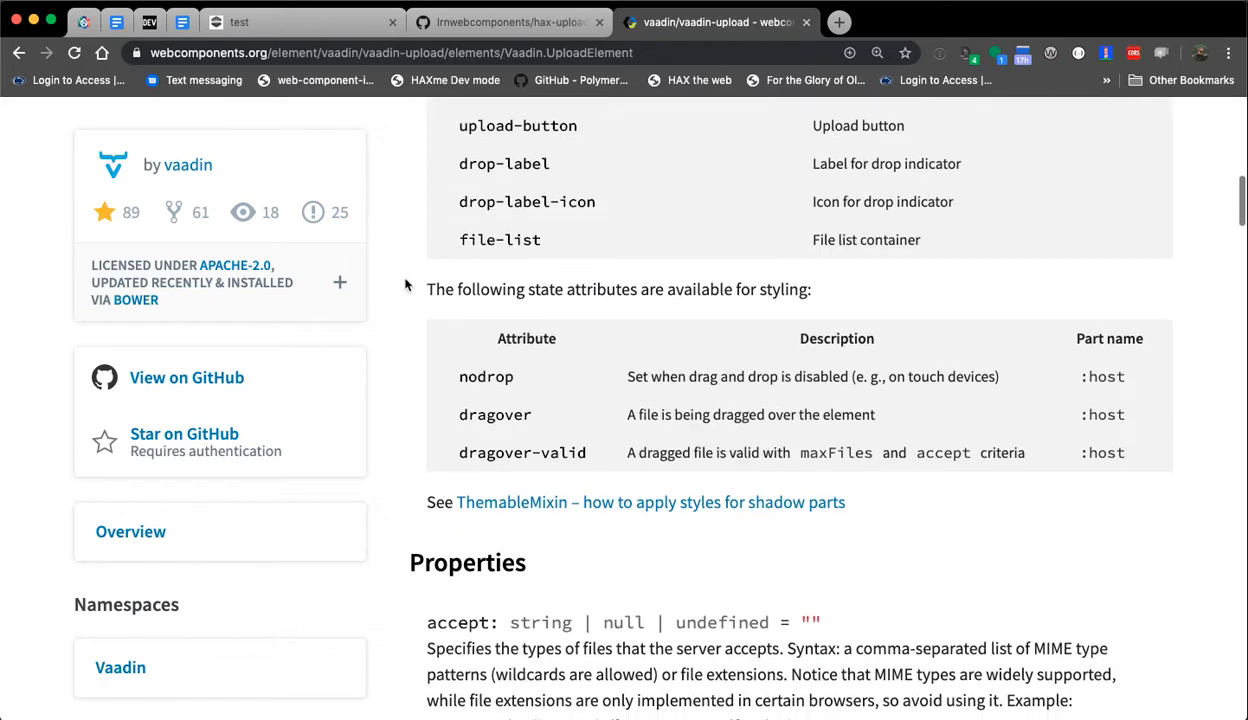
pyautogui.scroll(-3)
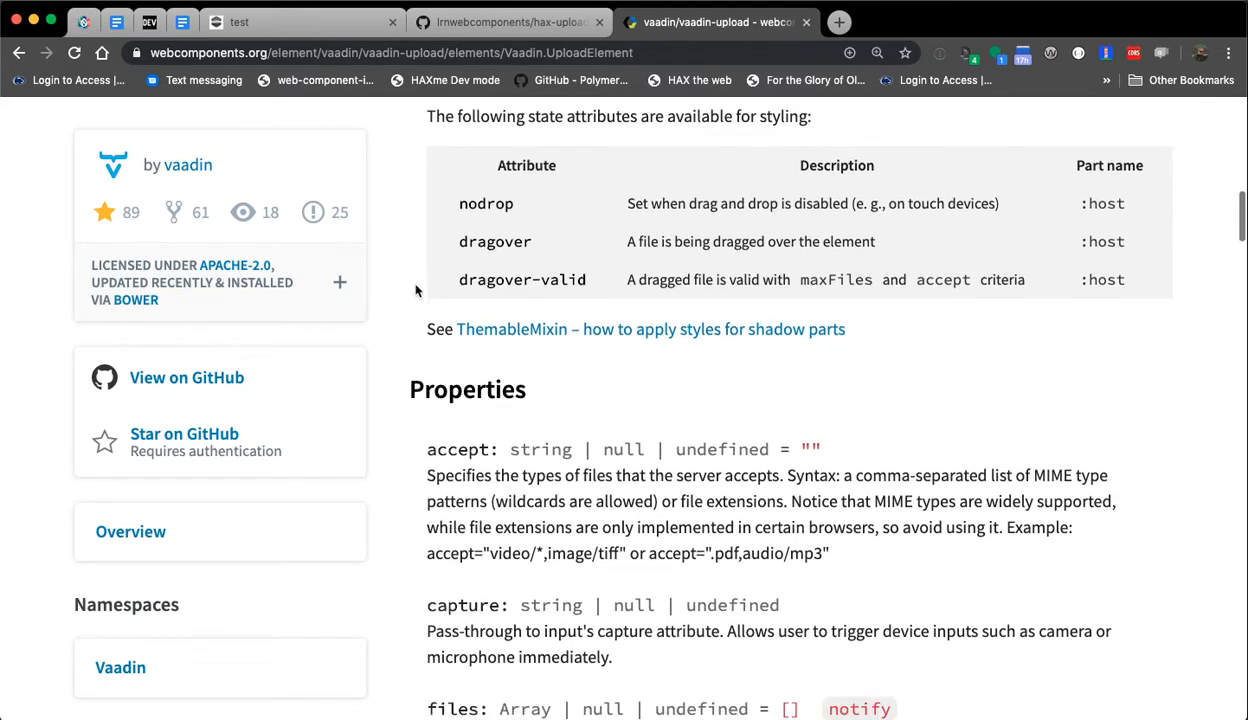
pyautogui.scroll(-3)
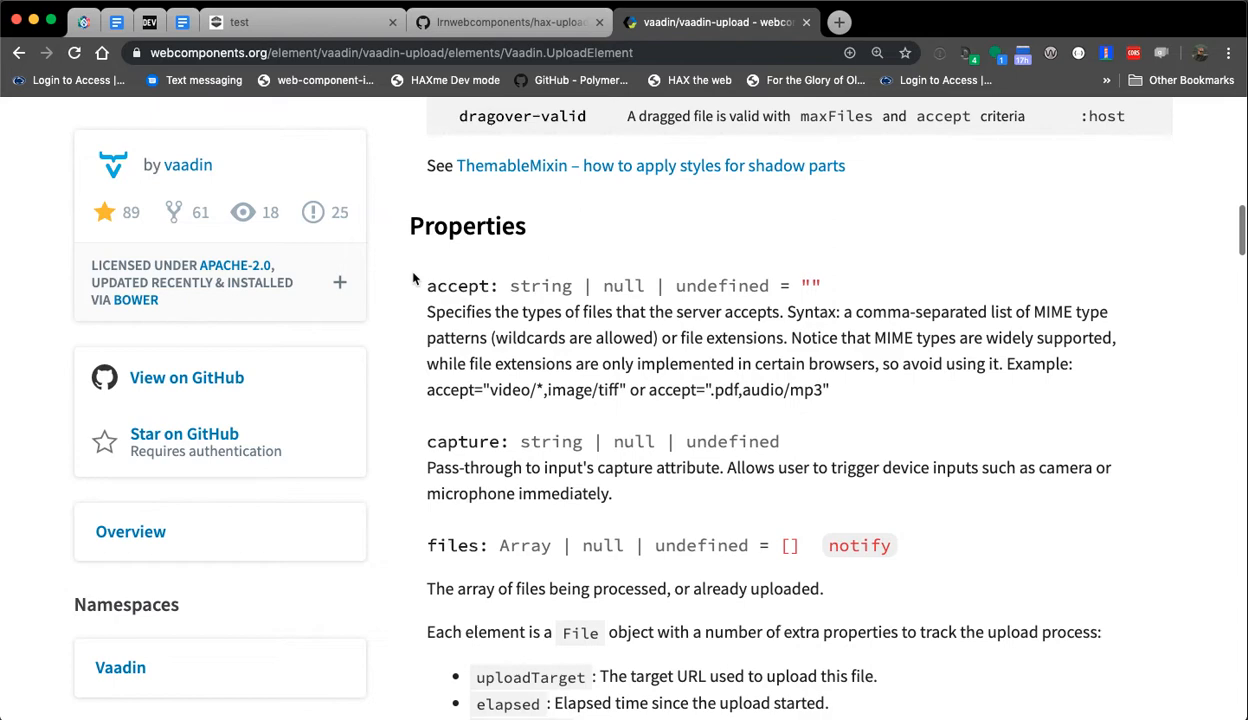
pyautogui.scroll(-3)
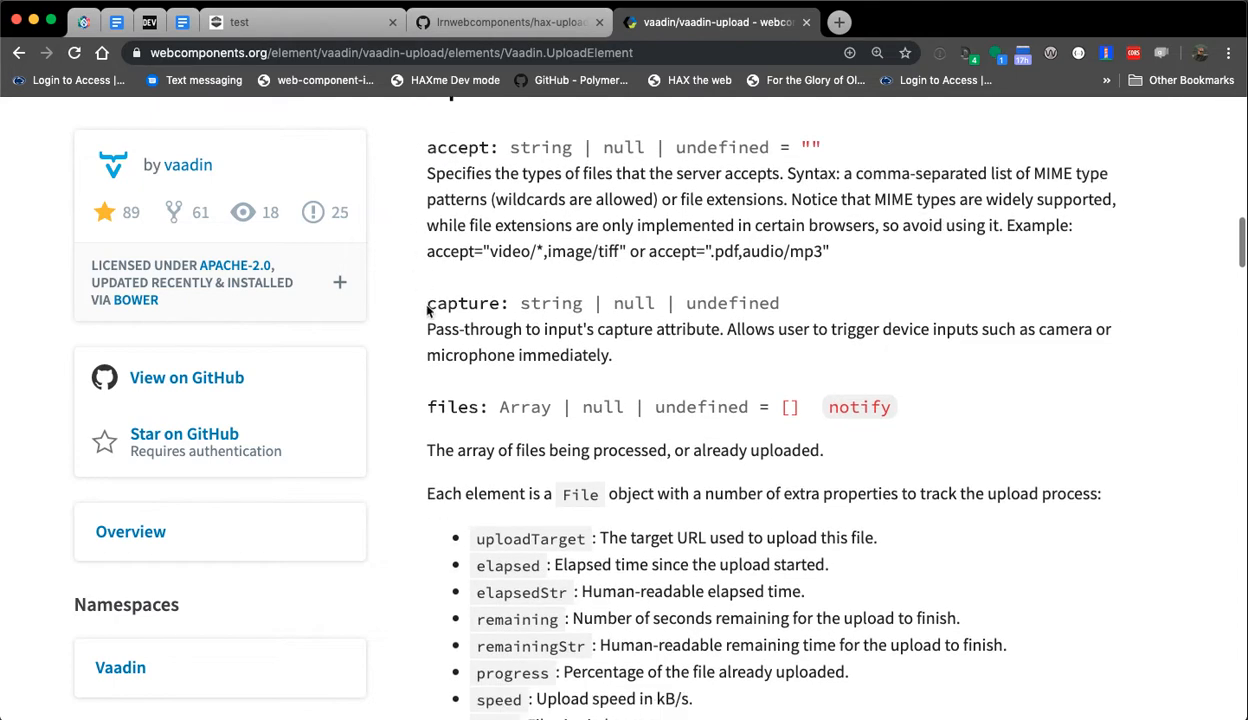
pyautogui.moveTo(484, 430)
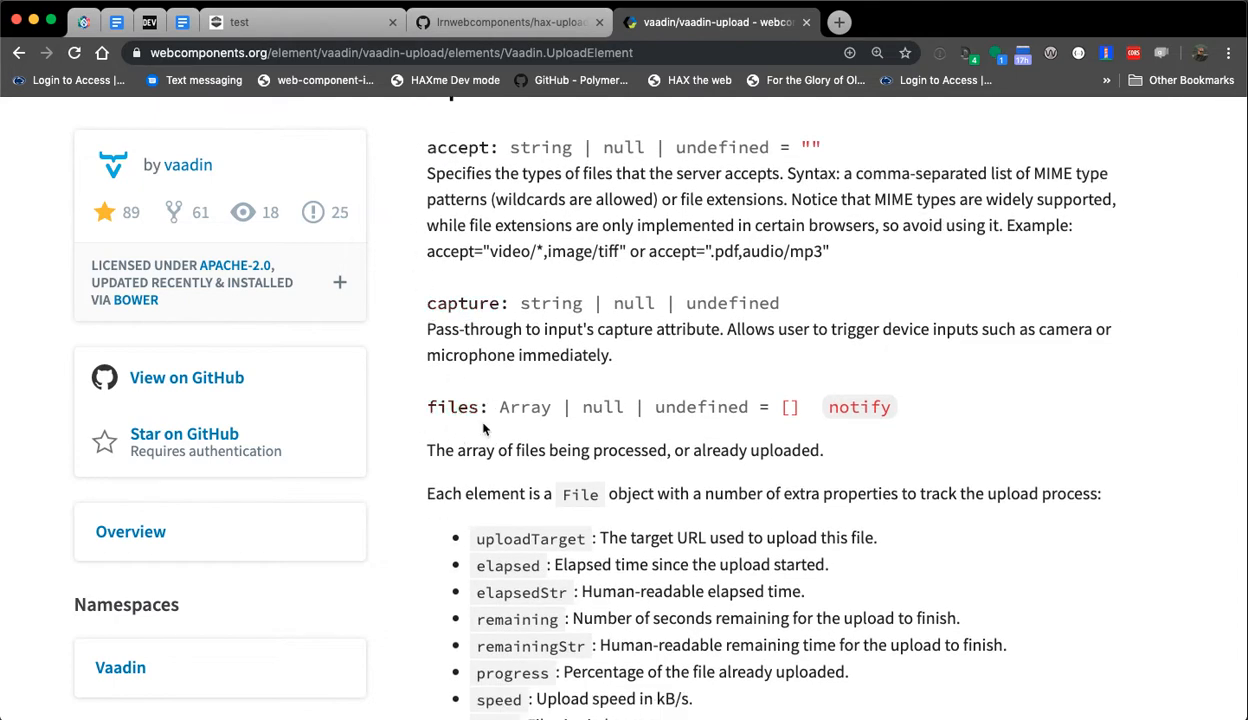
pyautogui.scroll(-3)
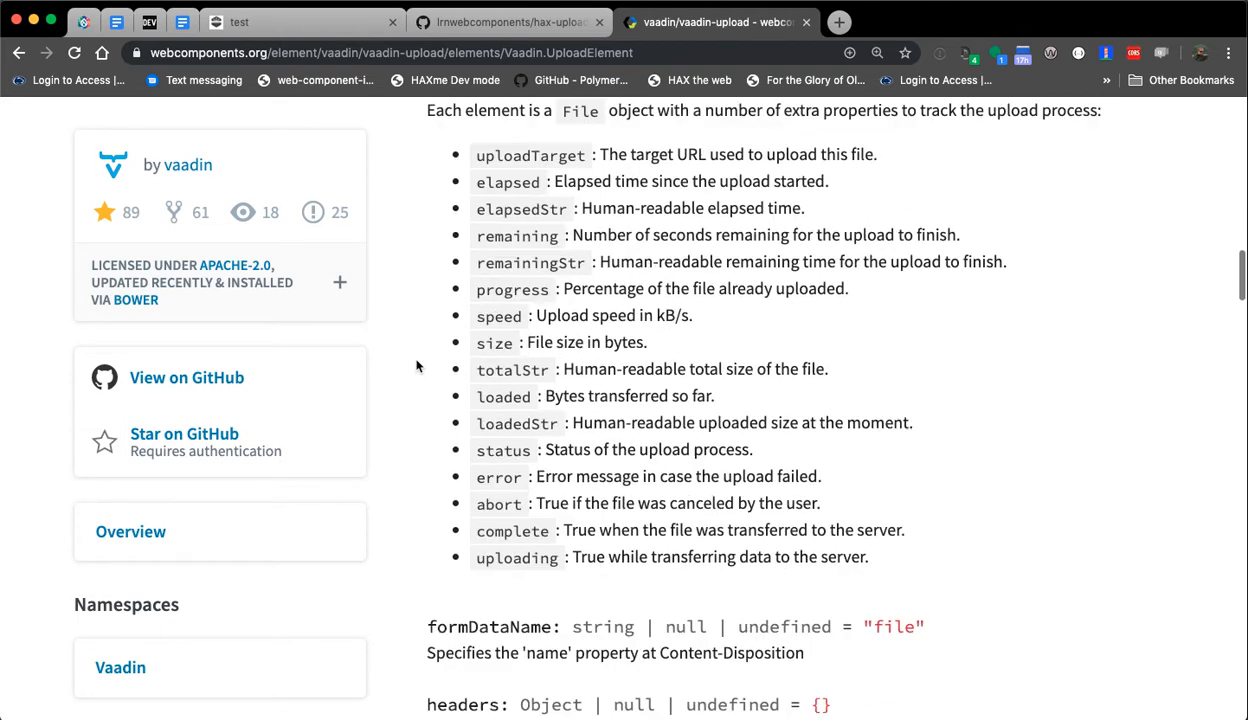
pyautogui.scroll(-3)
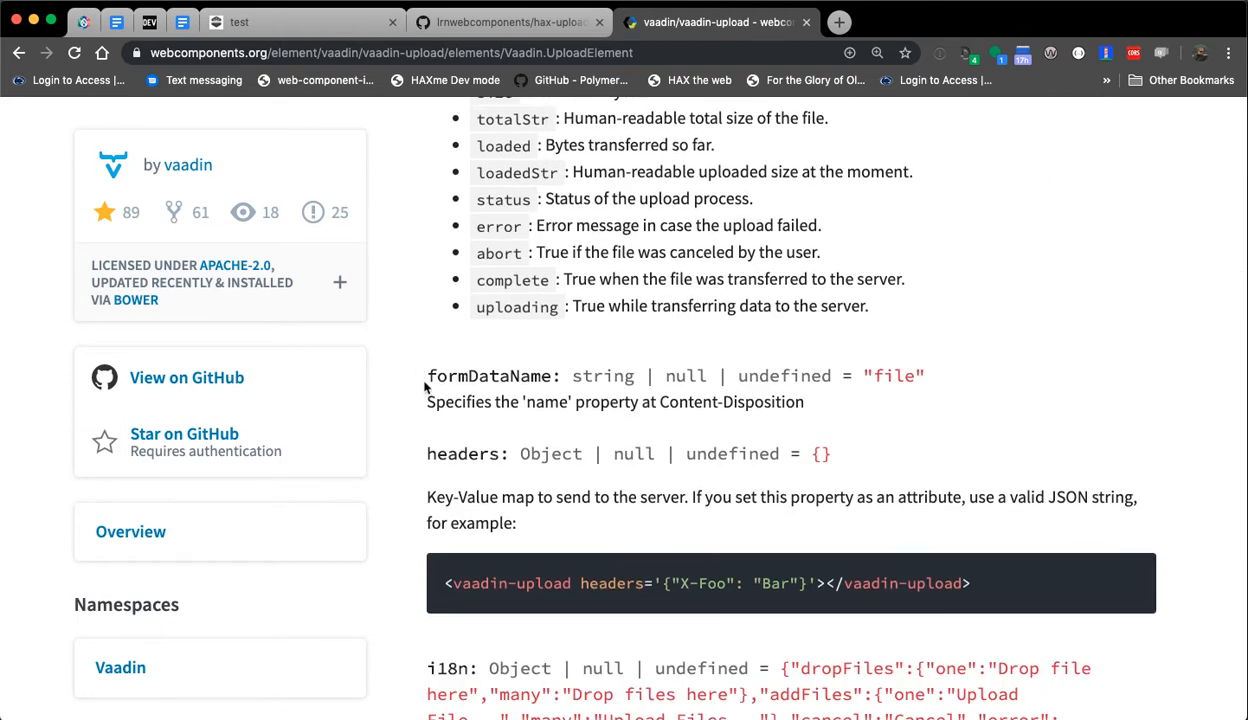
pyautogui.moveTo(430, 310)
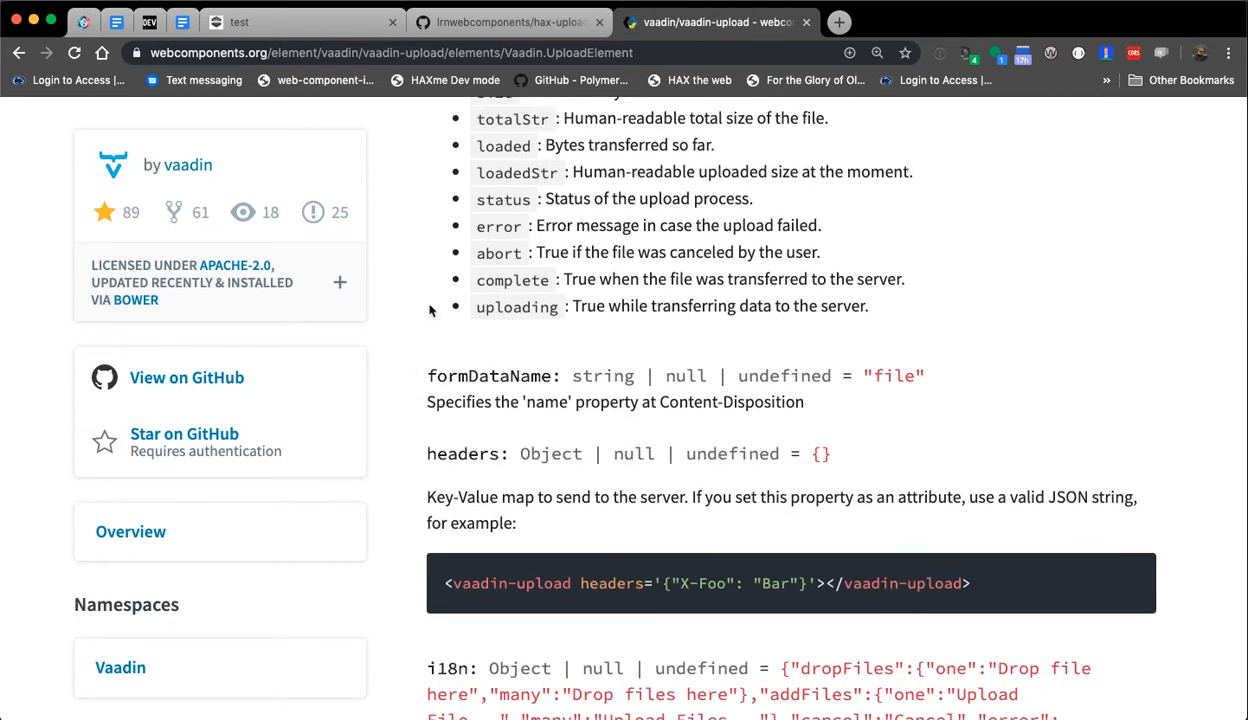
# Continue through the properties down to nodrop, target, timeout and withCredentials
pyautogui.scroll(-3)
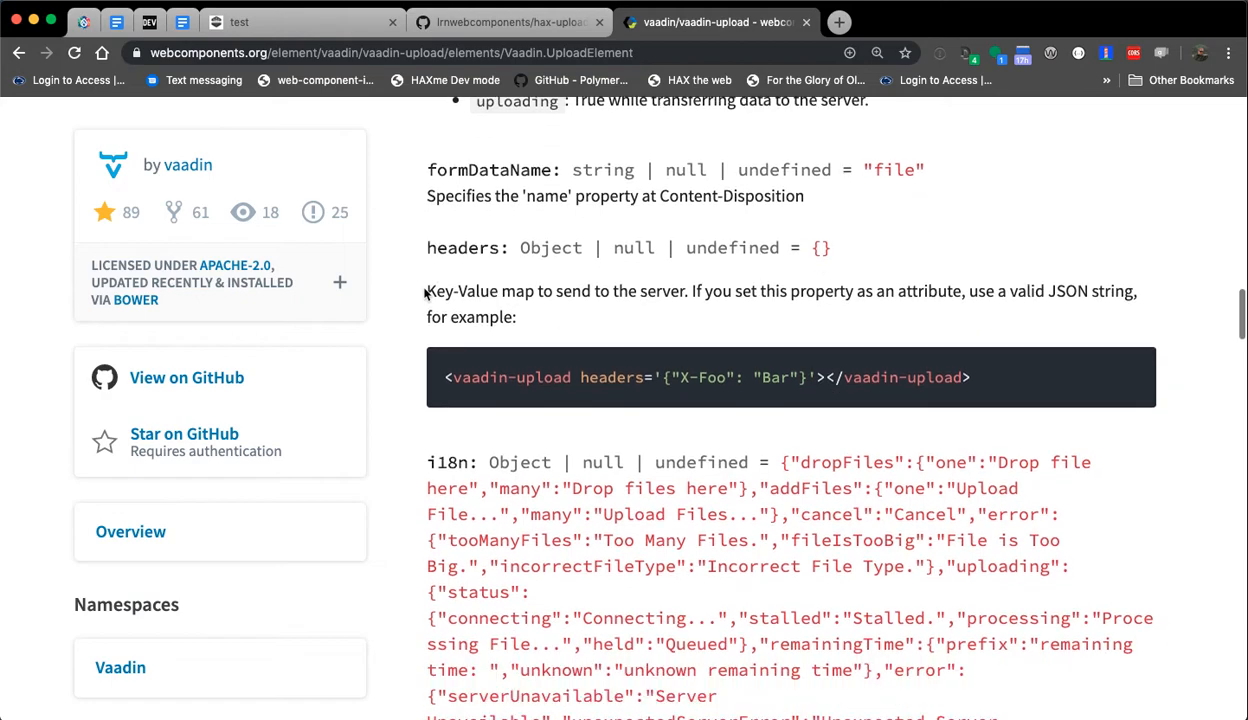
pyautogui.scroll(-3)
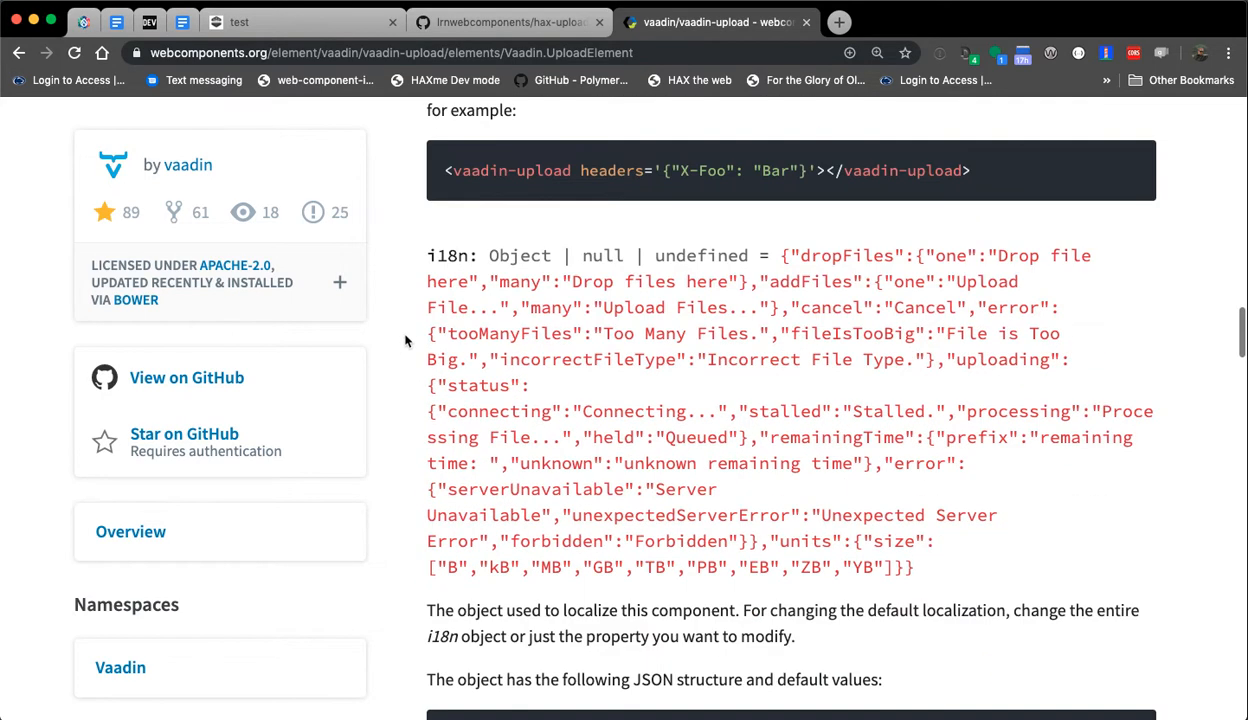
pyautogui.scroll(-3)
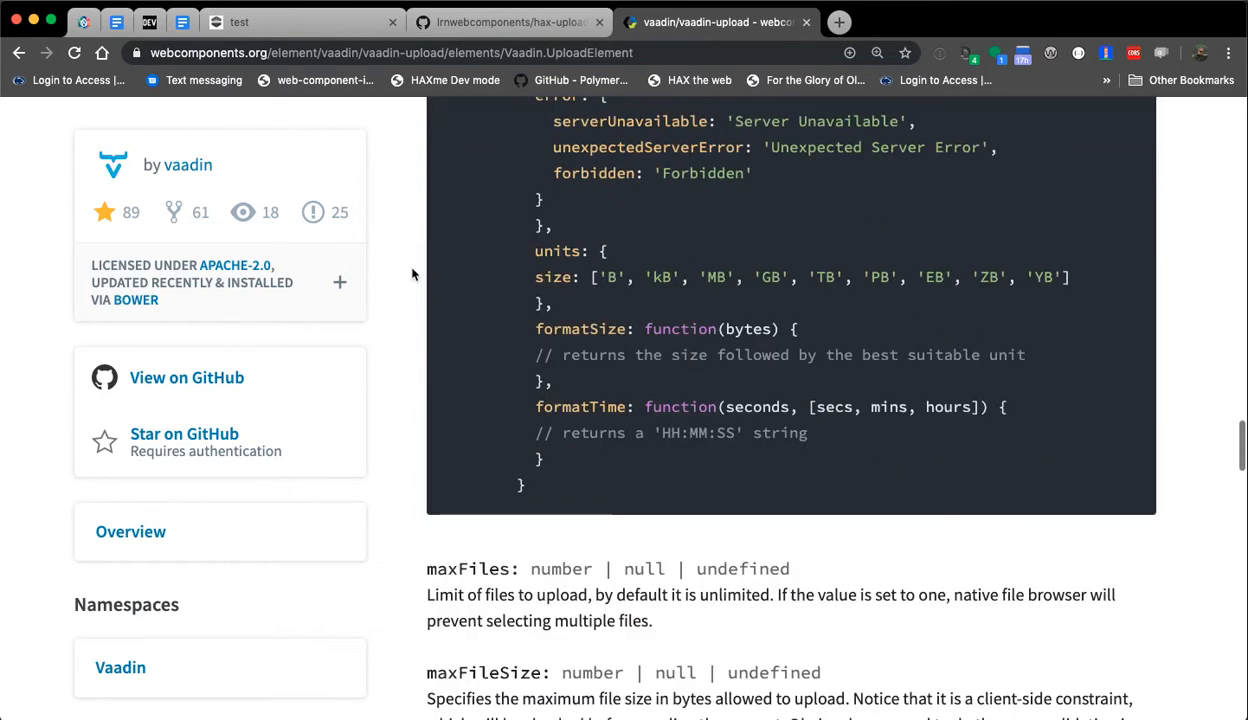
pyautogui.scroll(-3)
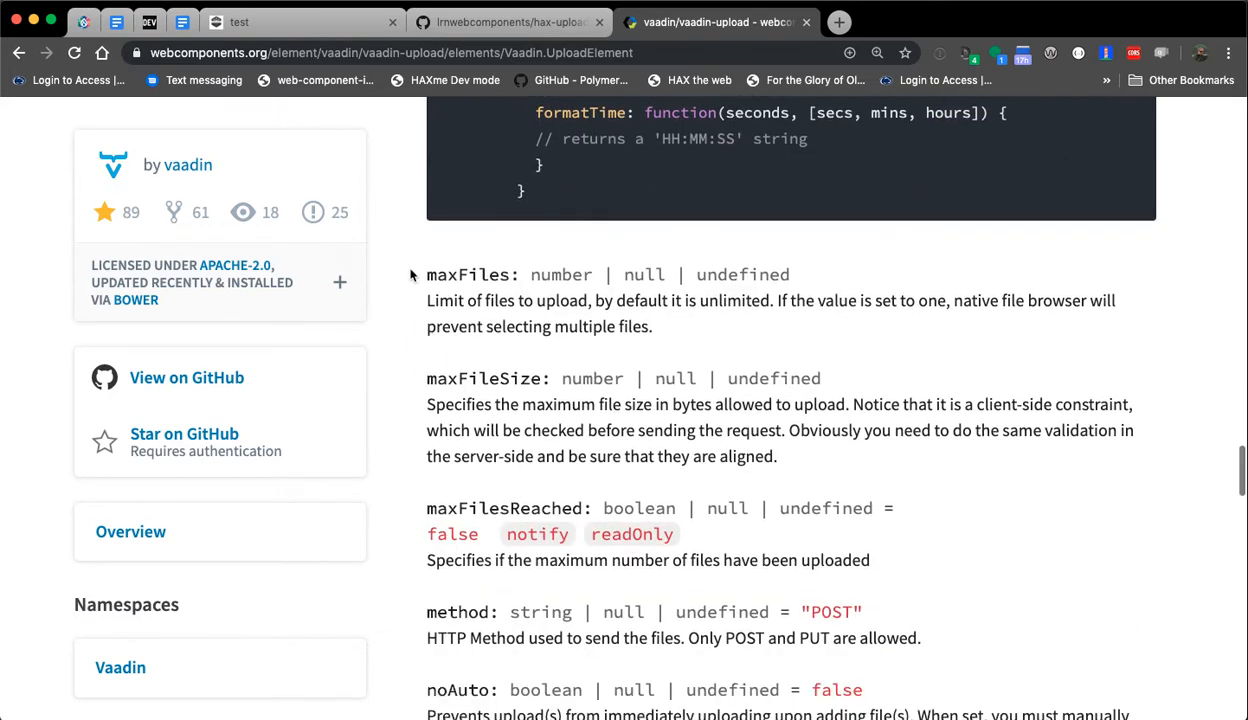
pyautogui.scroll(-3)
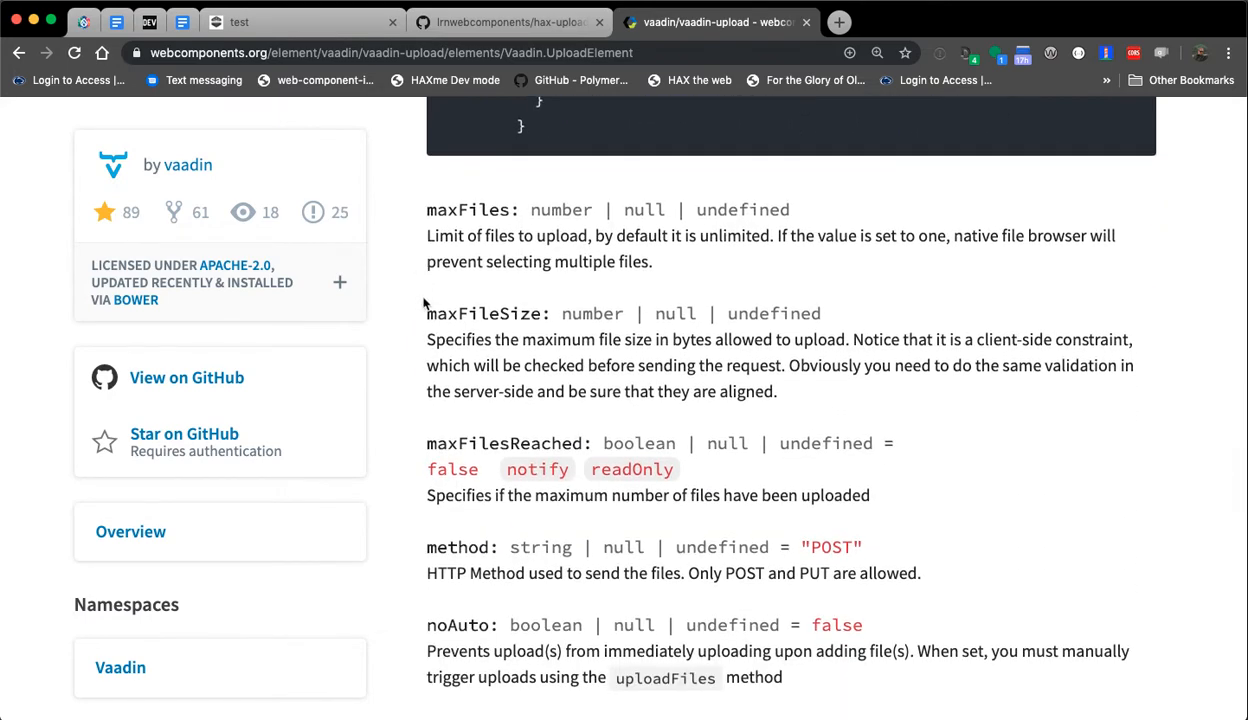
pyautogui.scroll(-3)
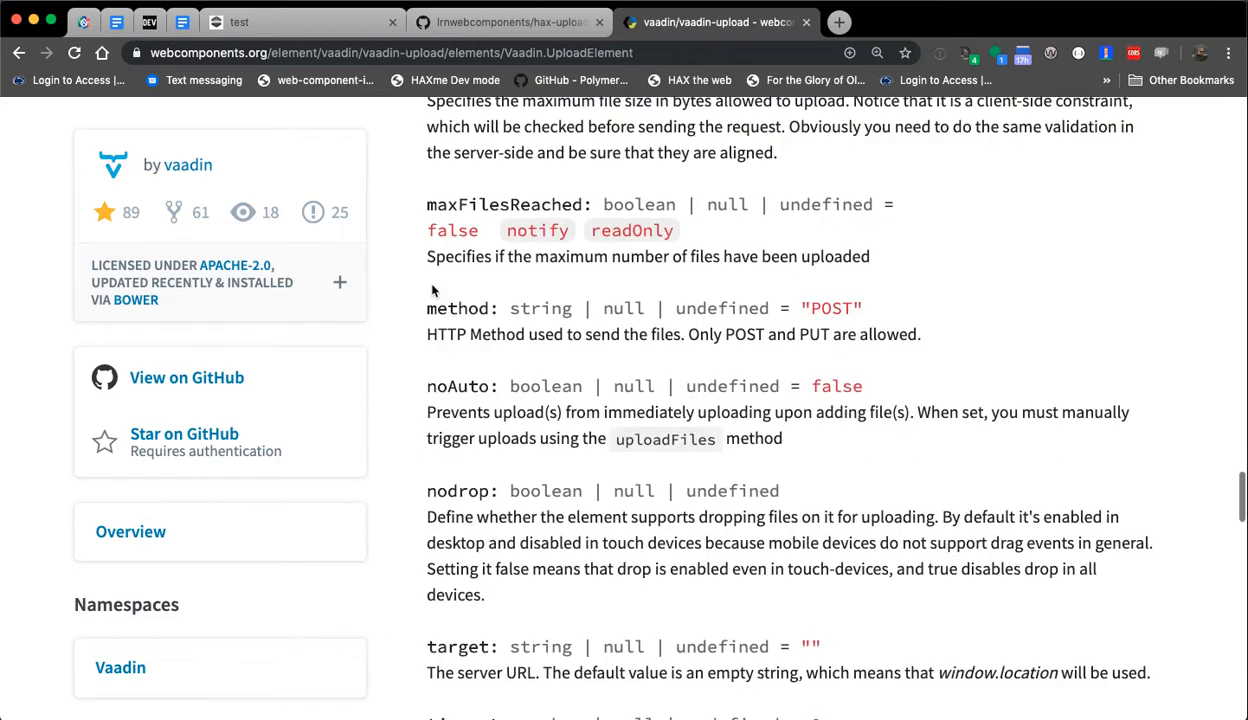
pyautogui.scroll(-3)
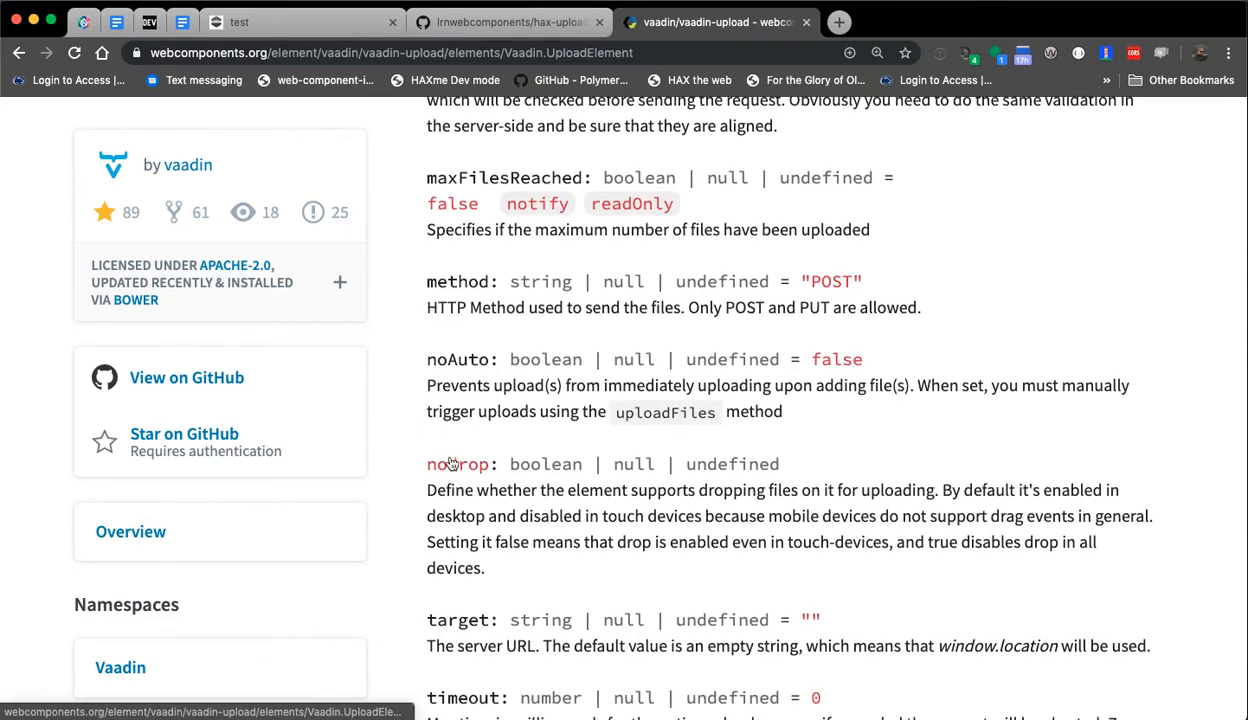
pyautogui.moveTo(484, 158)
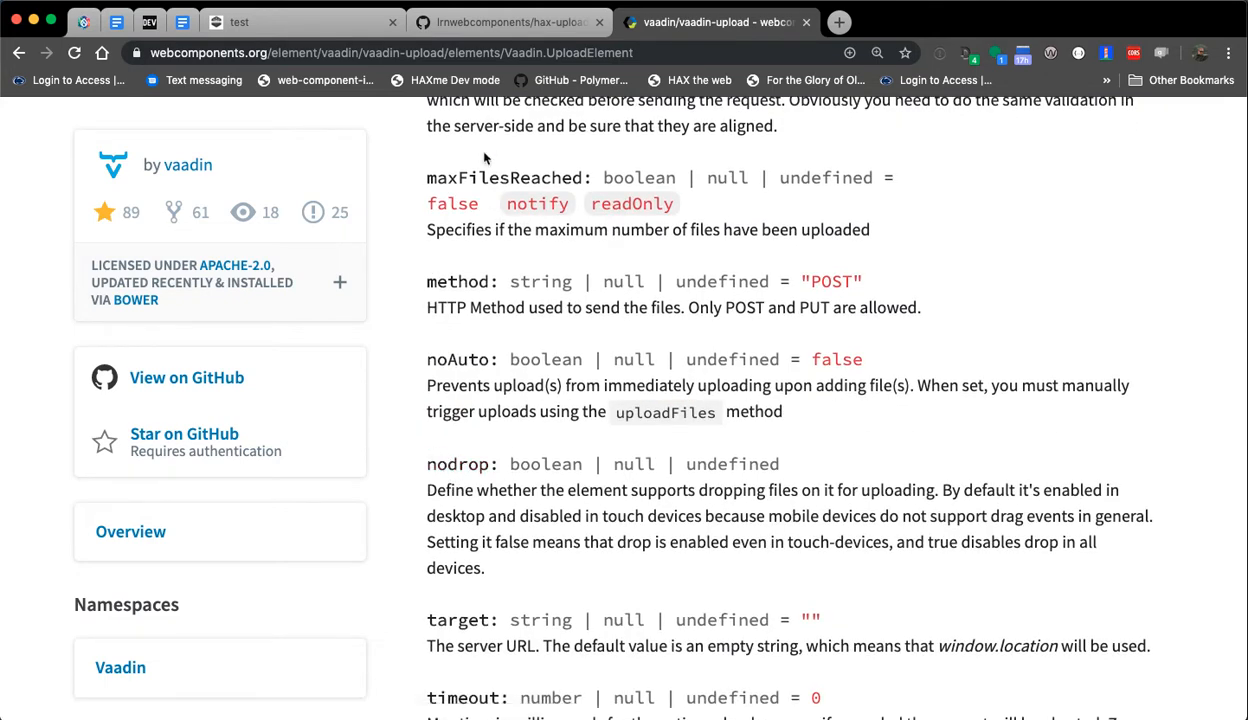
pyautogui.moveTo(520, 420)
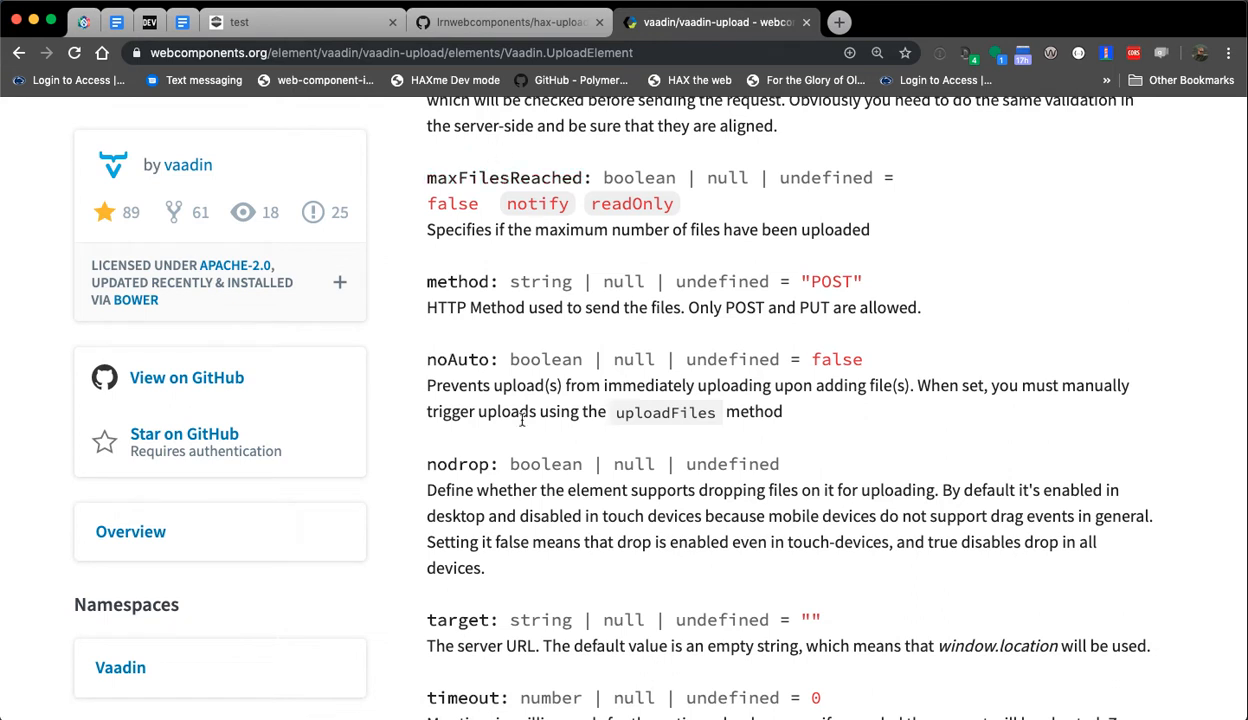
pyautogui.moveTo(550, 636)
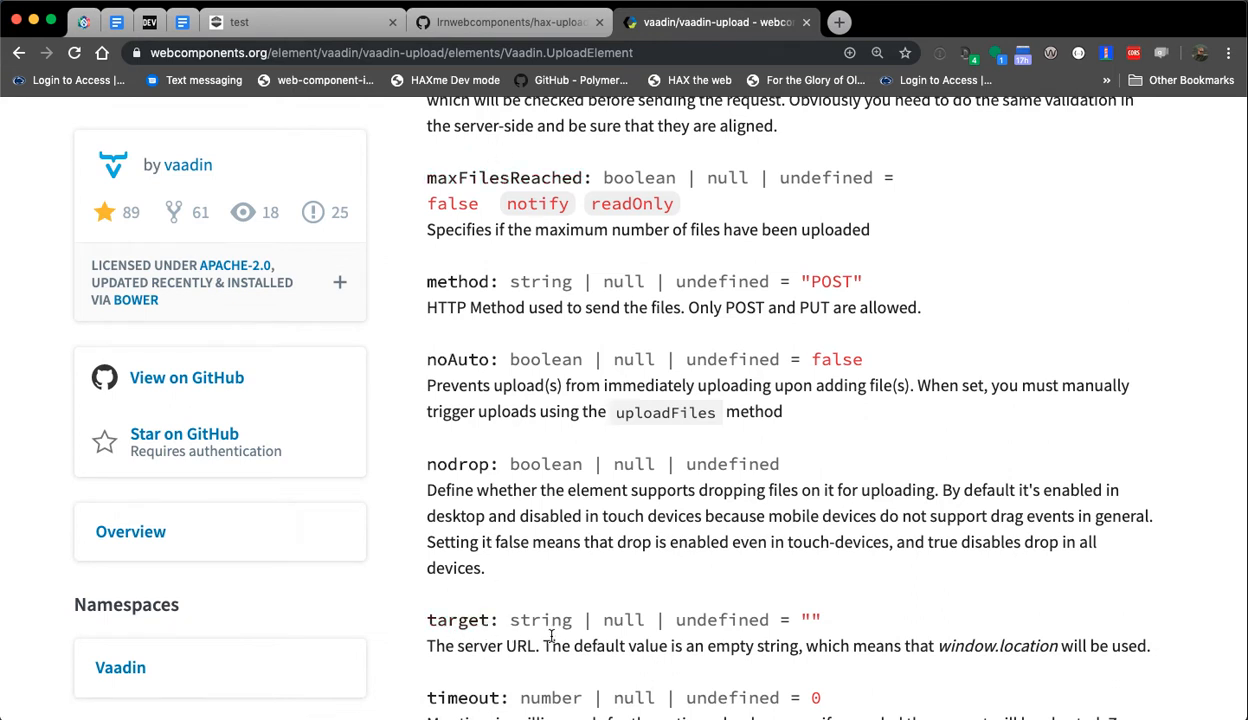
pyautogui.moveTo(440, 652)
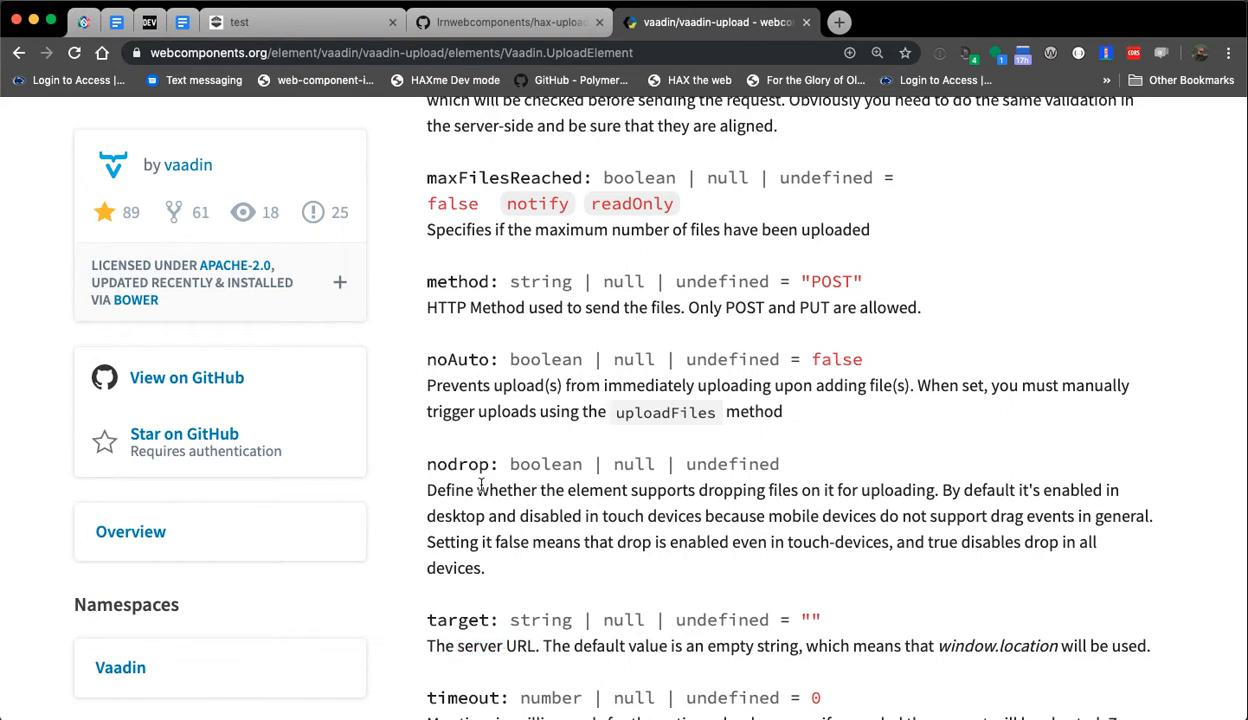
pyautogui.scroll(-3)
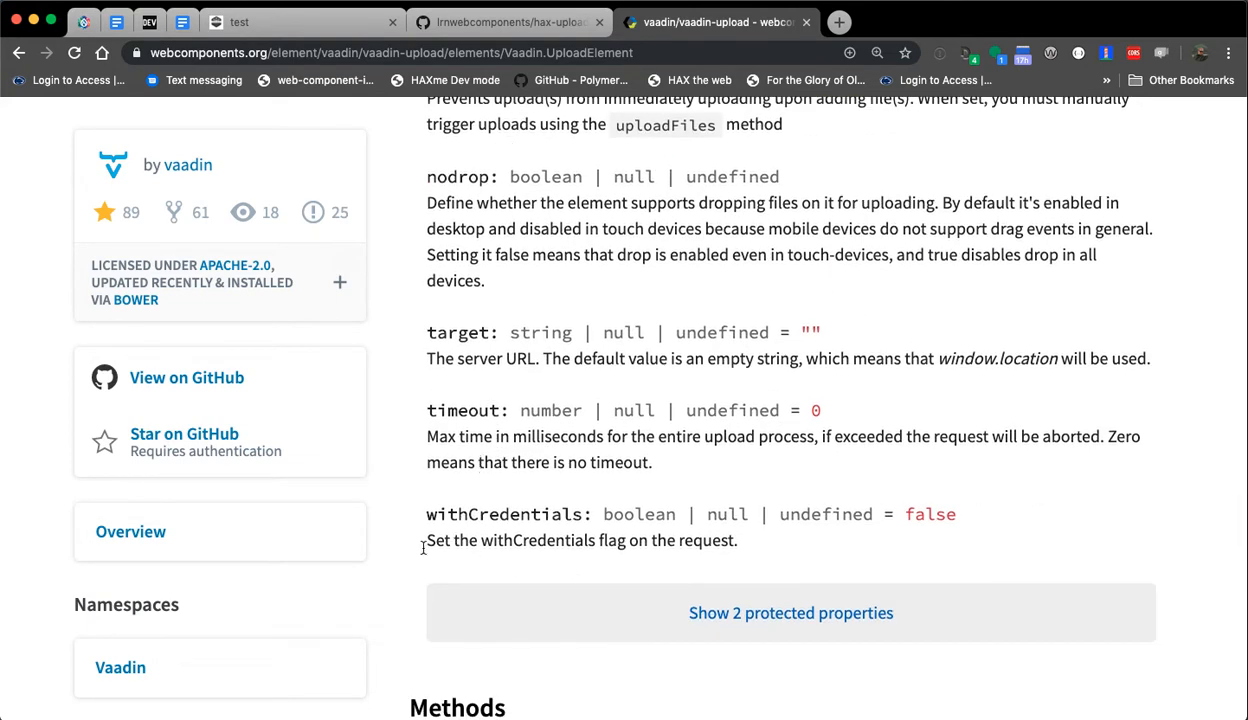
pyautogui.scroll(-3)
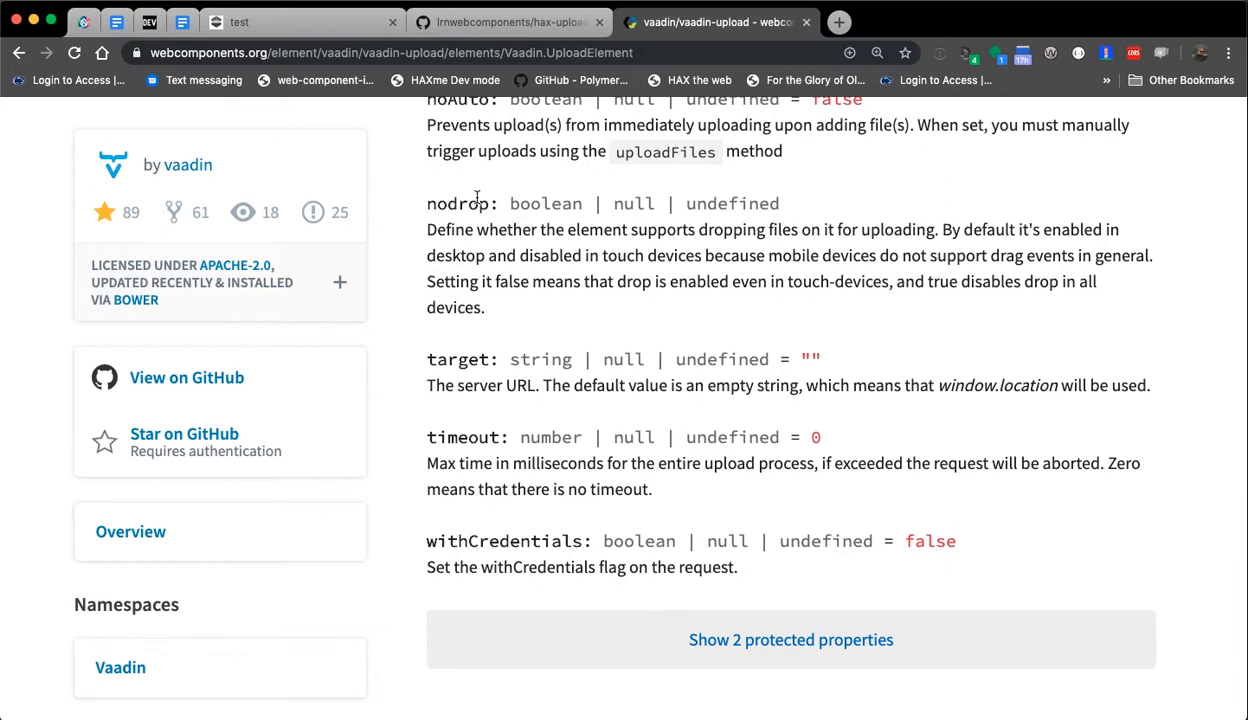
pyautogui.moveTo(300, 20)
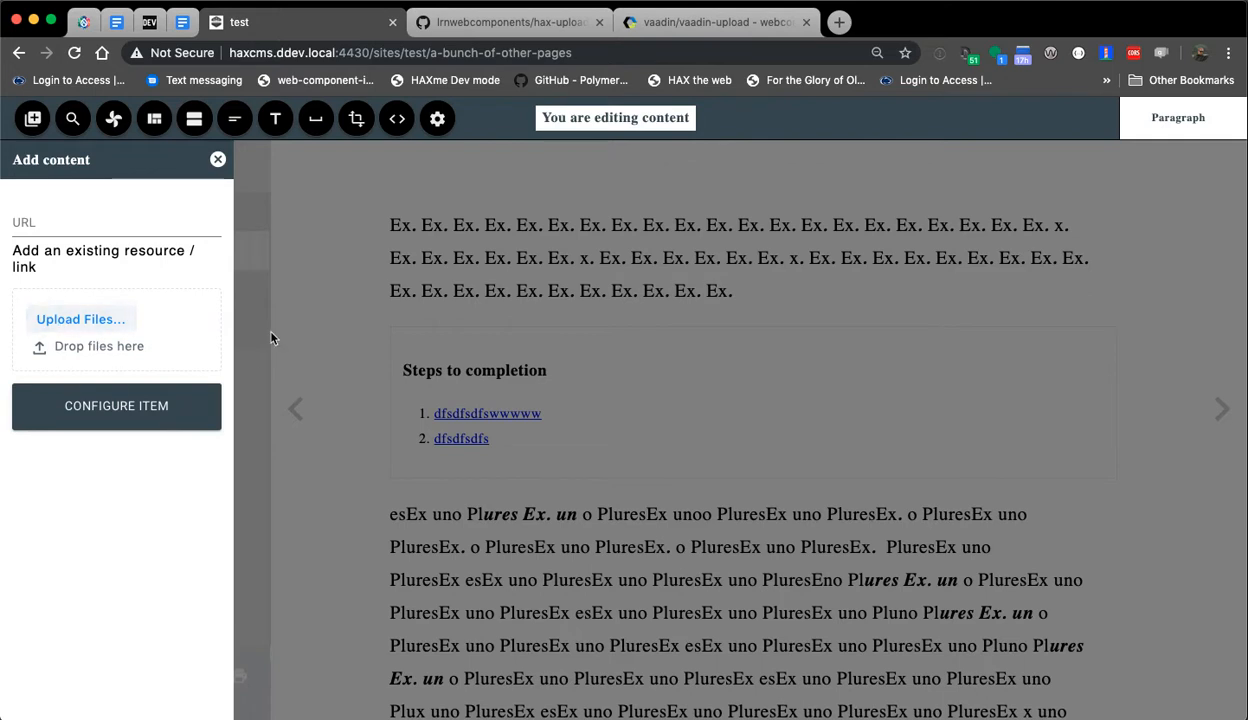
pyautogui.moveTo(170, 382)
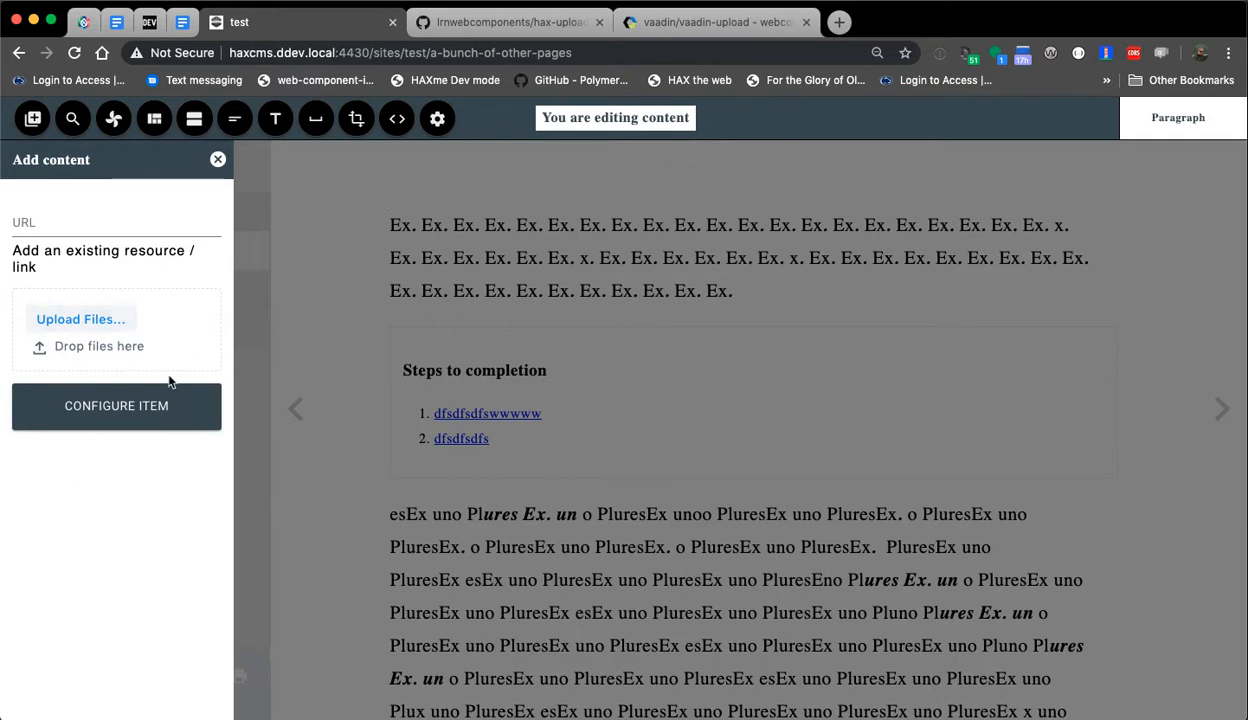
pyautogui.moveTo(540, 222)
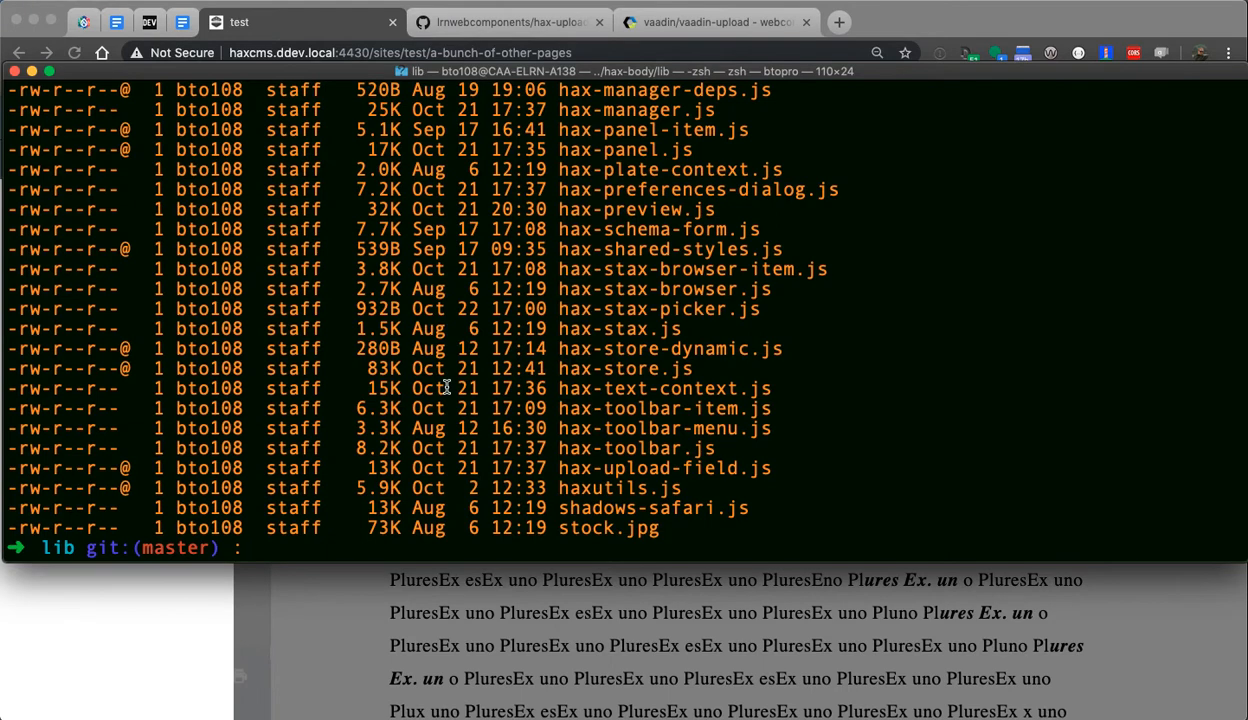
# In the terminal at hax-body/lib, start the command 'open hax-' for the upload field source
pyautogui.write('open hax-')
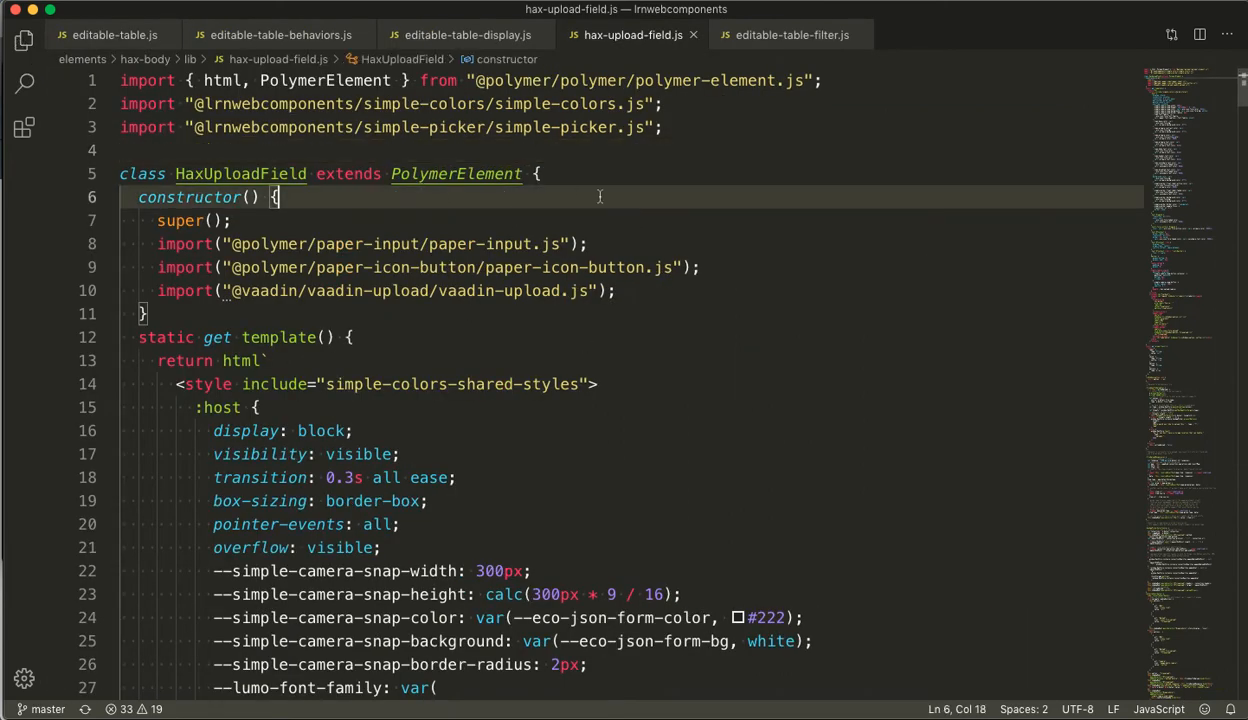
# Highlight the vaadin-upload import in hax-upload-field.js and scroll to its template markup
pyautogui.moveTo(240, 292); pyautogui.dragTo(616, 292)
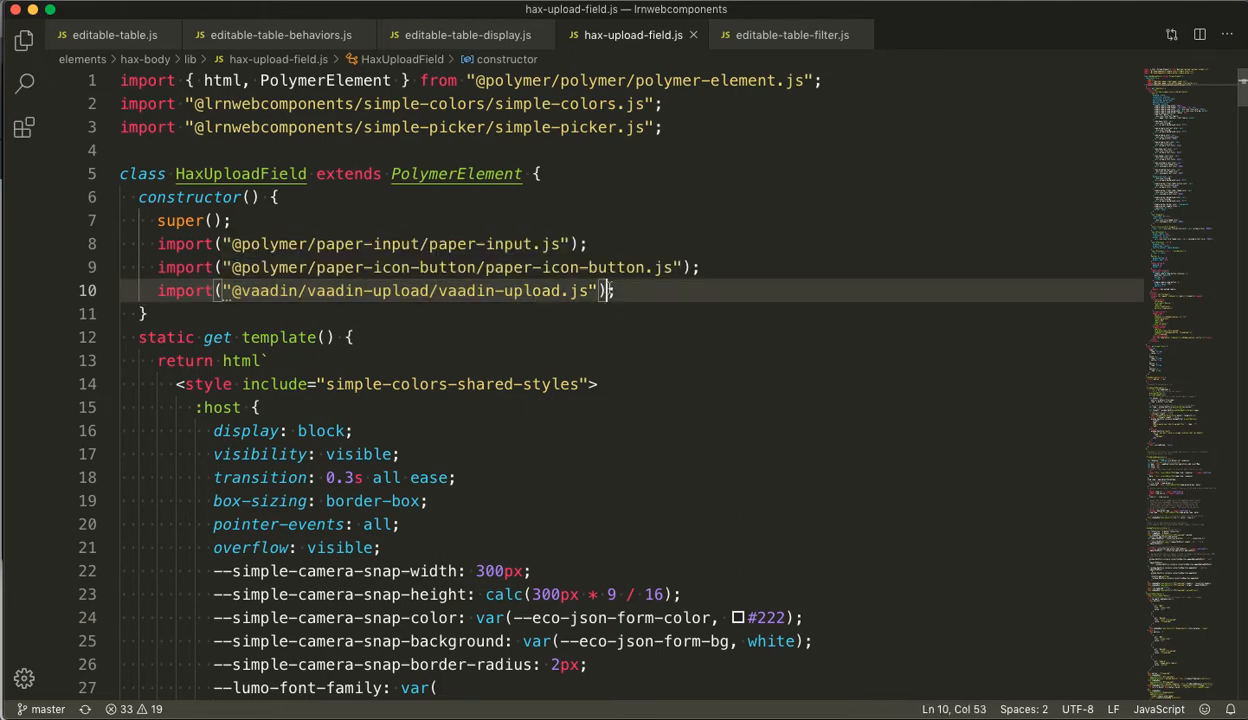
pyautogui.scroll(-3)
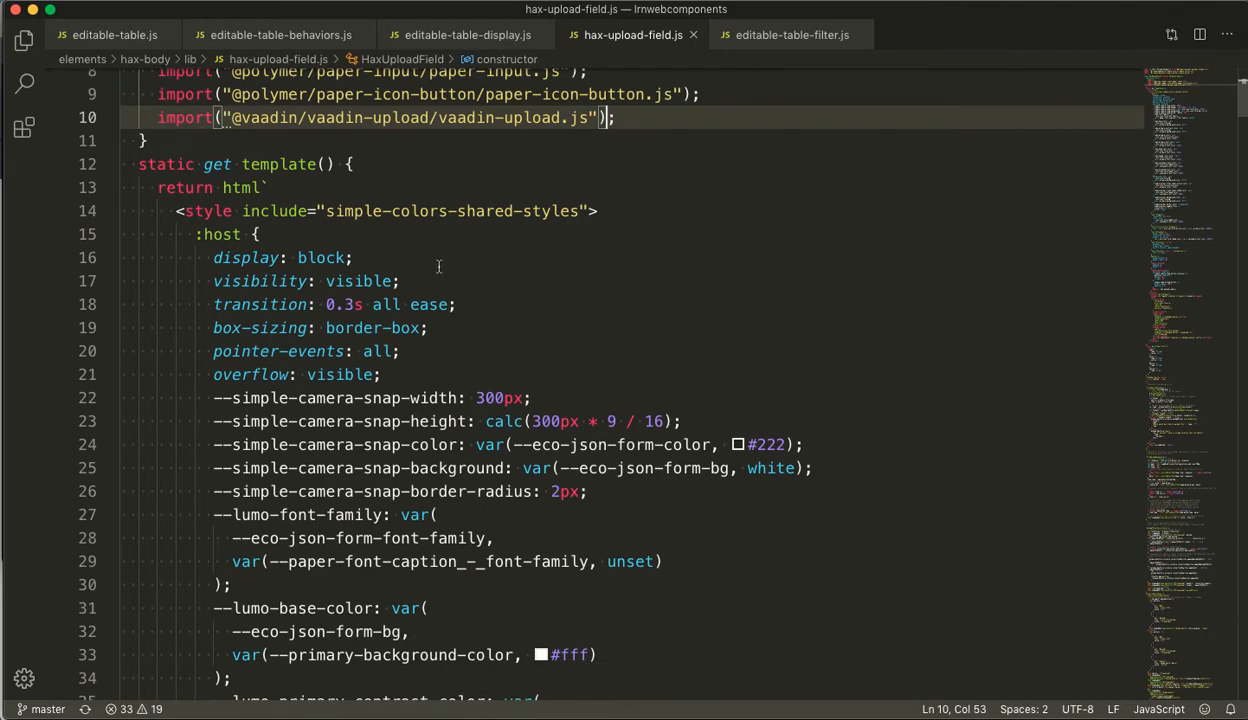
pyautogui.scroll(-3)
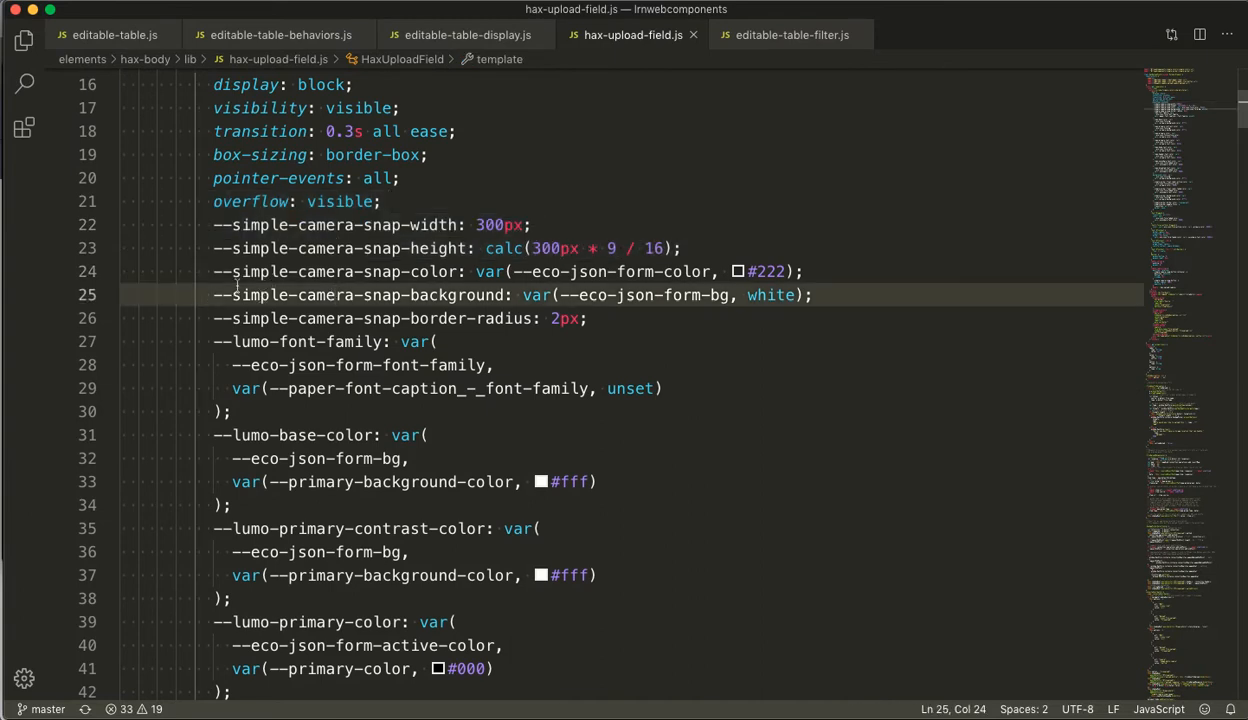
pyautogui.scroll(-3)
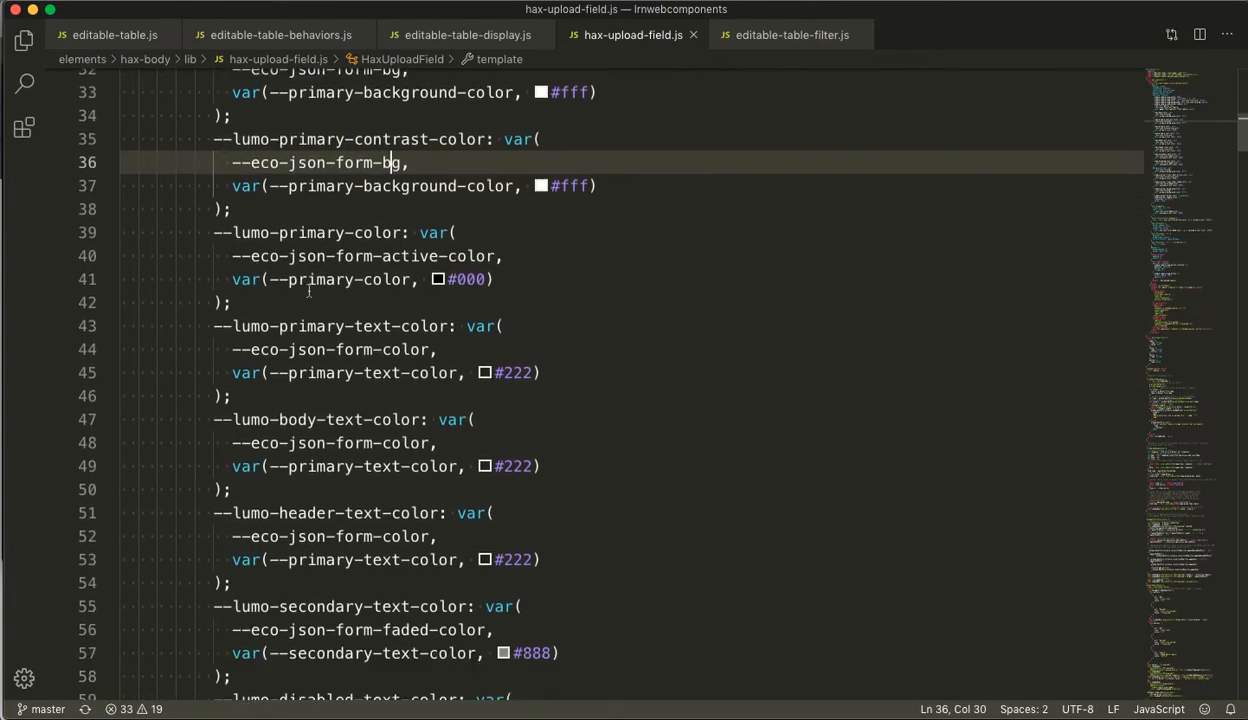
pyautogui.scroll(-3)
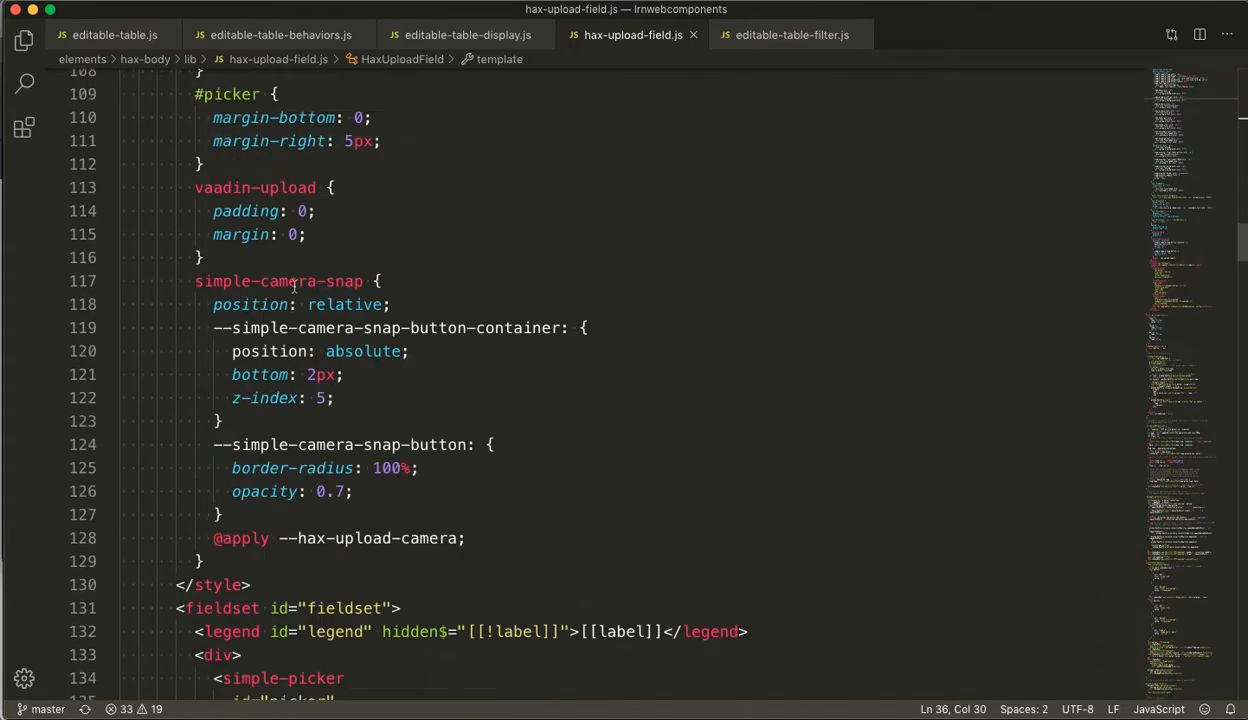
pyautogui.scroll(-3)
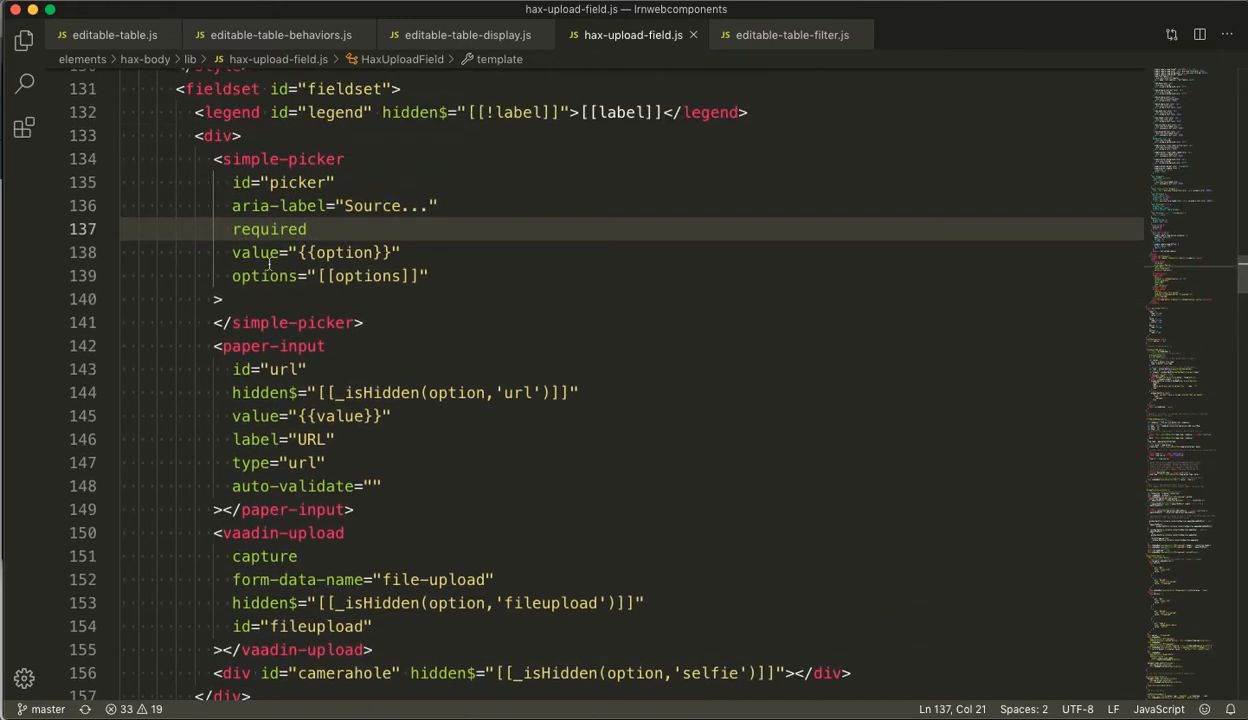
pyautogui.scroll(-3)
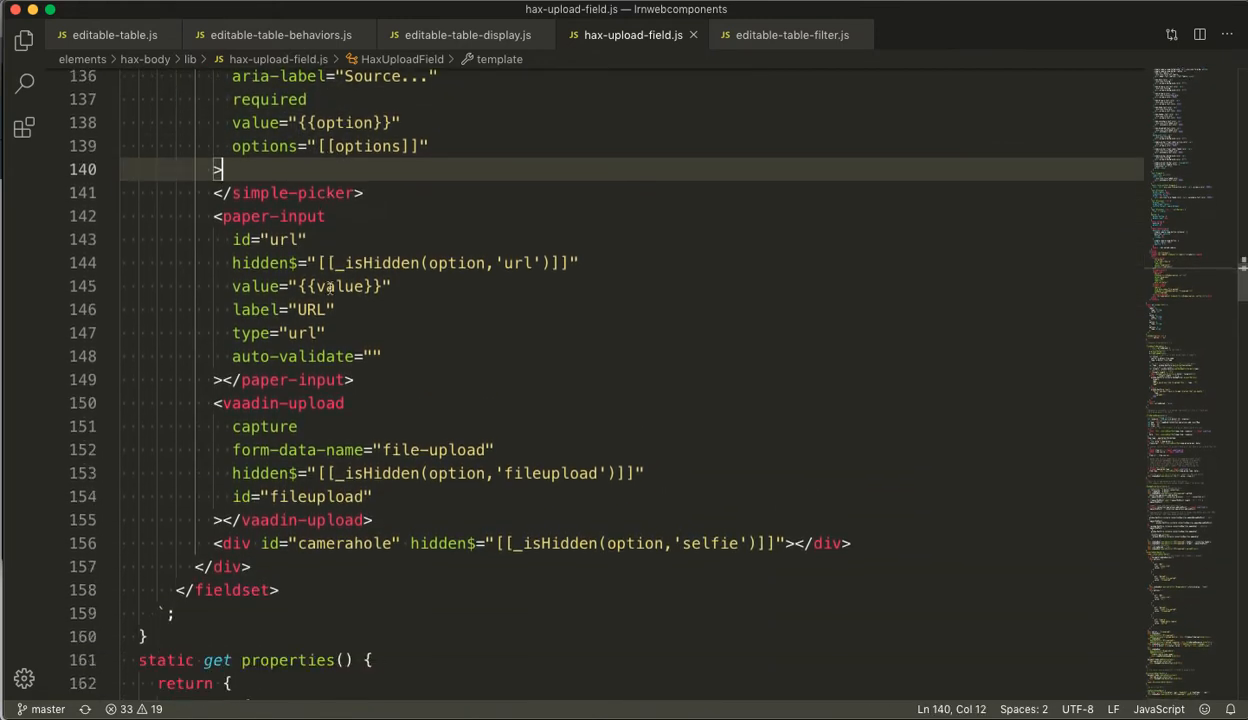
pyautogui.scroll(-3)
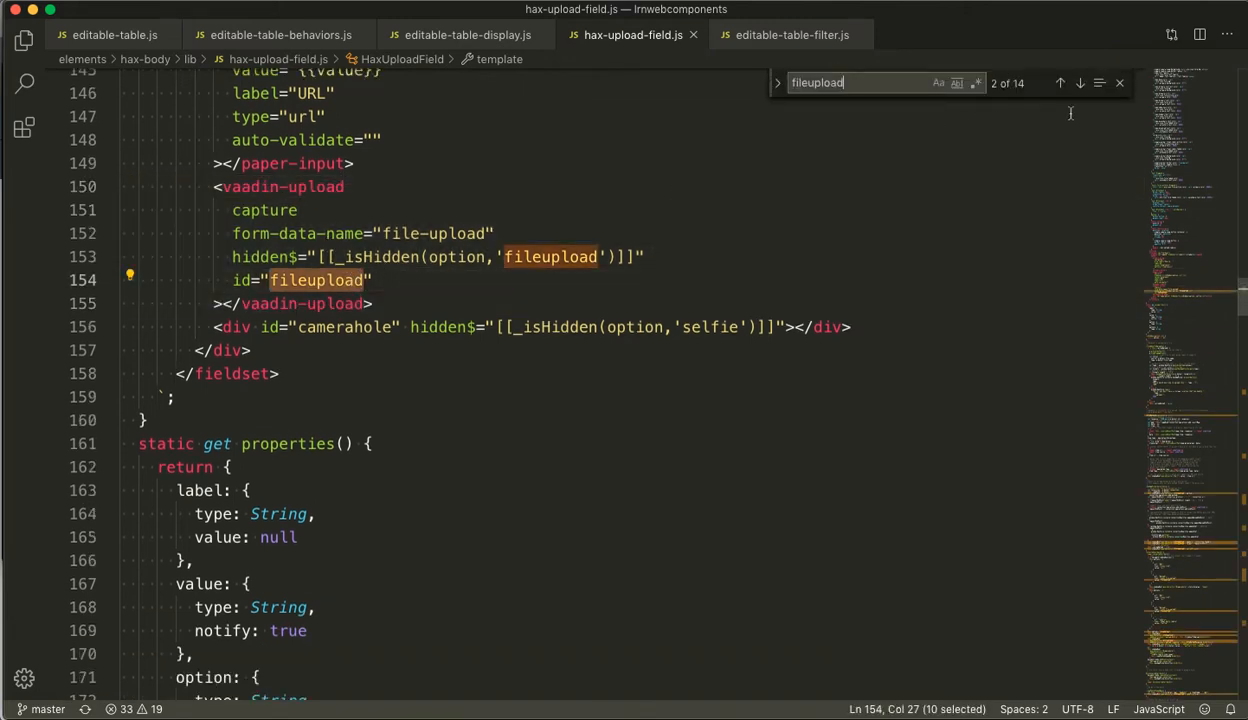
pyautogui.click(1080, 84)
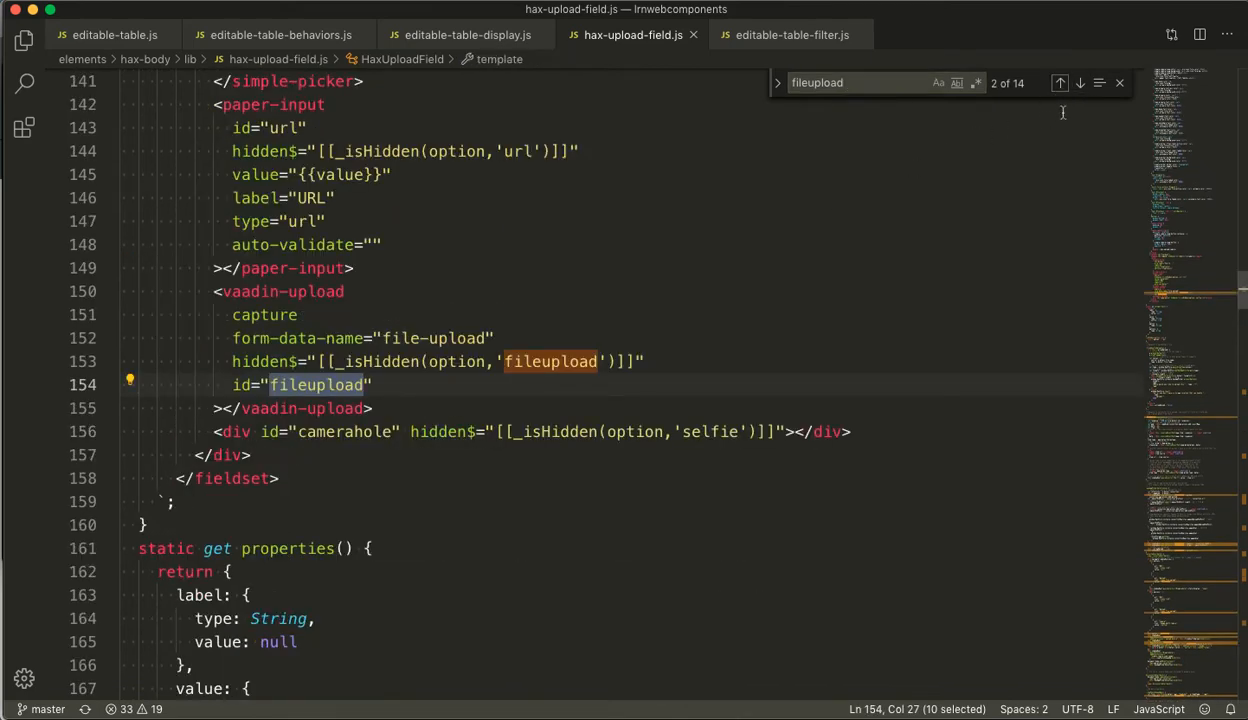
pyautogui.write('_fileUploadResponse')
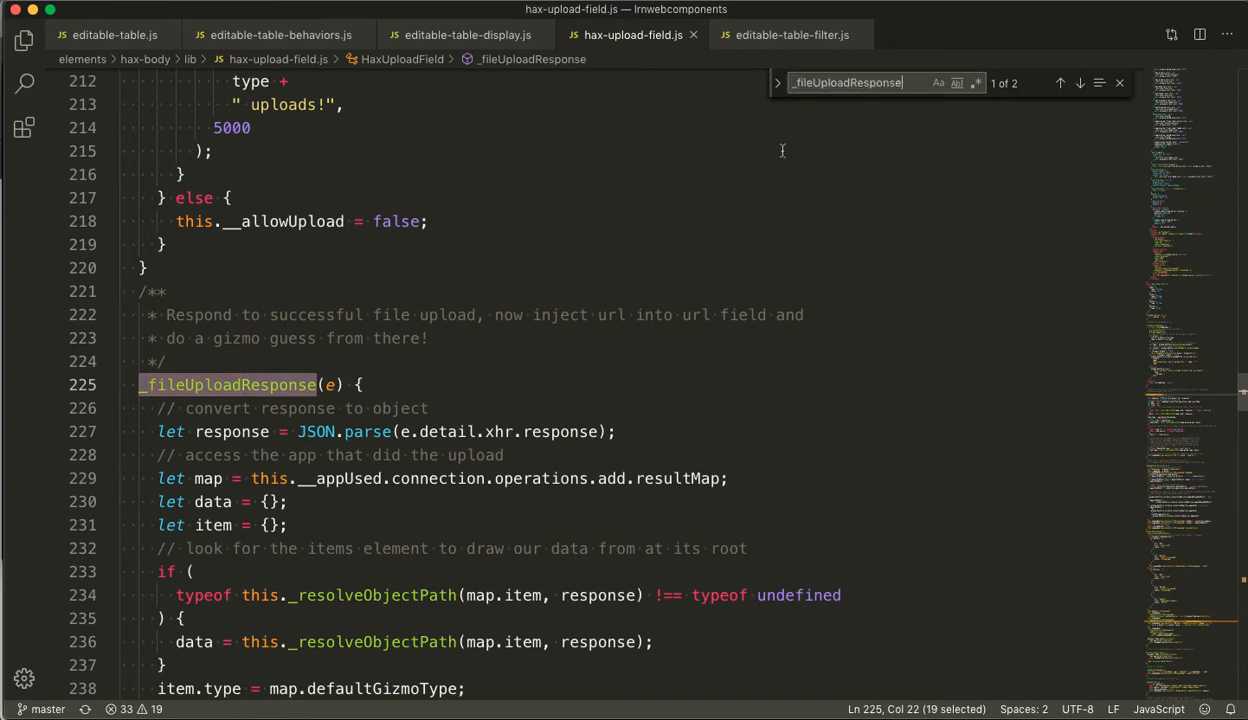
pyautogui.click(1080, 84)
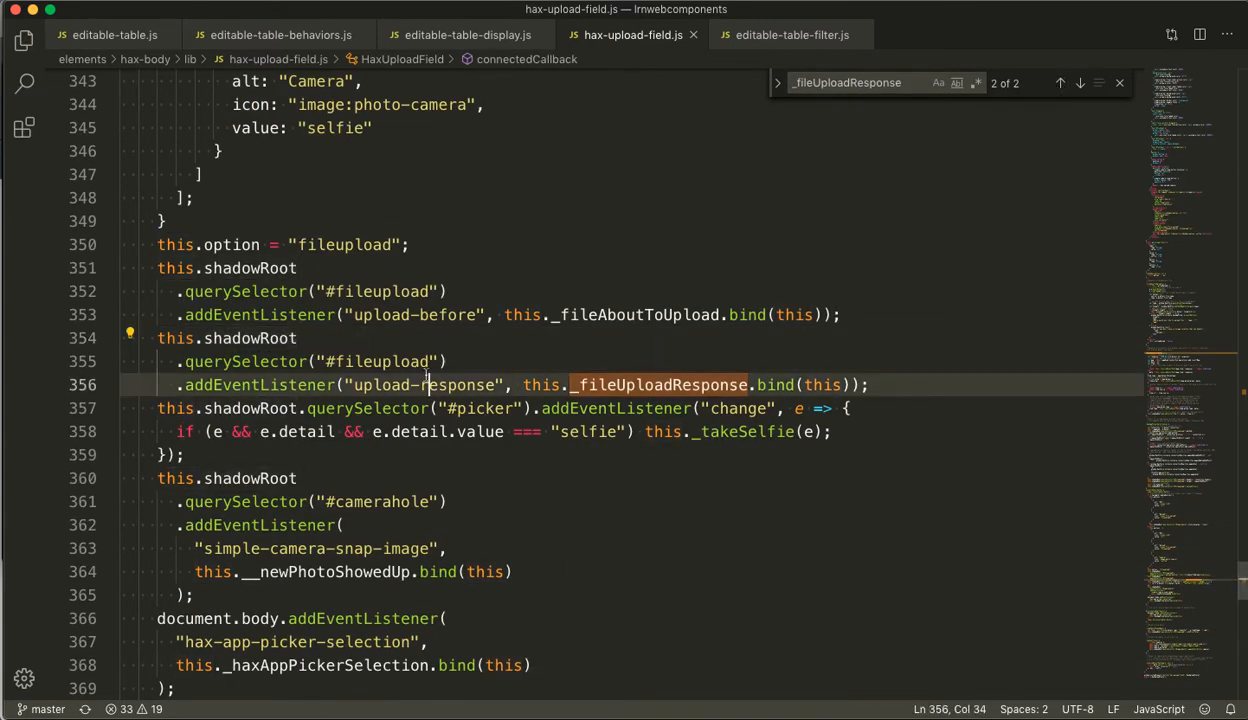
pyautogui.doubleClick(432, 384)
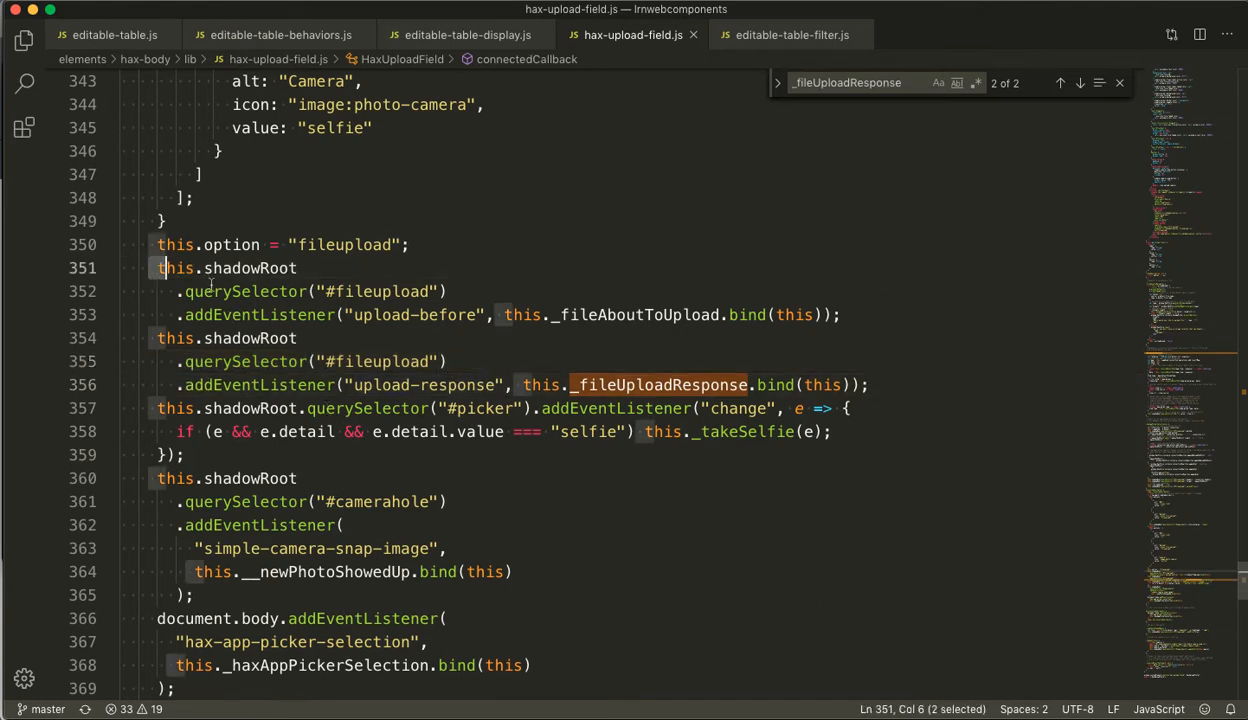
pyautogui.doubleClick(636, 314)
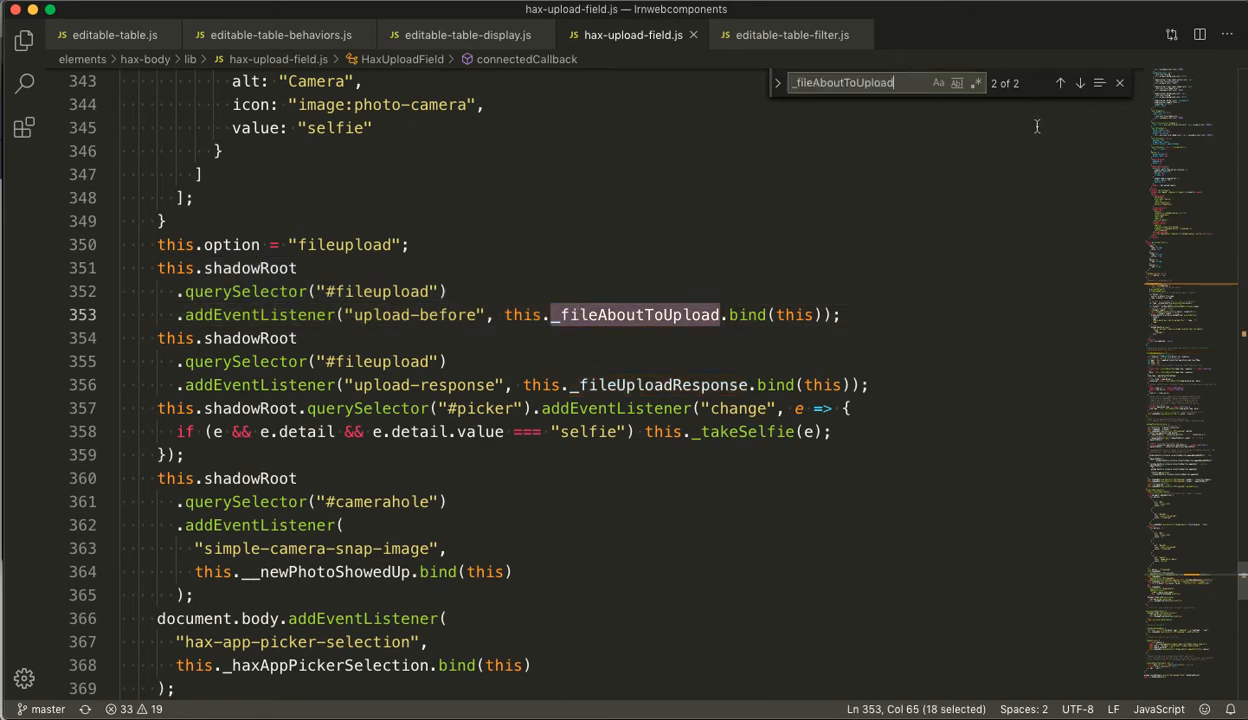
pyautogui.click(1060, 84)
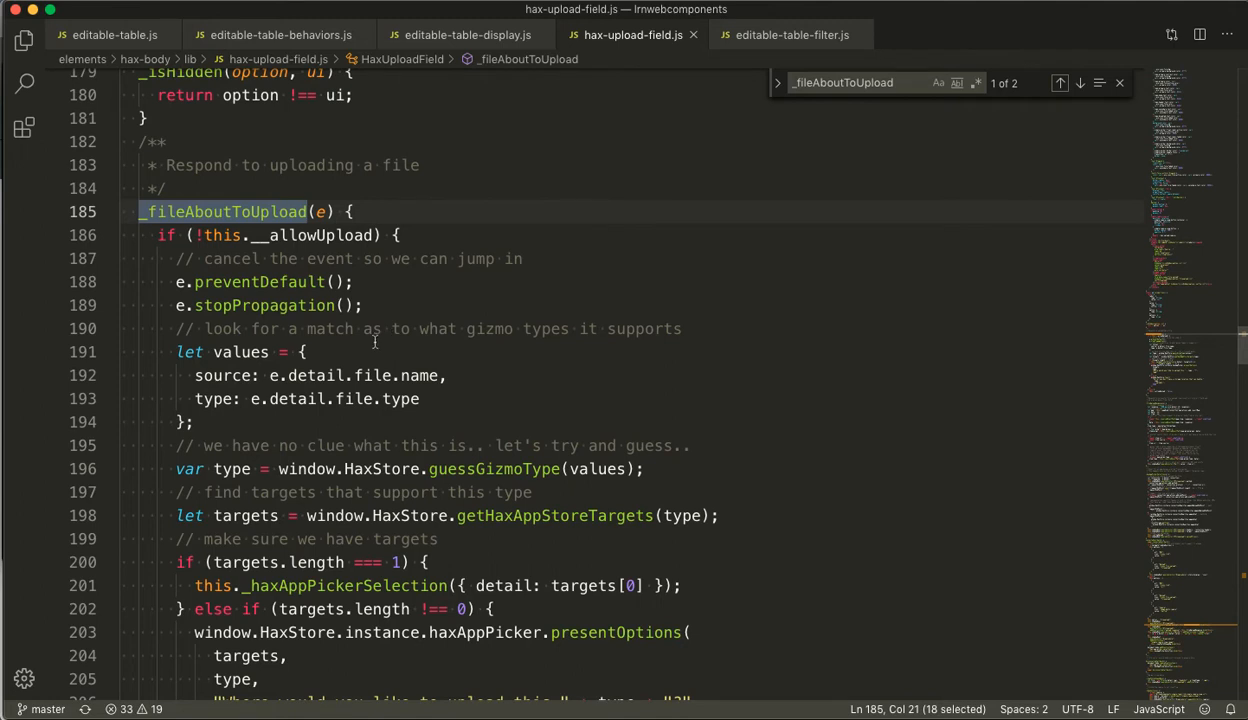
pyautogui.scroll(-3)
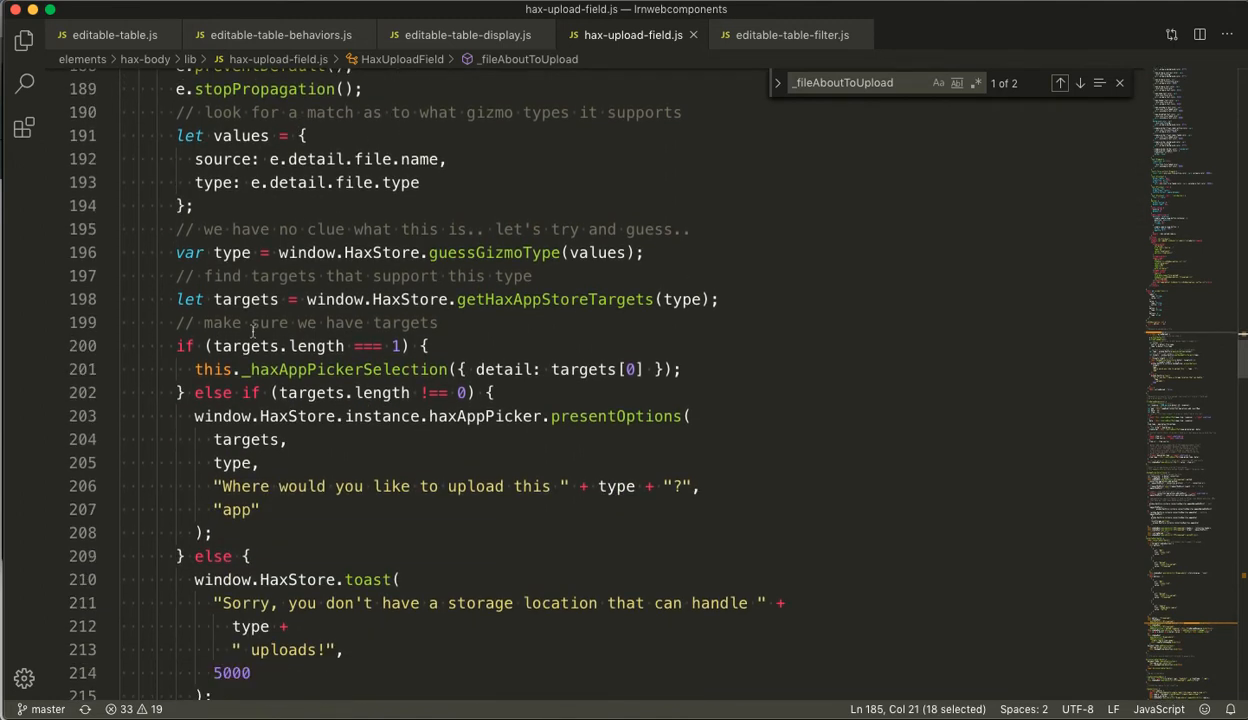
pyautogui.moveTo(328, 668)
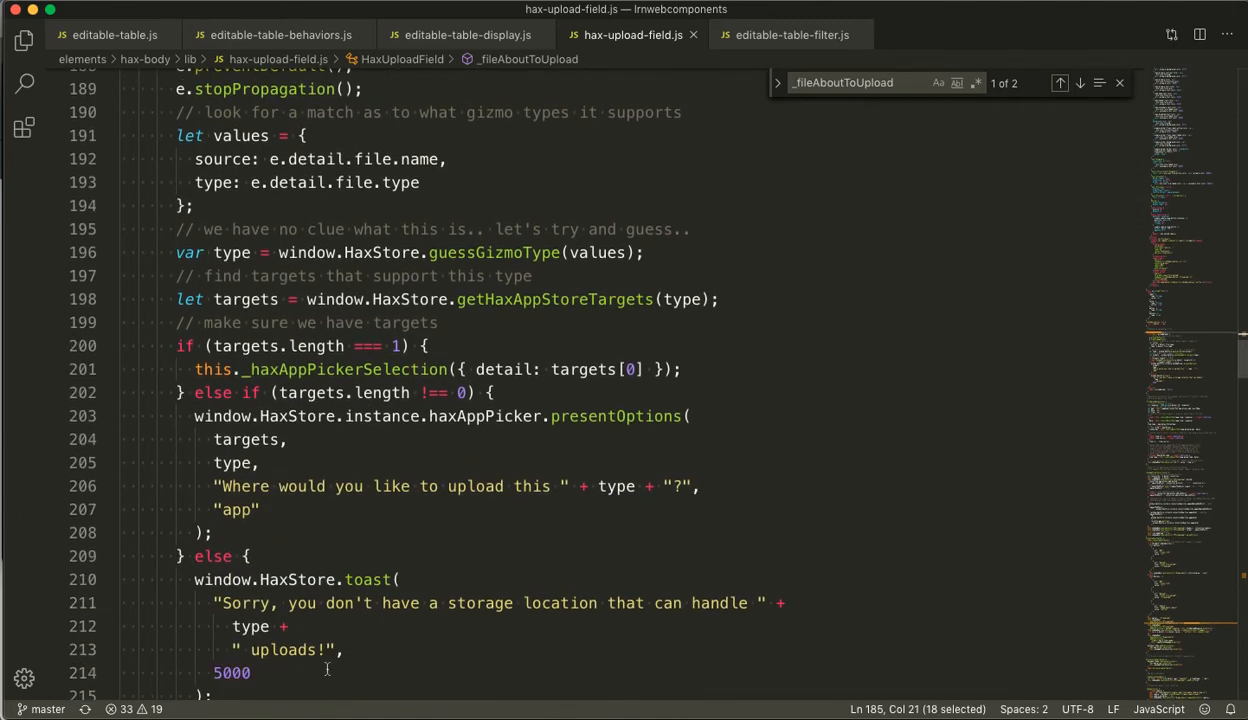
pyautogui.moveTo(480, 516)
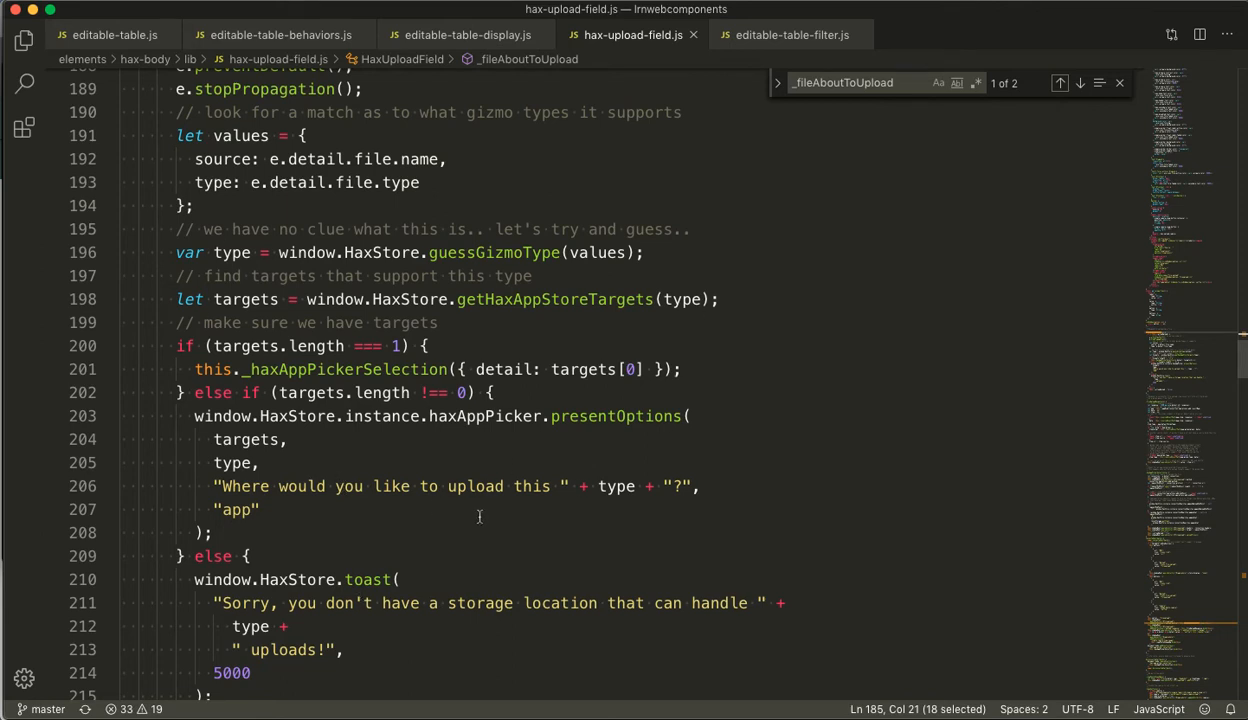
pyautogui.moveTo(408, 316)
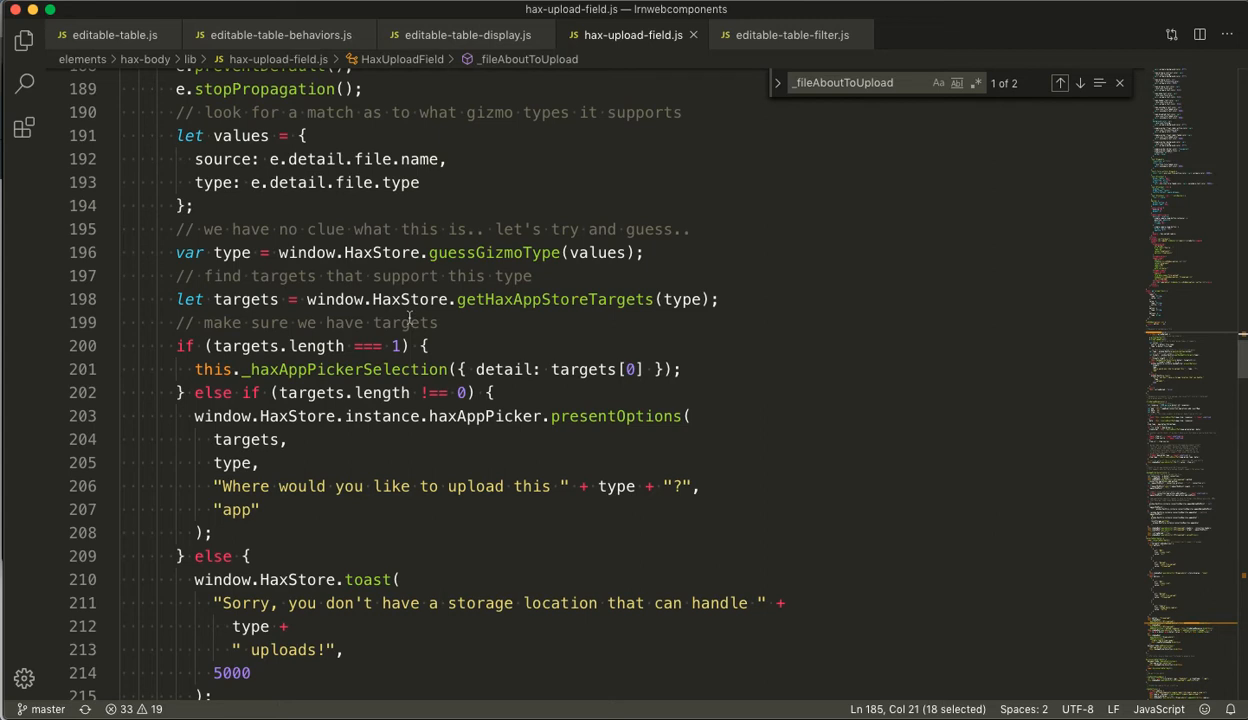
pyautogui.click(428, 346)
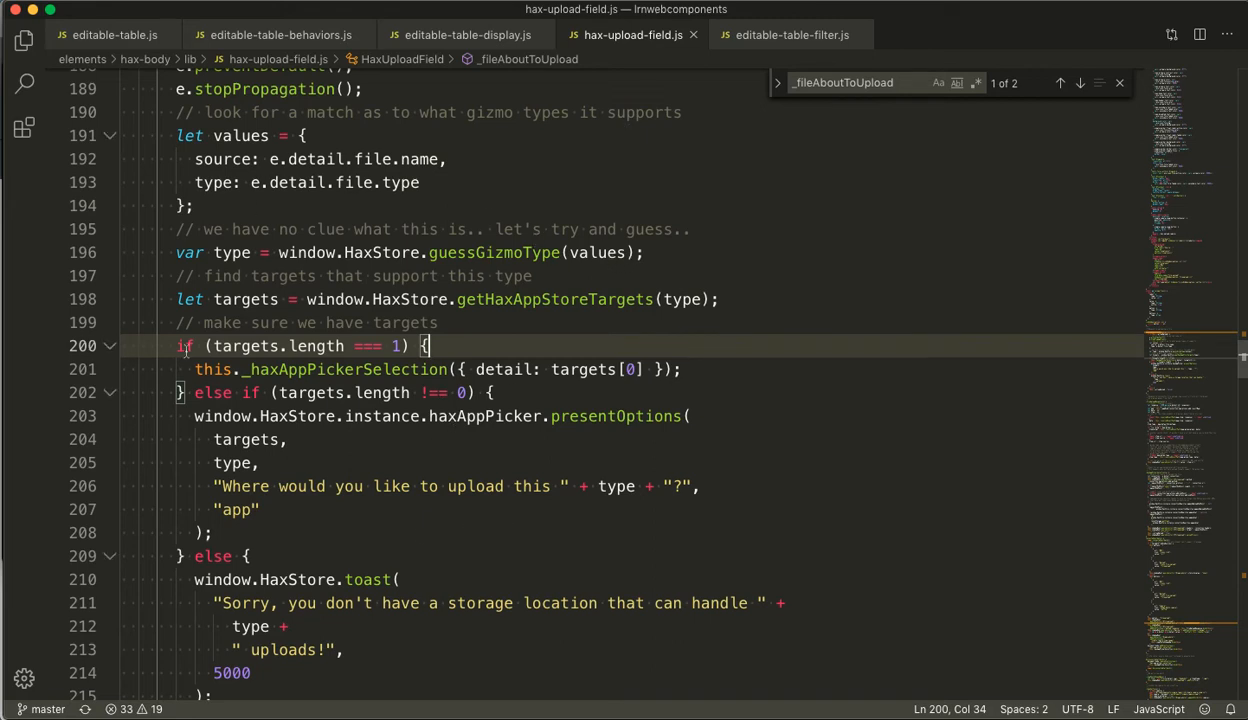
pyautogui.click(684, 368)
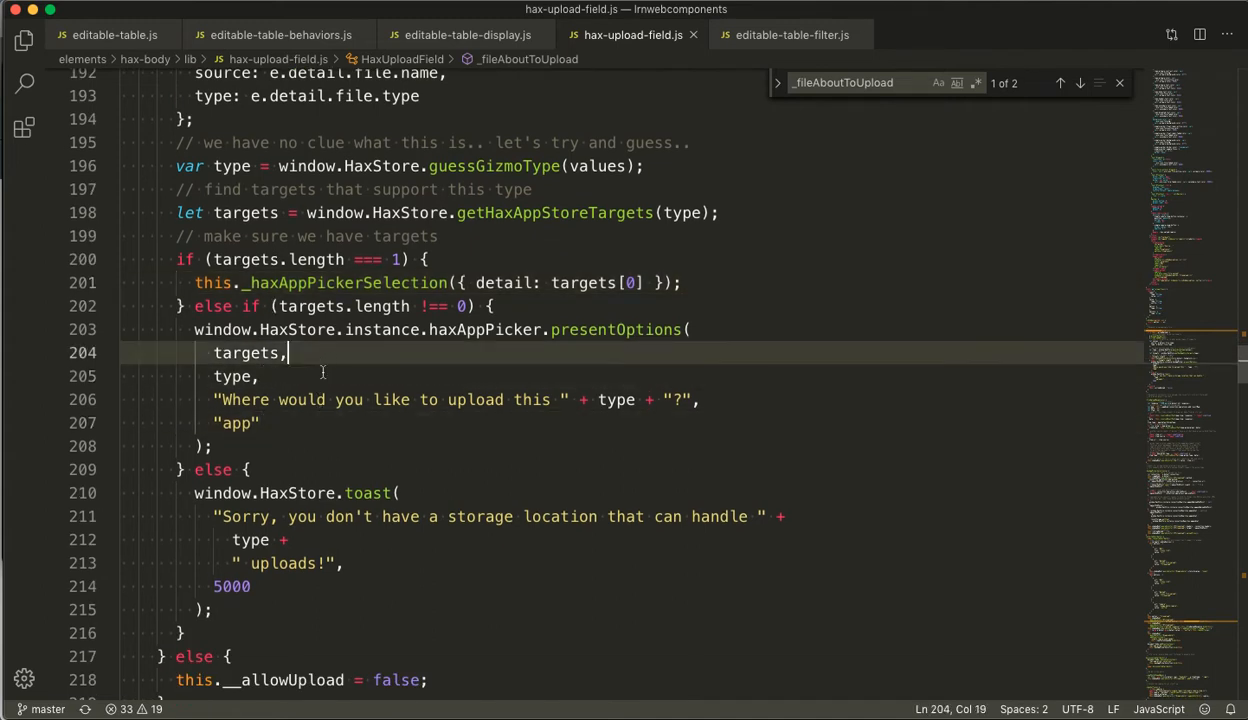
pyautogui.click(258, 376)
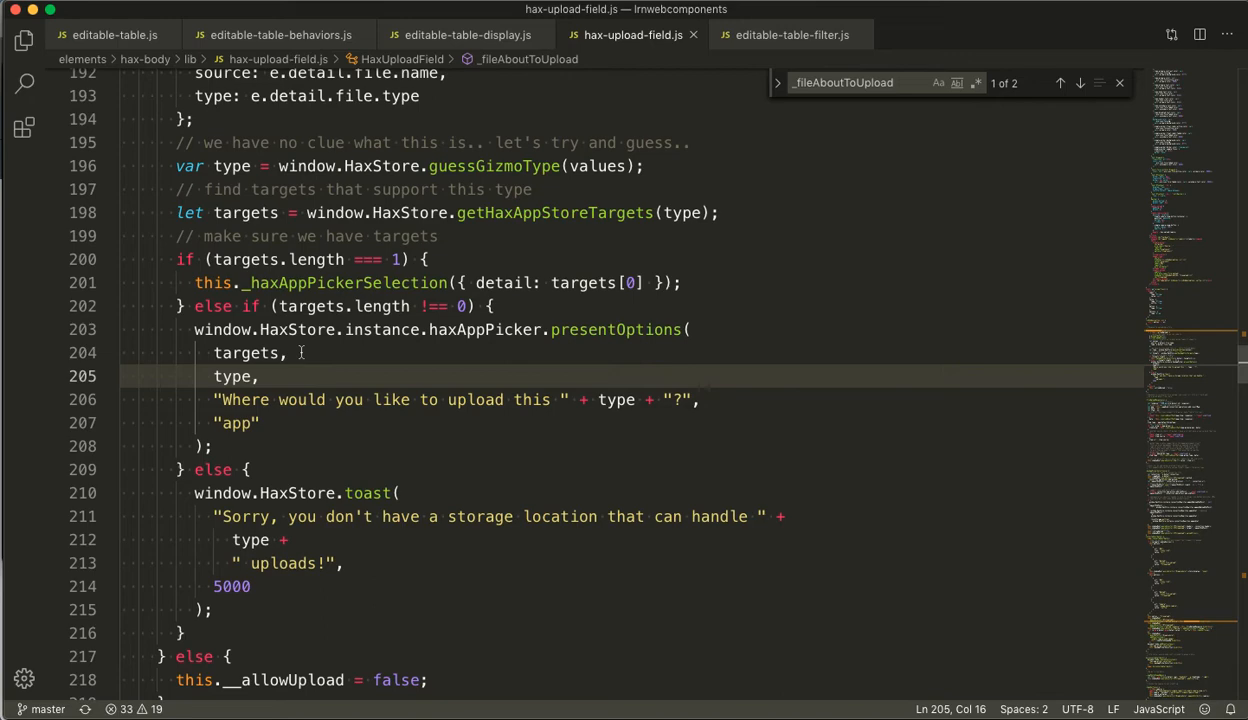
pyautogui.moveTo(390, 370)
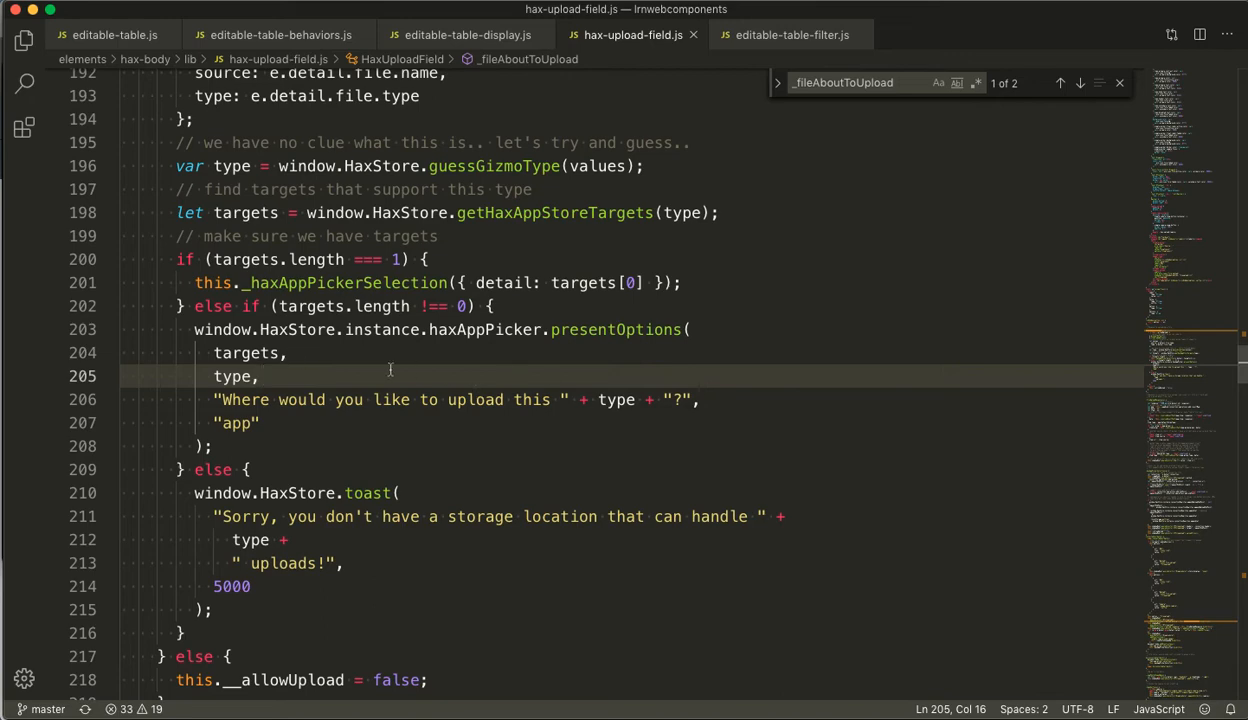
pyautogui.moveTo(390, 368)
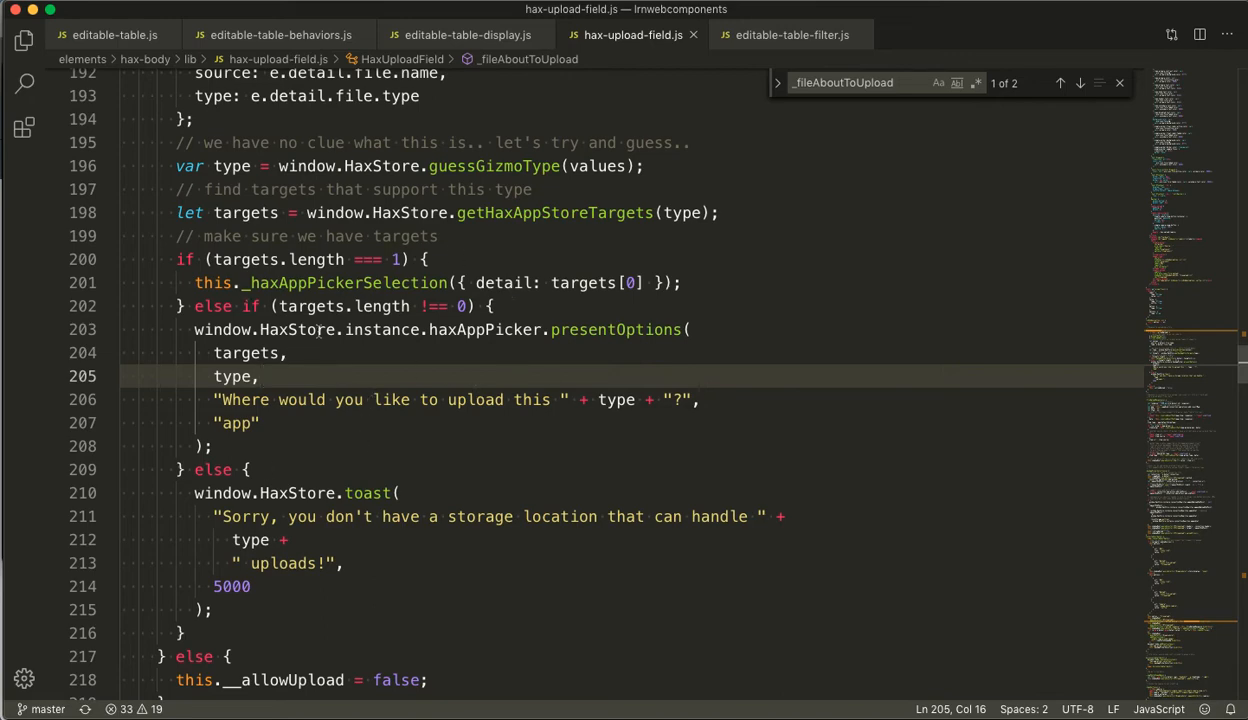
pyautogui.scroll(-3)
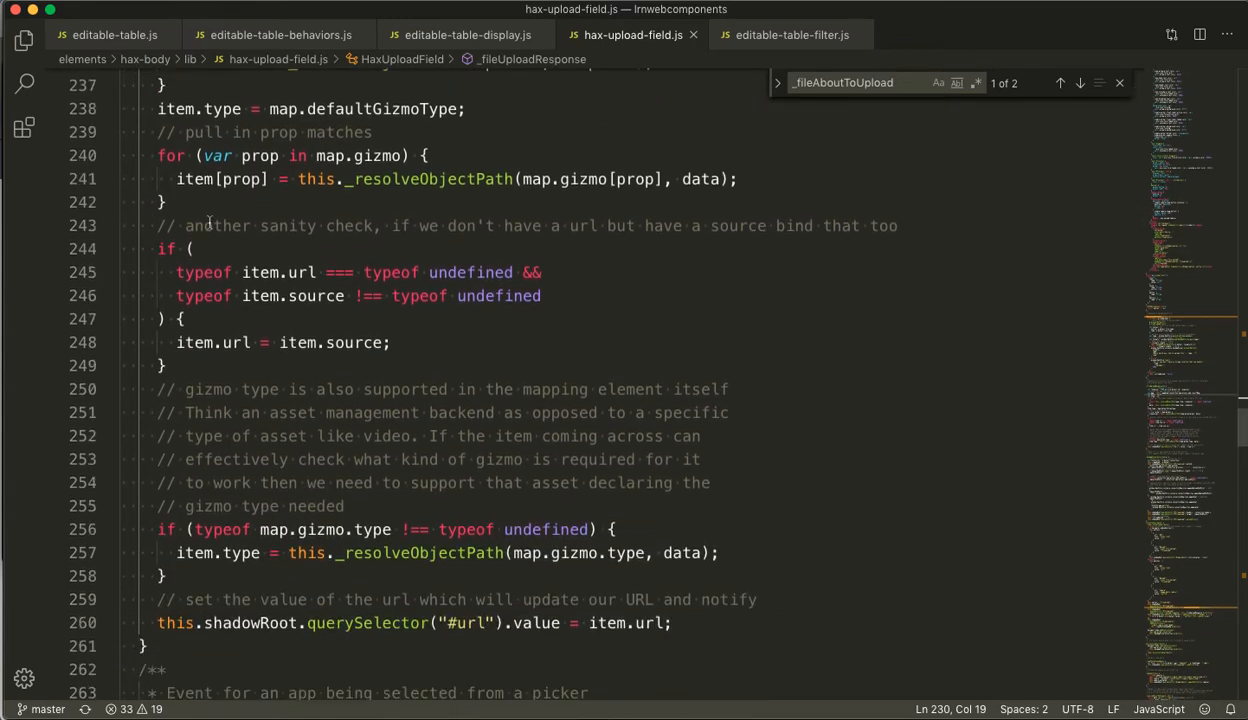
pyautogui.scroll(-3)
pyautogui.write('id="url')
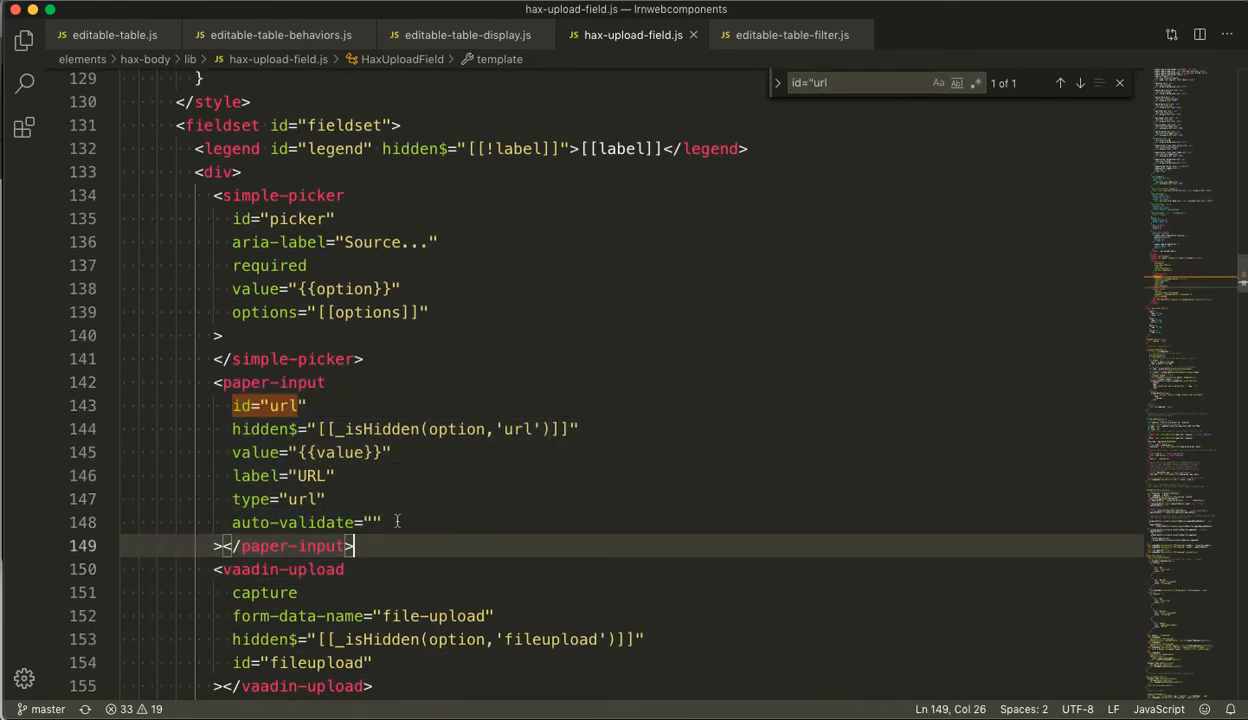
pyautogui.scroll(-3)
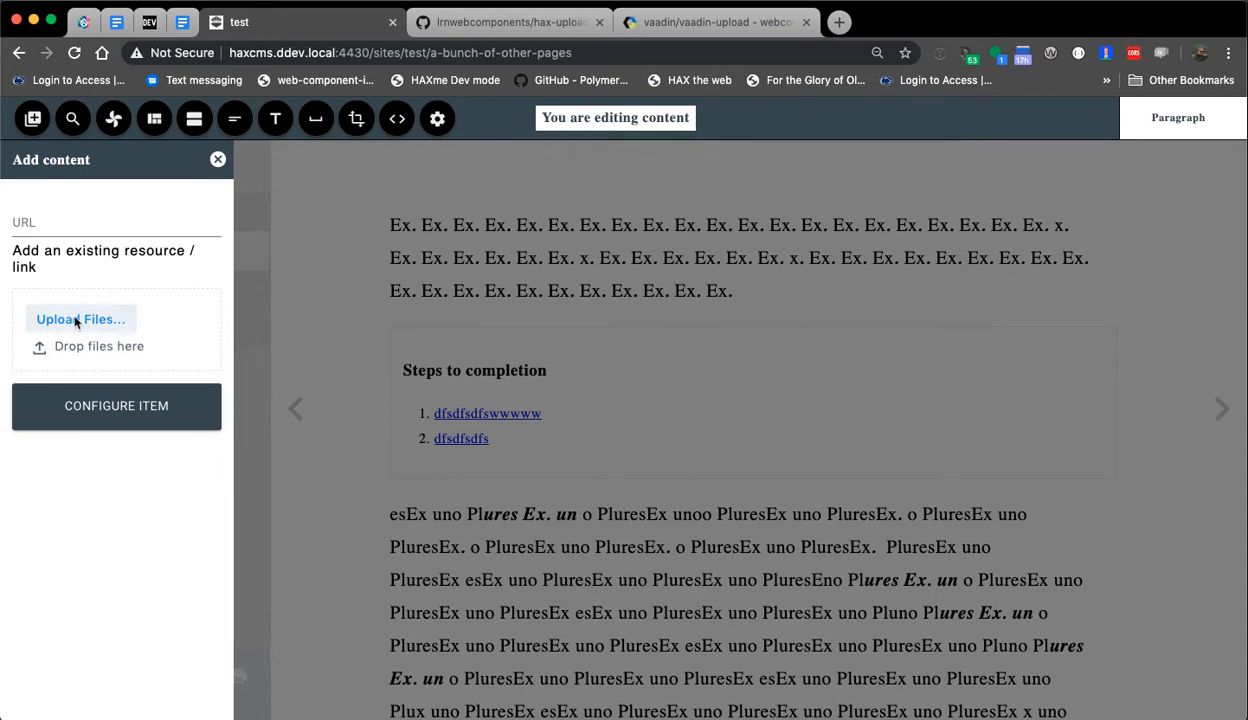
pyautogui.moveTo(156, 118)
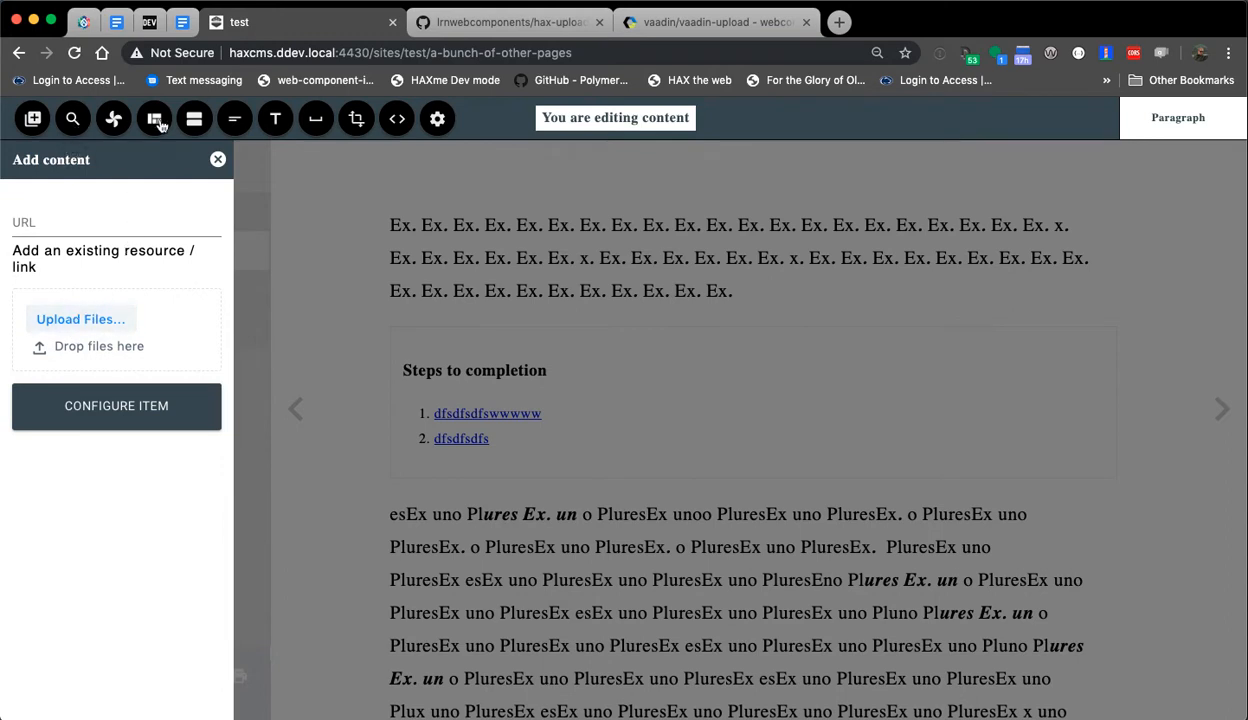
pyautogui.moveTo(72, 118)
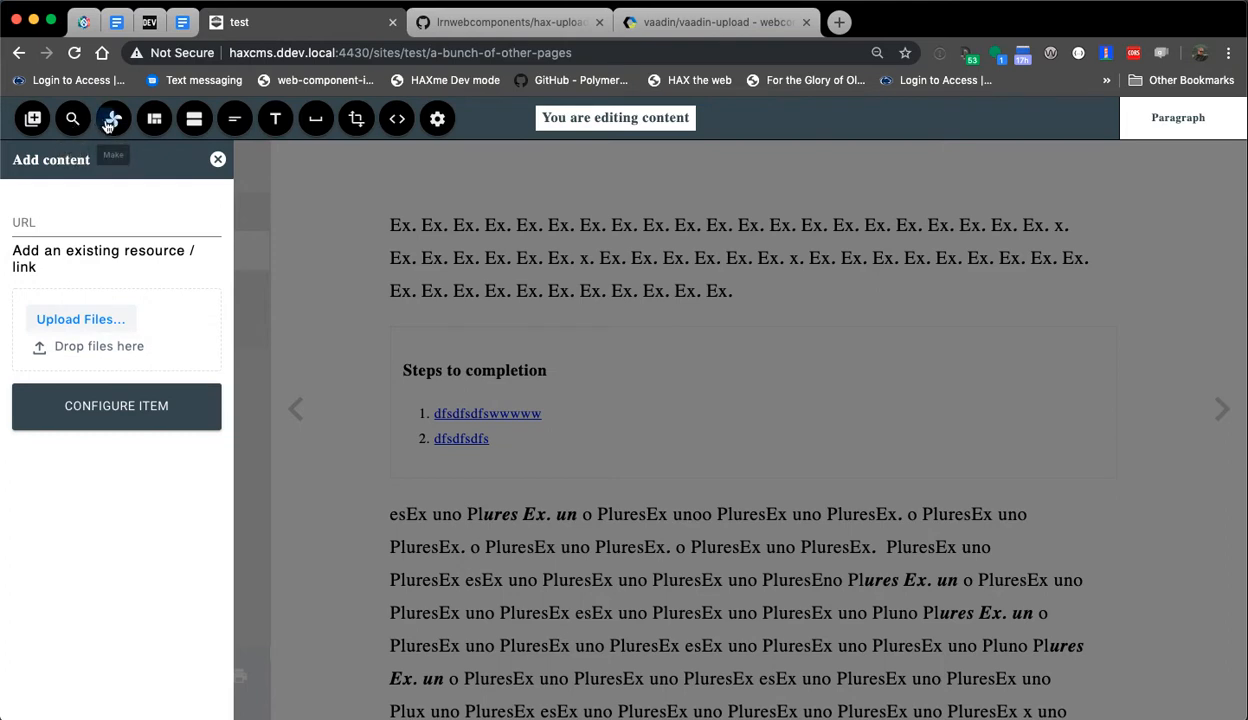
# Filter the Make panel by 'image' and add a Full width image element
pyautogui.click(112, 118)
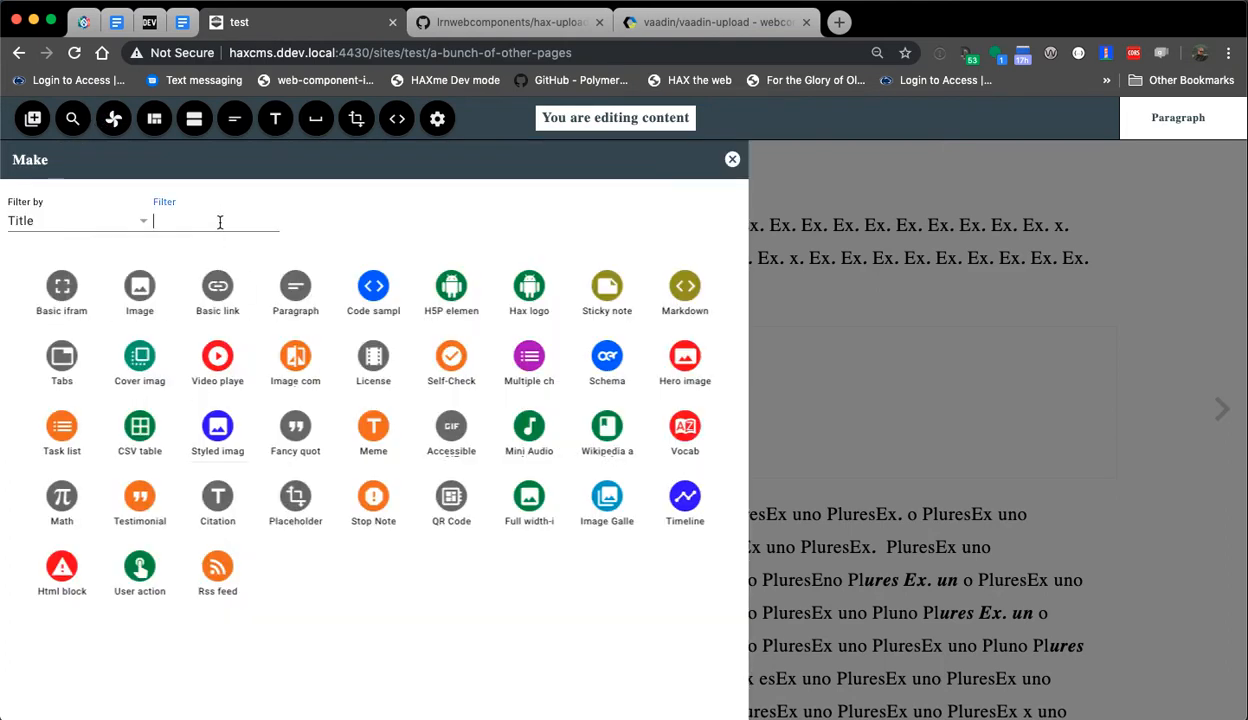
pyautogui.write('image')
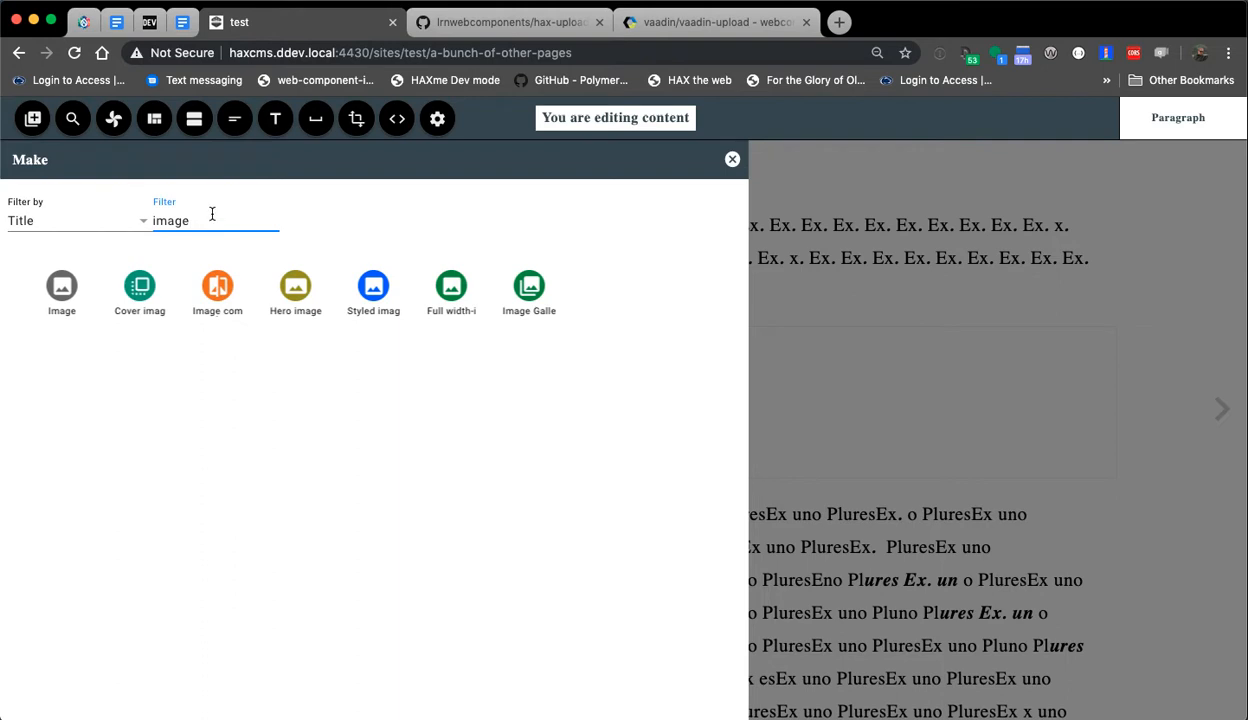
pyautogui.moveTo(452, 288)
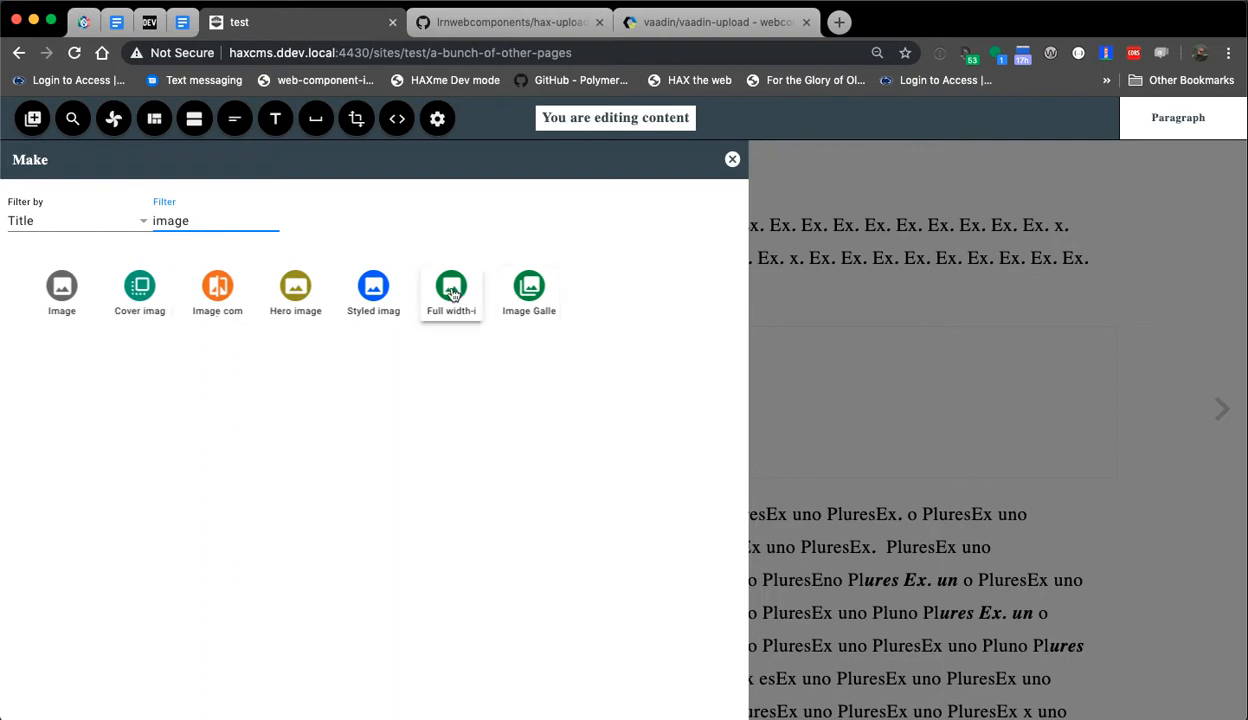
pyautogui.click(452, 288)
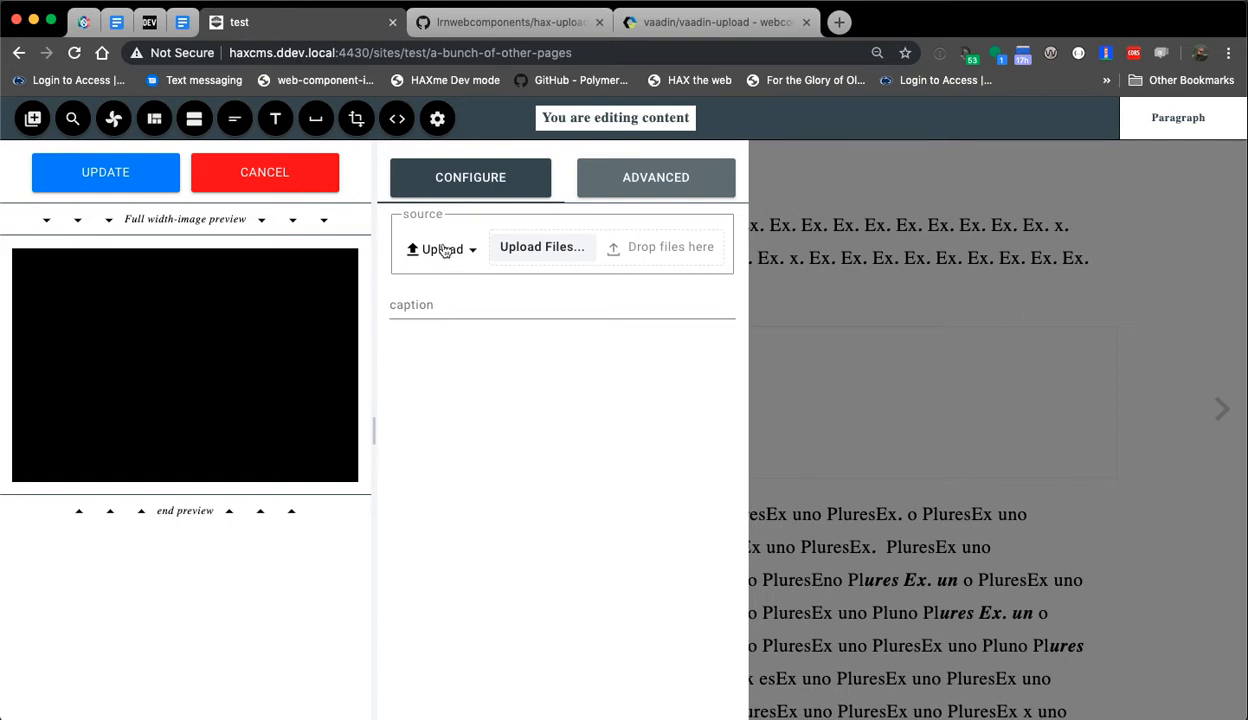
pyautogui.moveTo(564, 240)
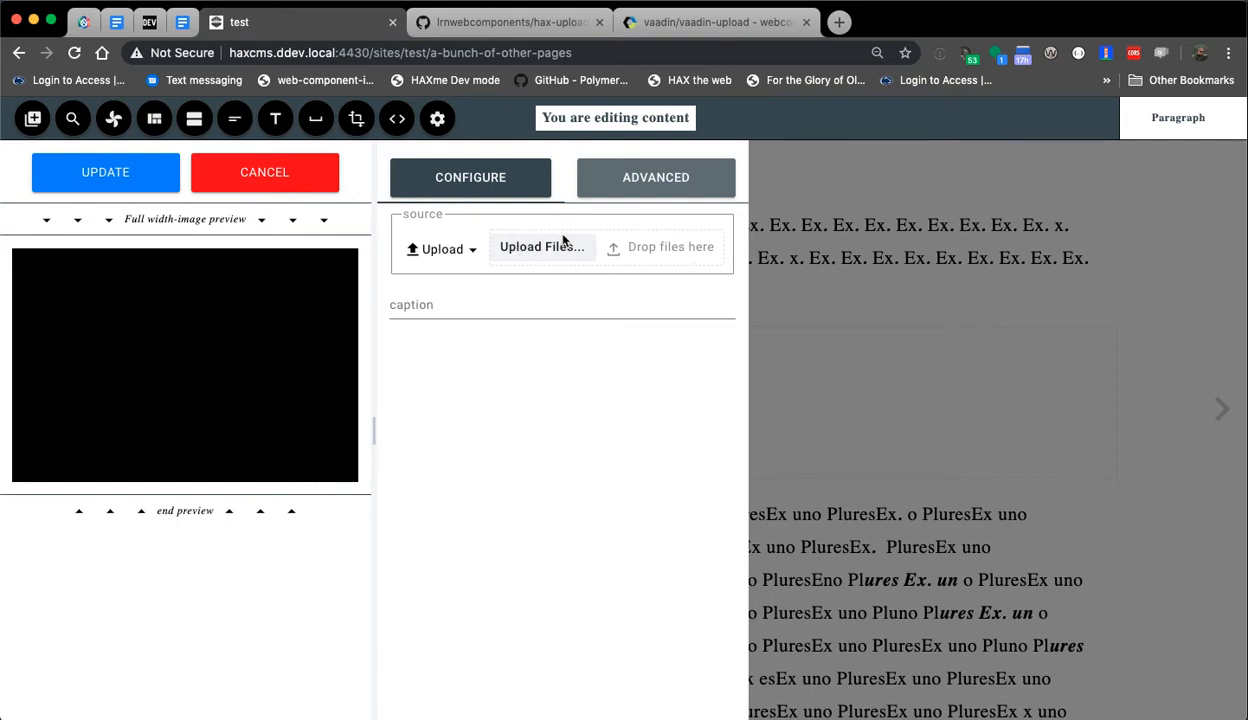
pyautogui.moveTo(552, 268)
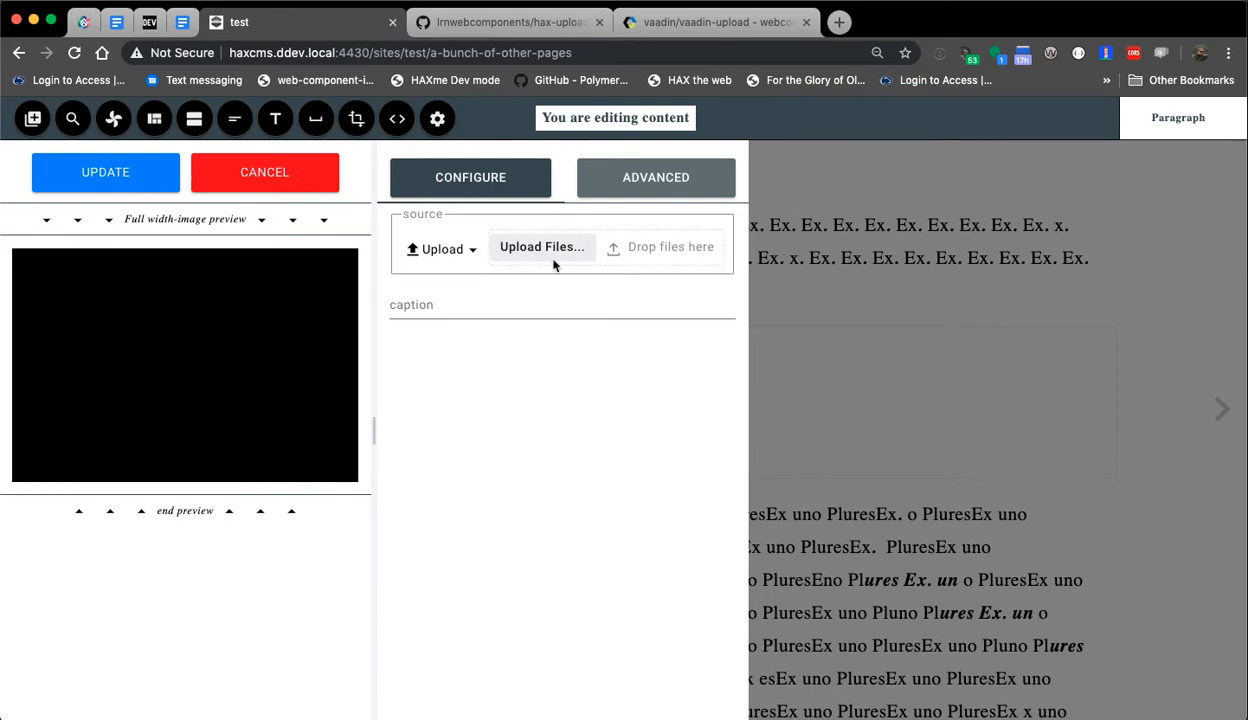
pyautogui.moveTo(656, 250)
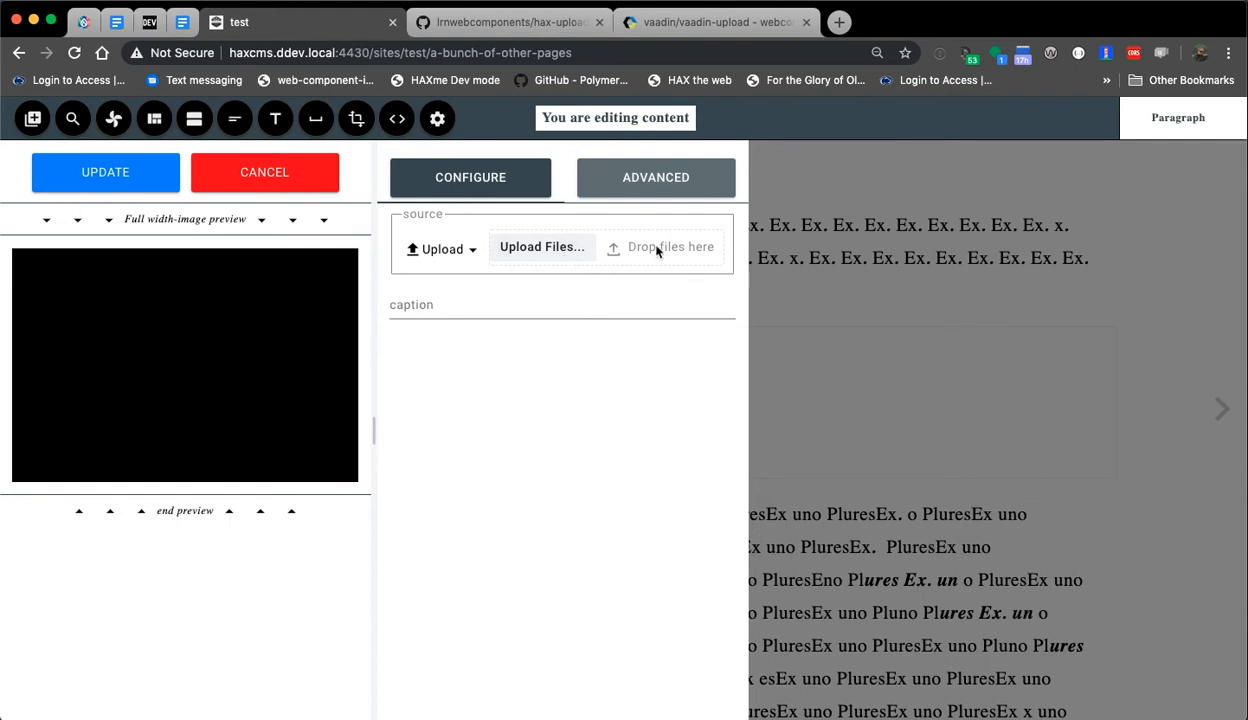
pyautogui.moveTo(512, 240)
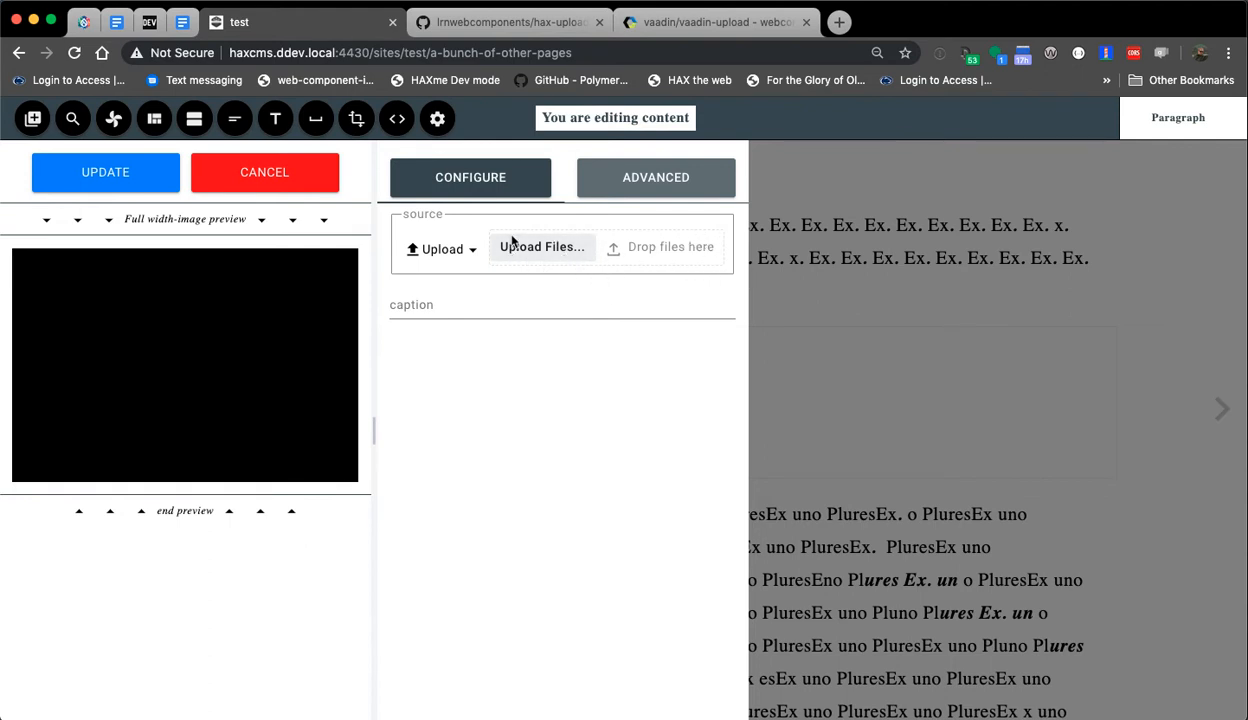
# Switch the image source to URL and paste photo_gallery_large/public/4947061961.jpg
pyautogui.click(440, 248)
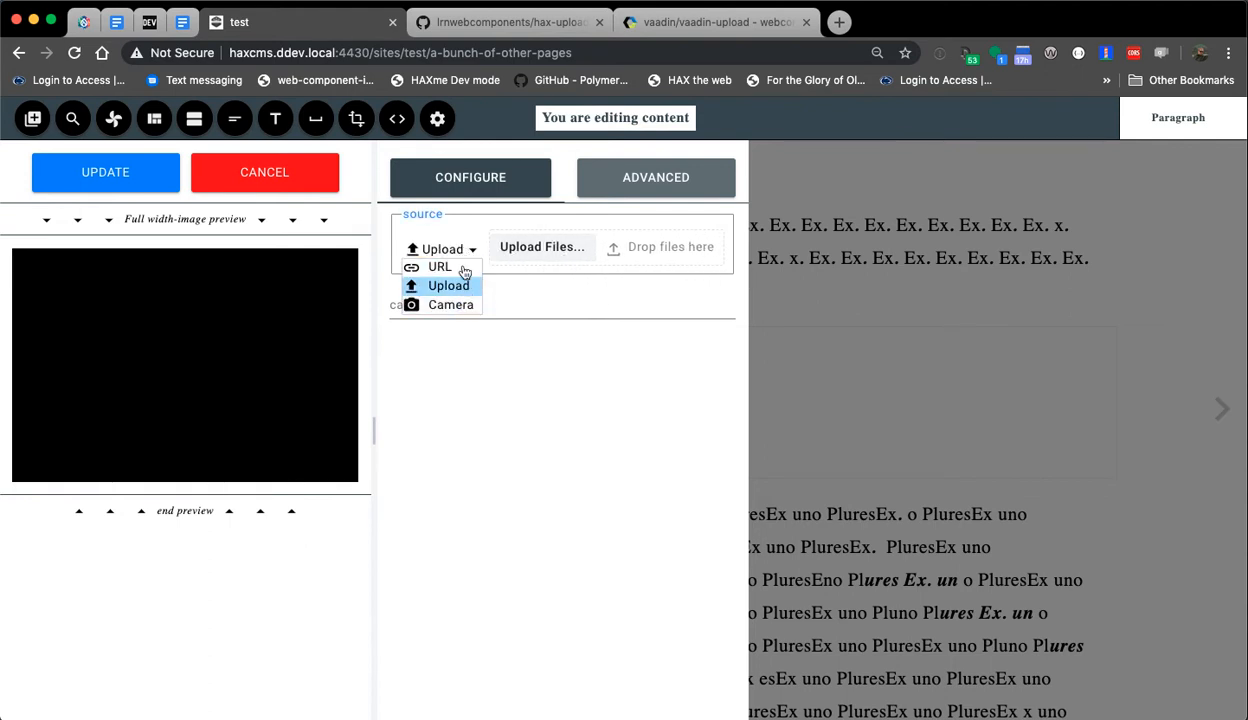
pyautogui.moveTo(440, 266)
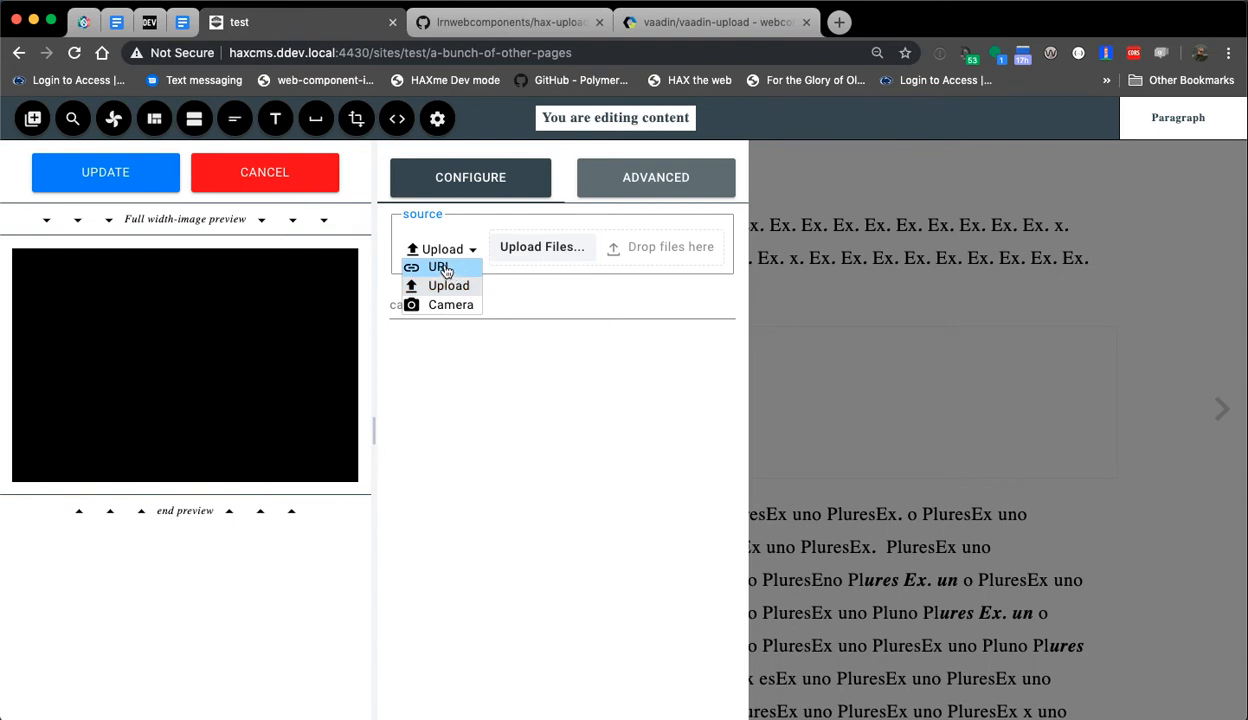
pyautogui.click(440, 268)
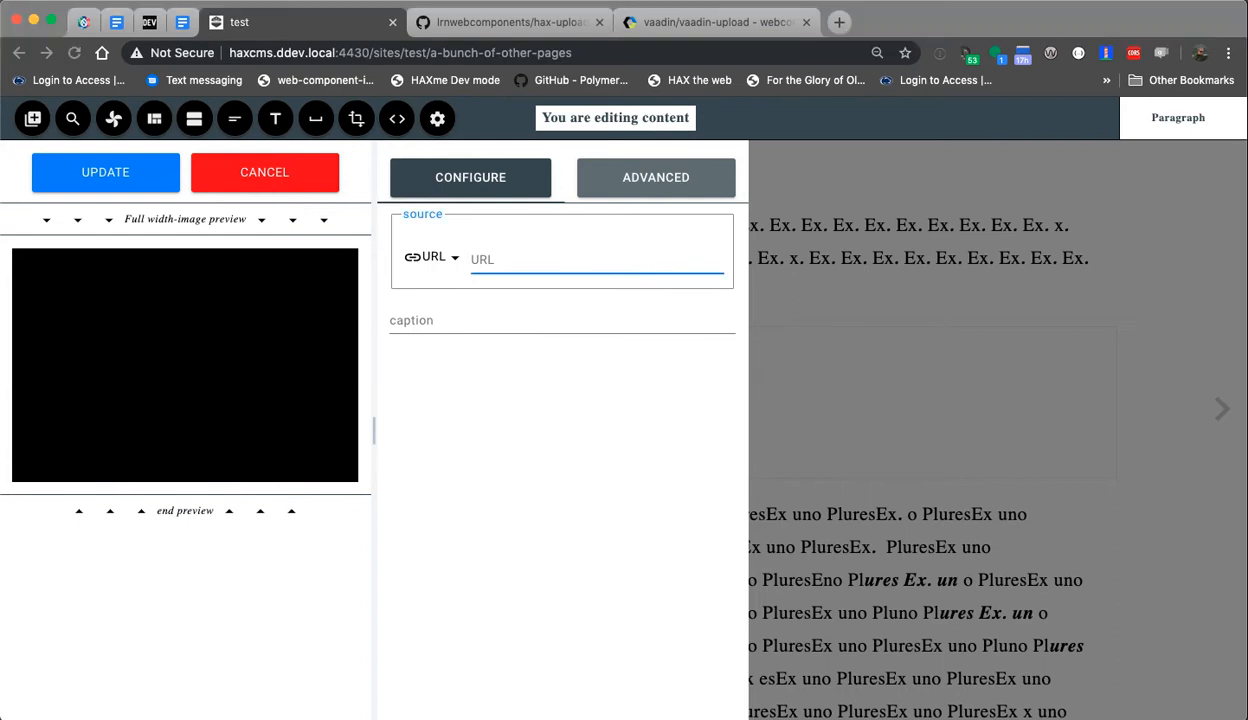
pyautogui.write('photo_gallery_large/public/4947061961.jpg')
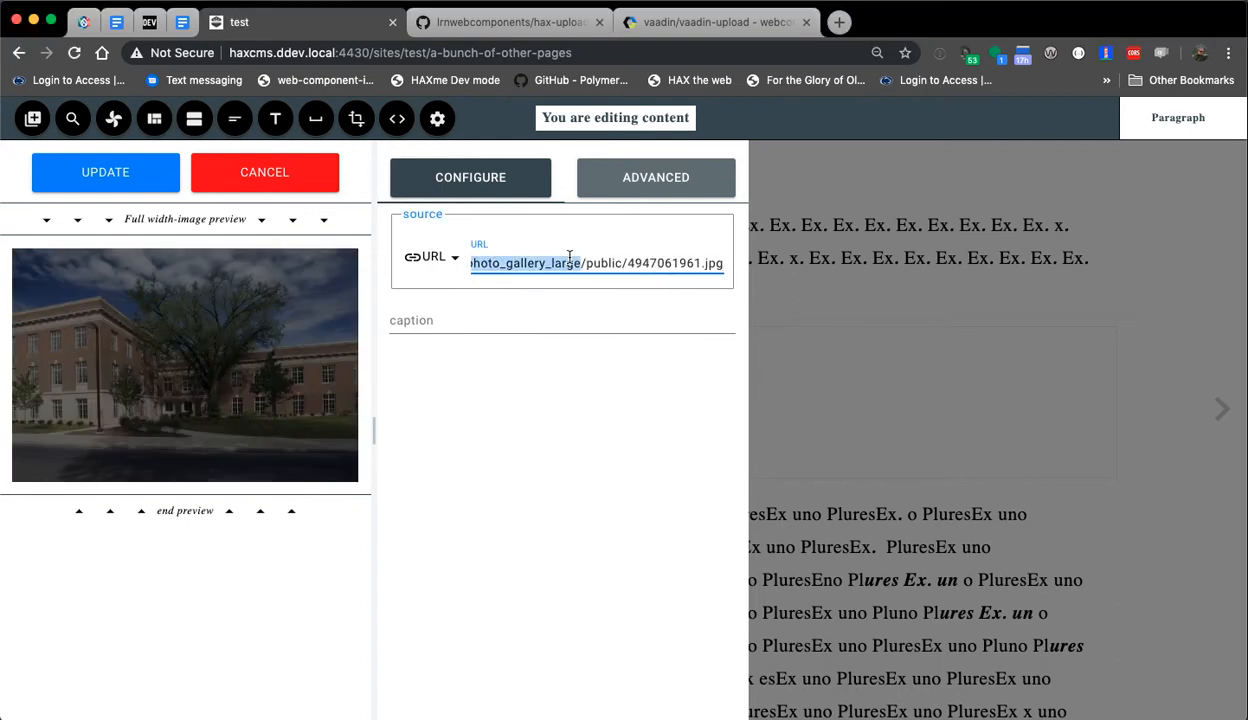
# Switch the image source to Camera and take a photo from the webcam
pyautogui.click(432, 256)
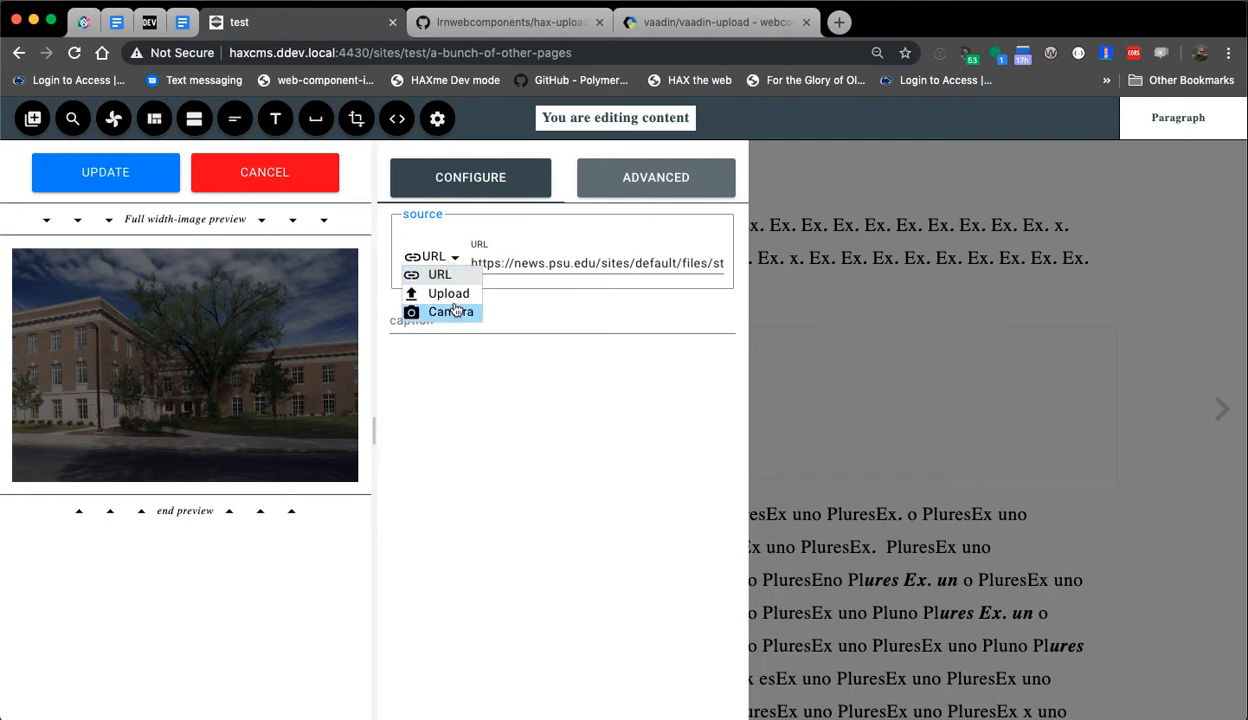
pyautogui.click(452, 312)
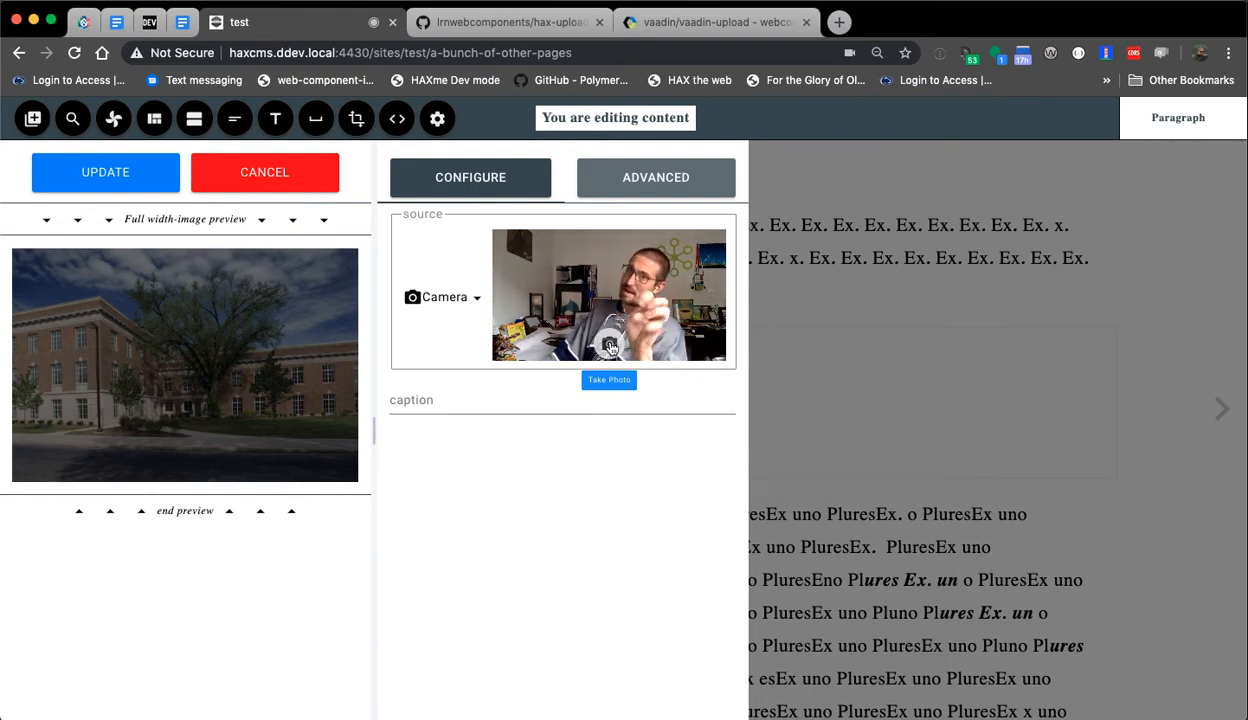
pyautogui.click(608, 380)
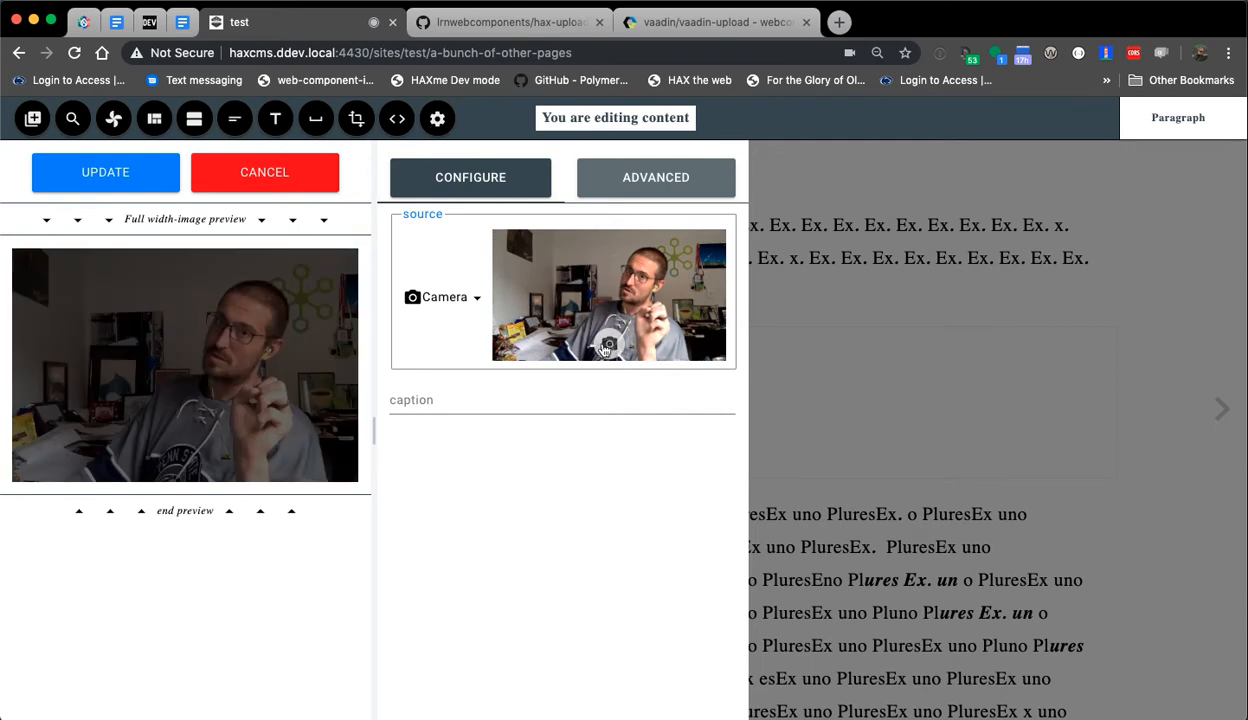
pyautogui.moveTo(518, 304)
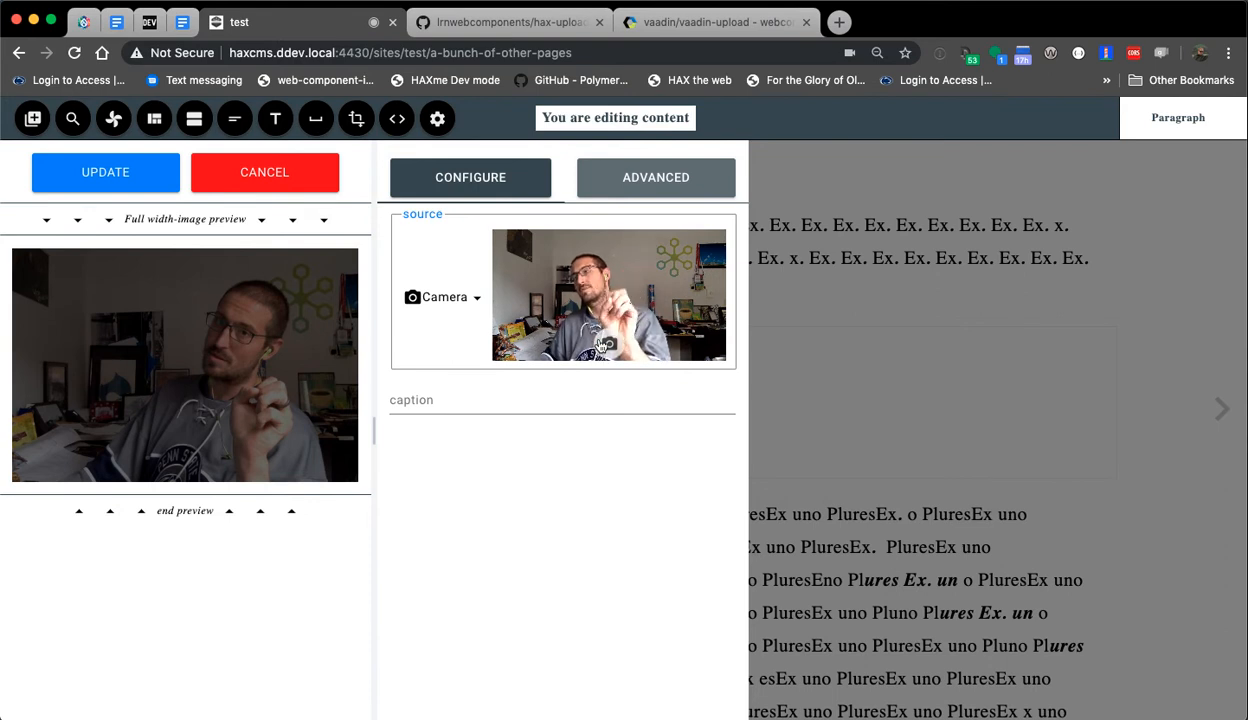
# Switch the image source to Upload Files and upload IMG_20191019_184217.jpg in place of the headshot
pyautogui.click(444, 296)
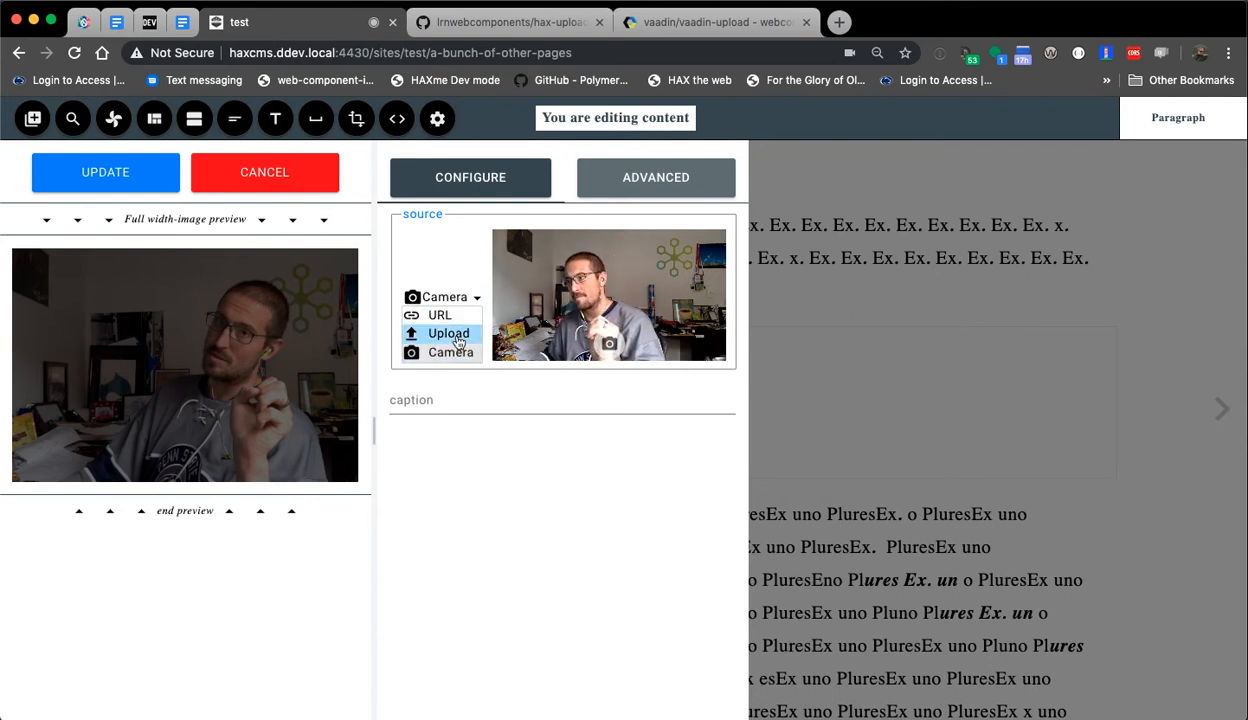
pyautogui.click(448, 332)
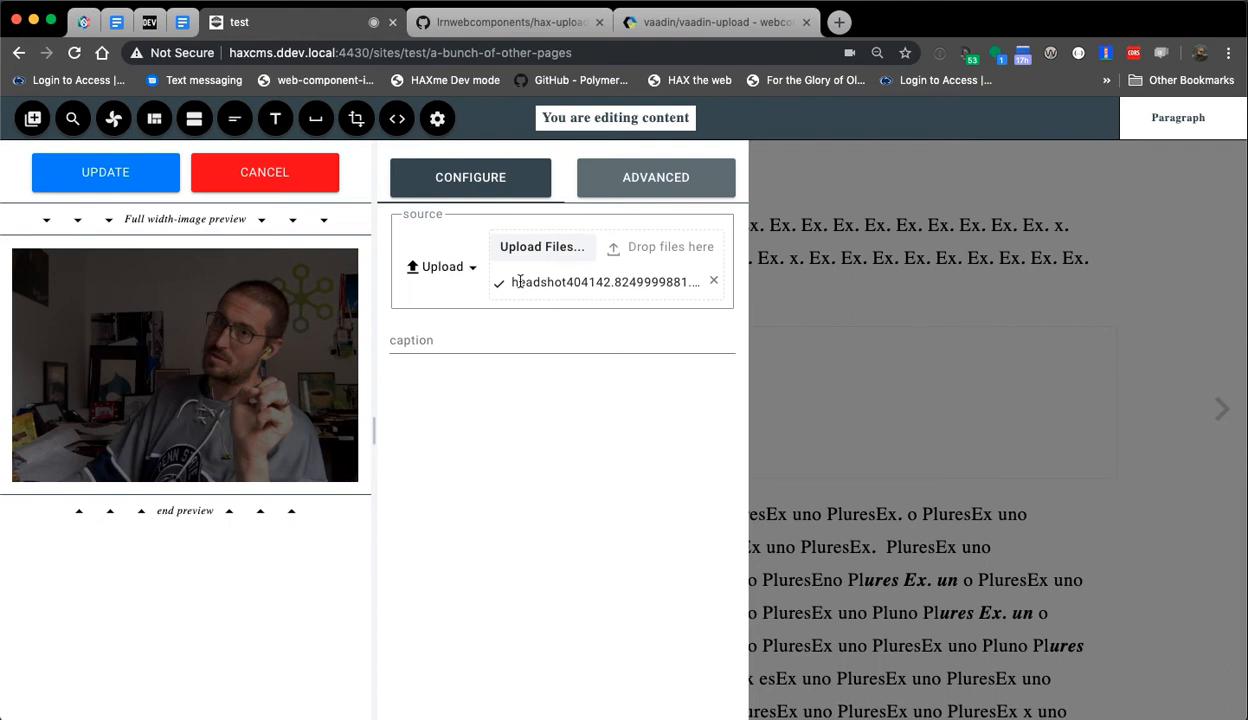
pyautogui.doubleClick(600, 280)
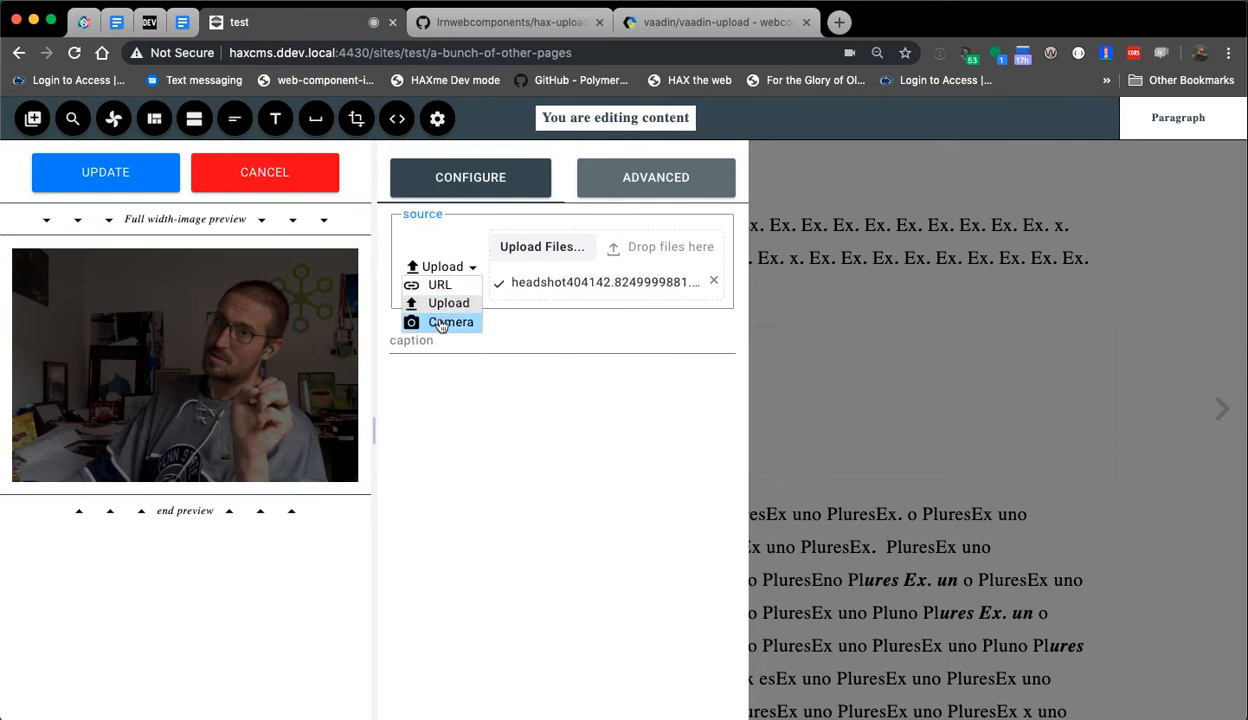
pyautogui.click(452, 322)
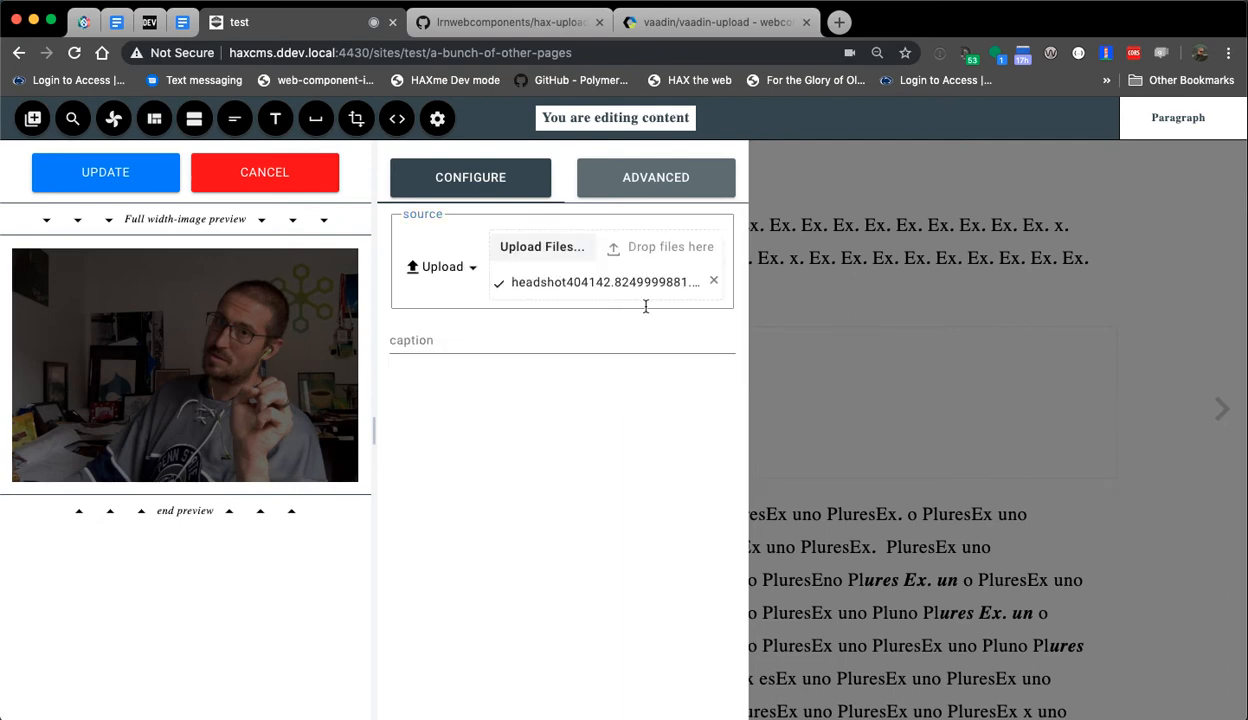
pyautogui.click(714, 280)
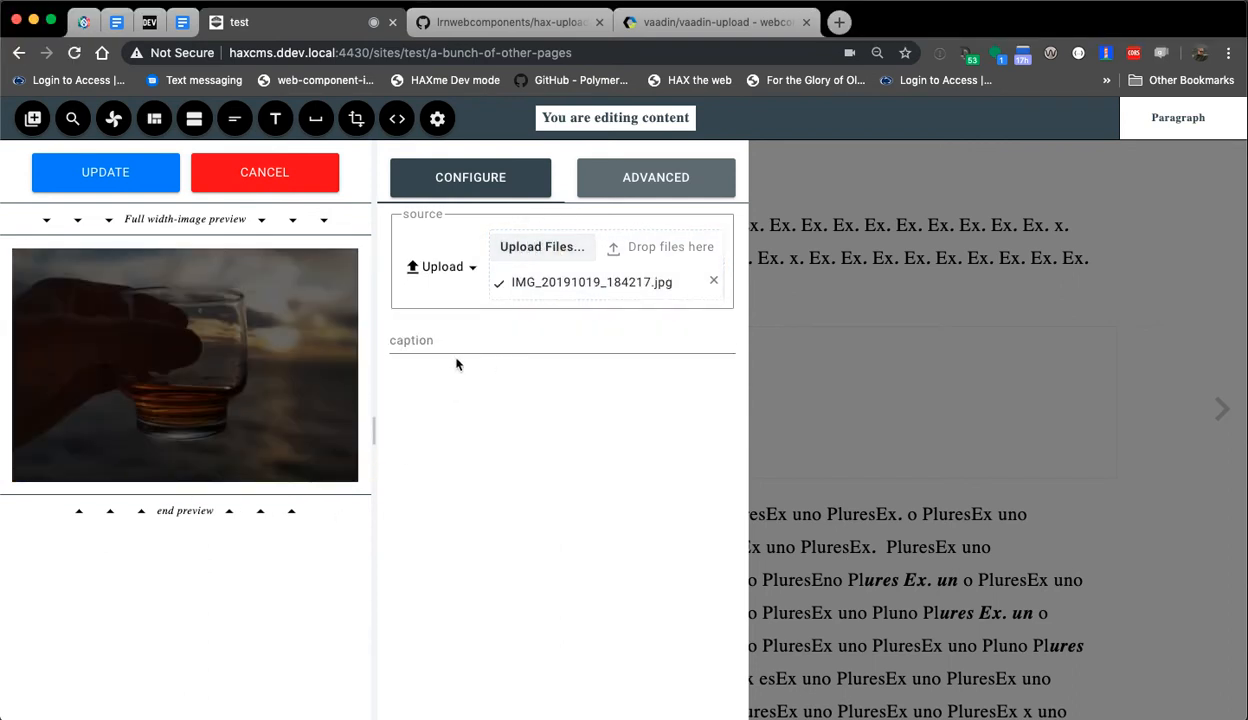
# Caption the image 'Ahhh nice glass of whiskey' and update it onto the page
pyautogui.click(472, 340)
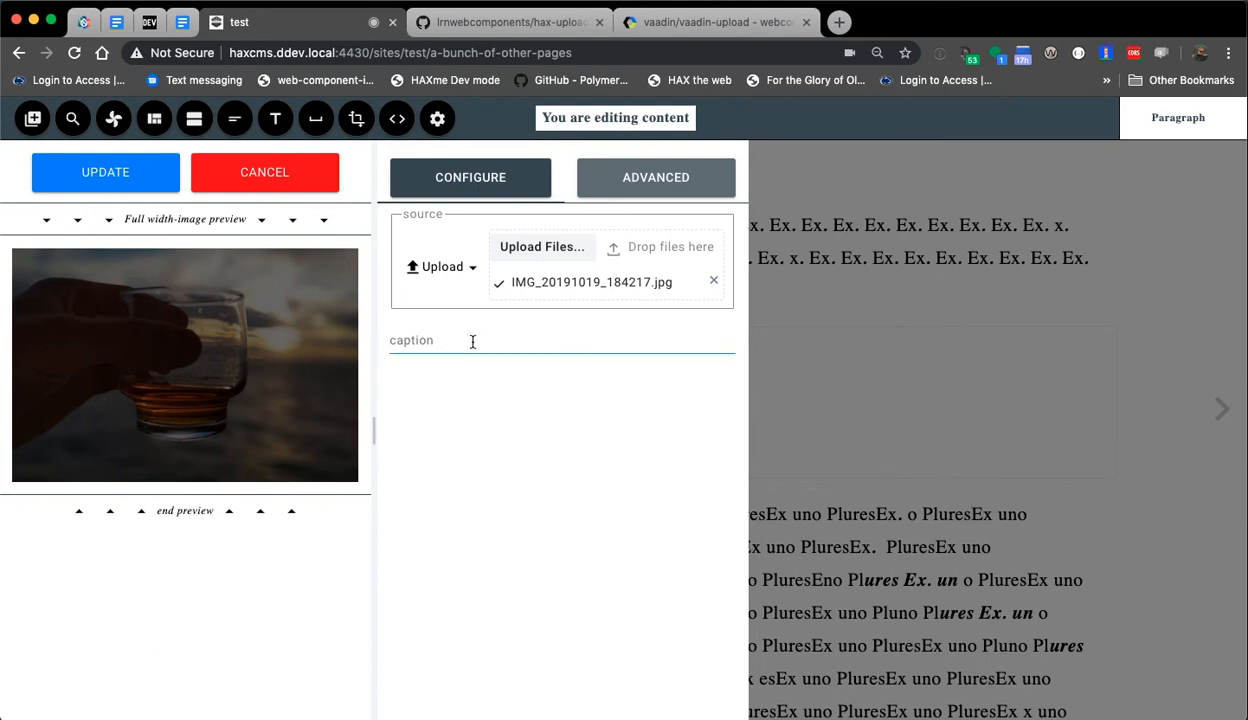
pyautogui.write('Ahhh ni')
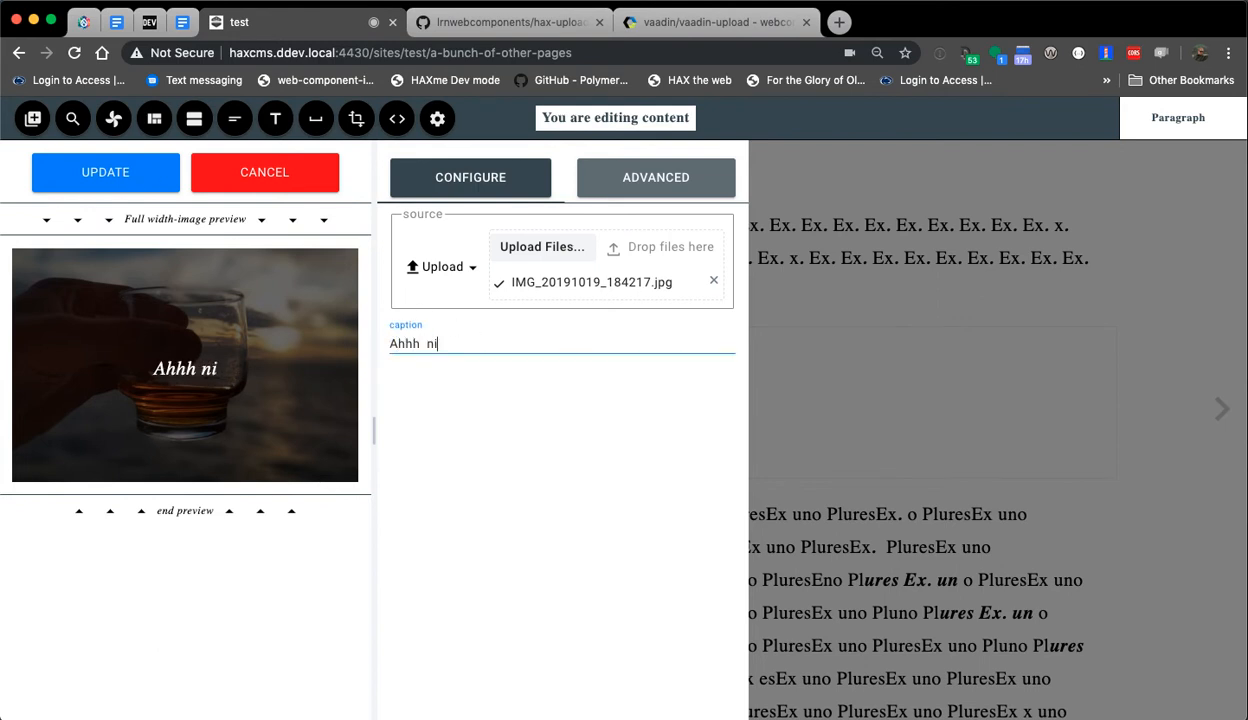
pyautogui.write('nice glass of')
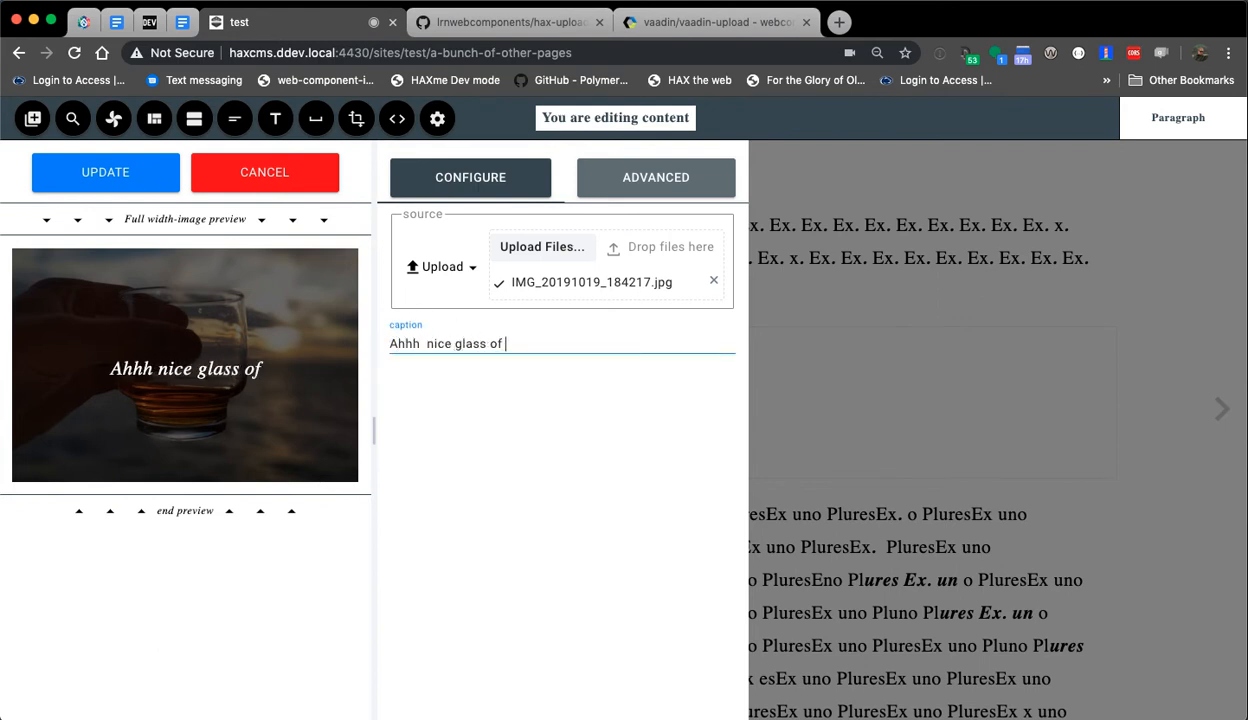
pyautogui.write('whiskey')
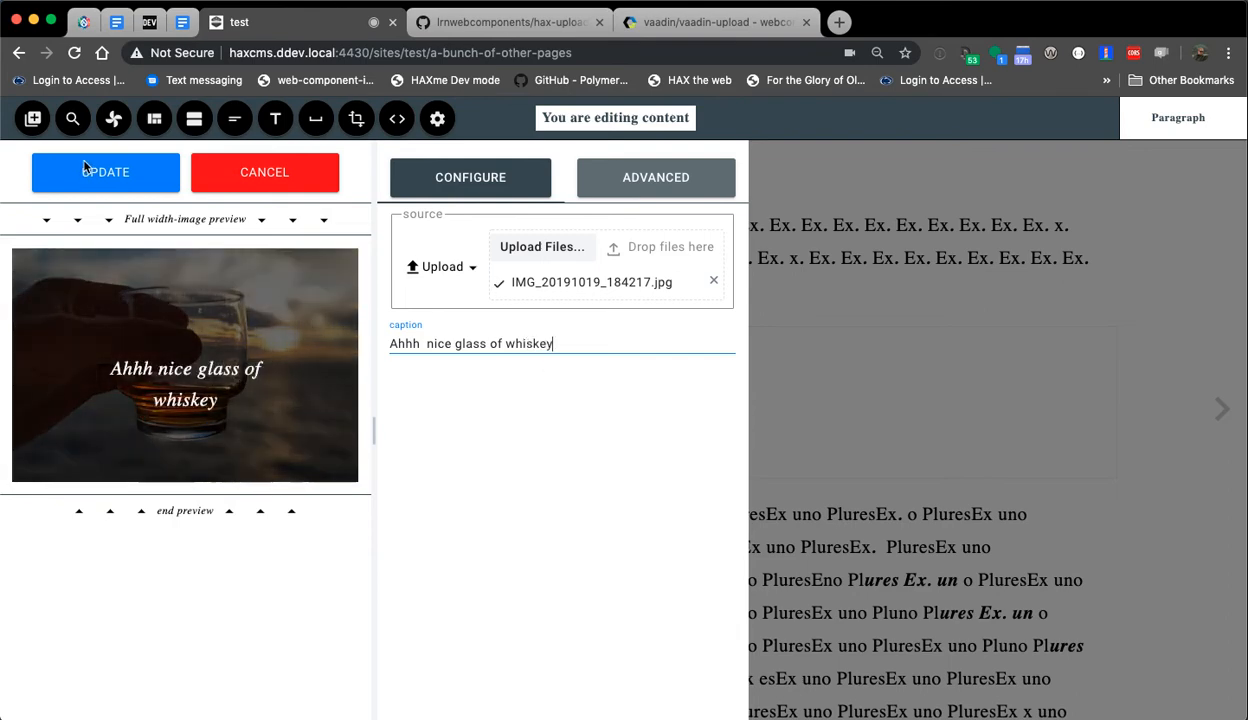
pyautogui.click(106, 172)
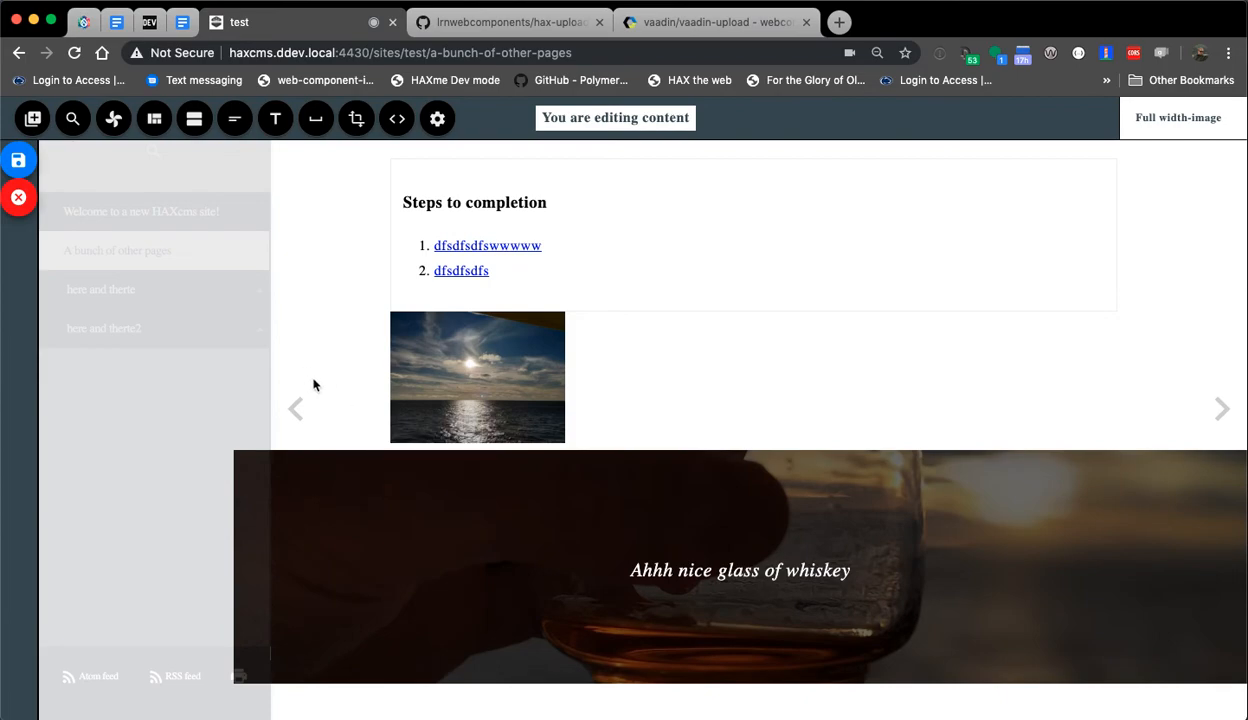
# Save the page, check the captioned whiskey image, and return to the vaadin-upload documentation
pyautogui.click(18, 160)
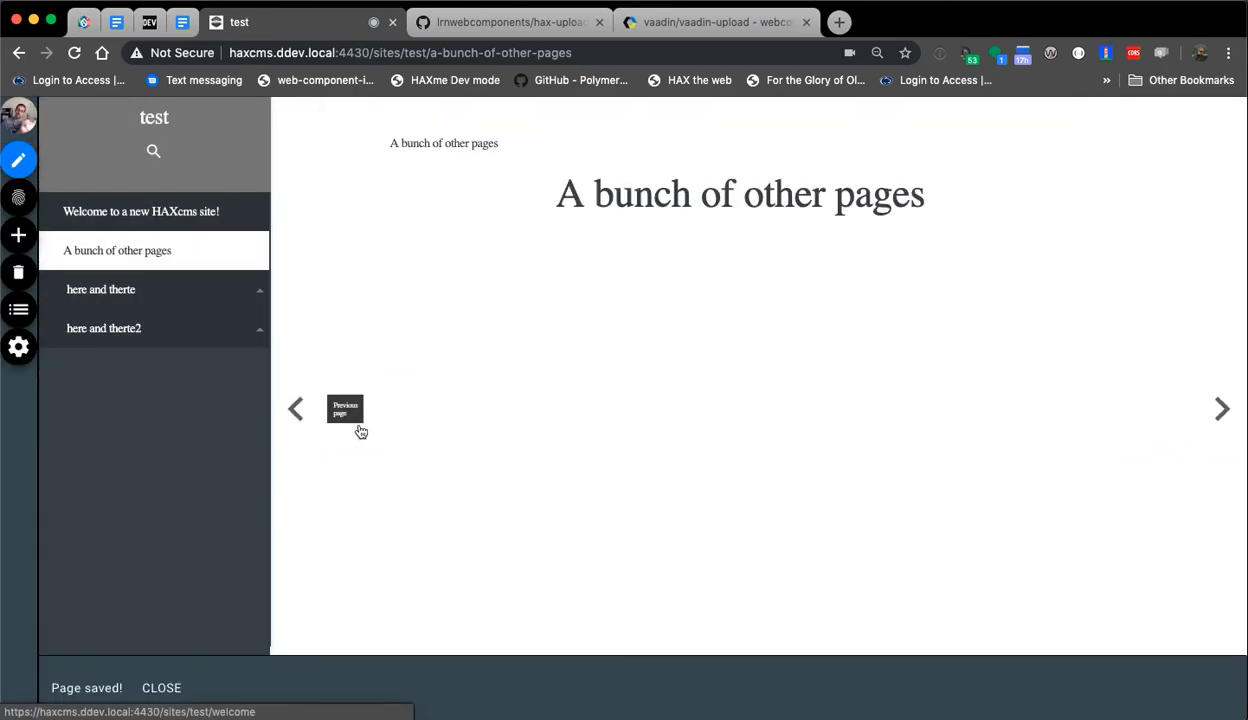
pyautogui.scroll(-3)
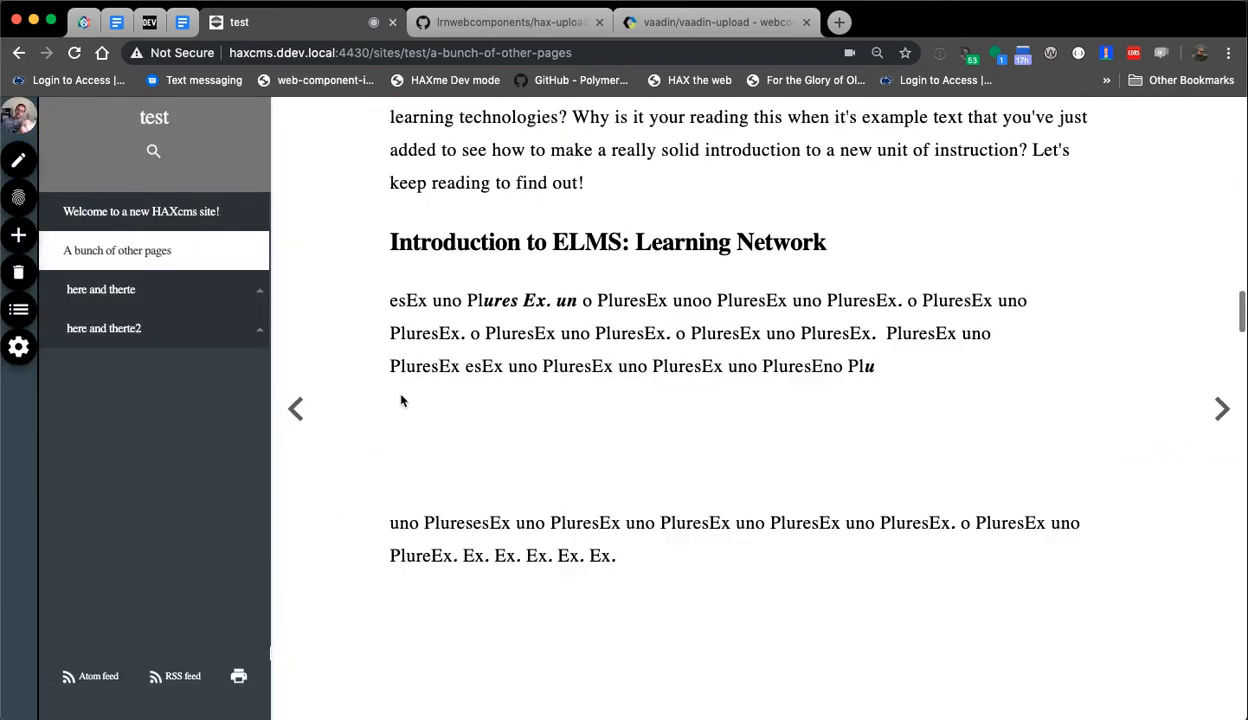
pyautogui.scroll(-3)
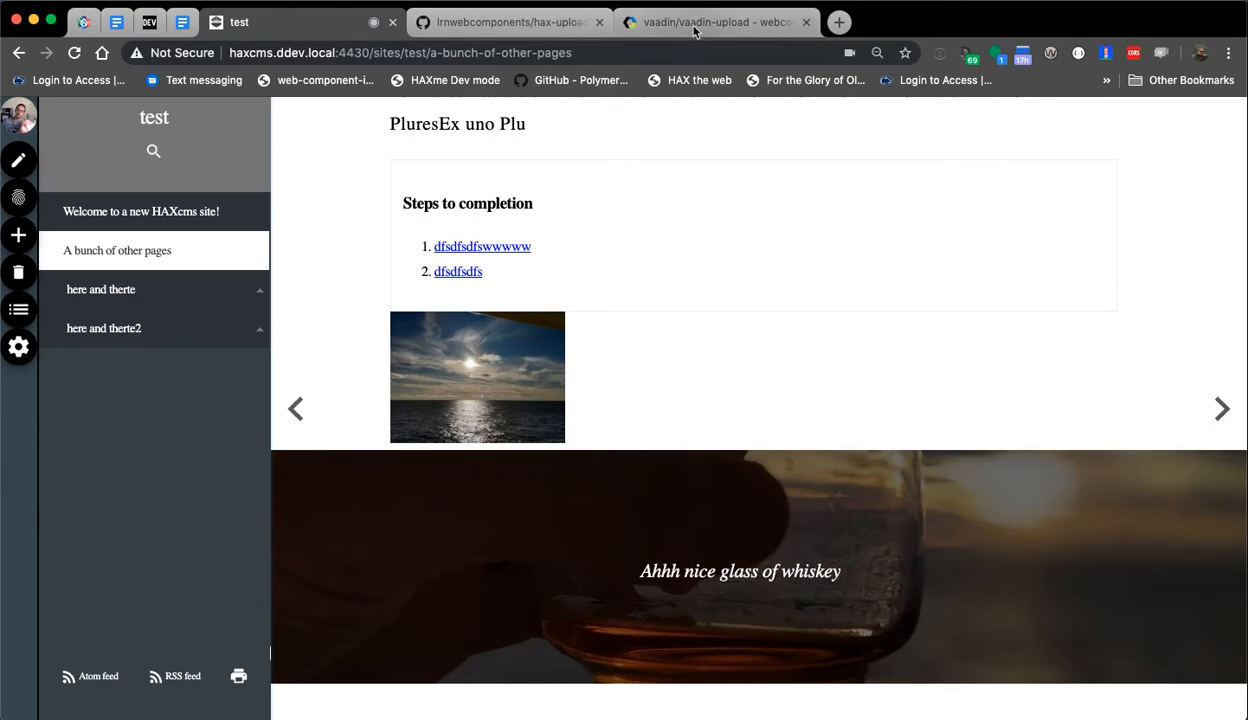
pyautogui.click(510, 22)
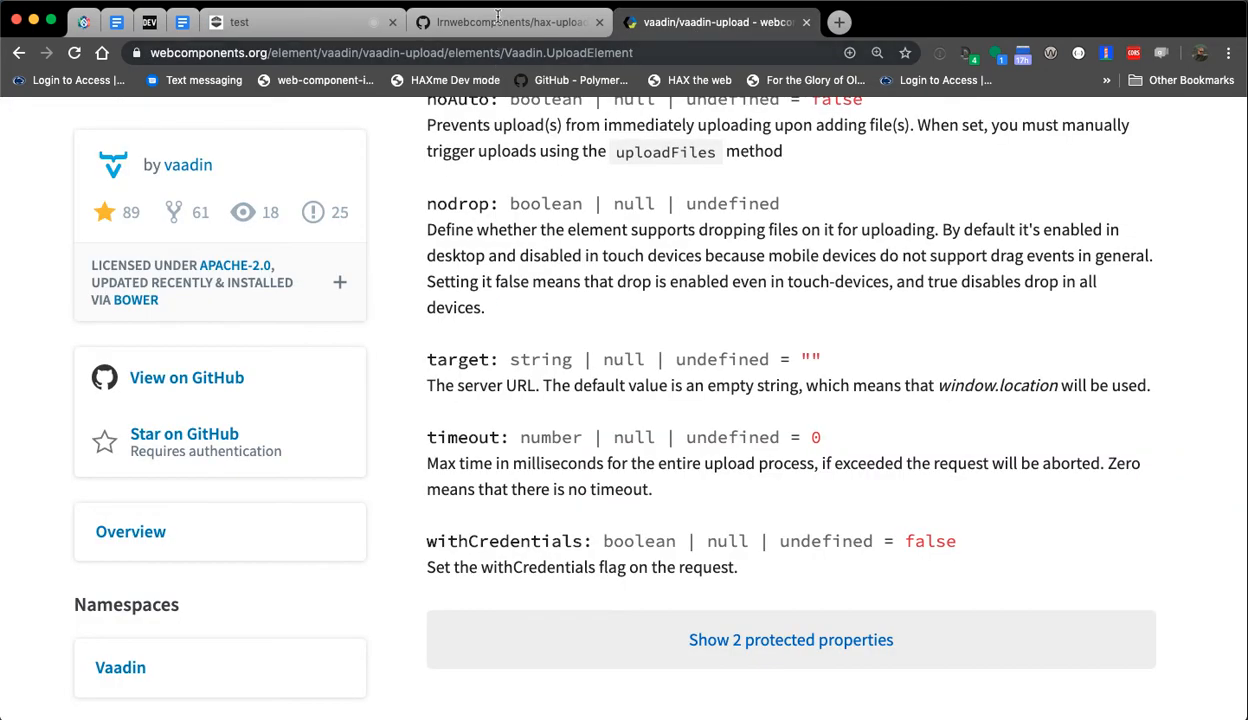
# Review hax-upload-field.js in VS Code, from the vaadin-upload markup to the _takeSelfie camera code
pyautogui.click(510, 20)
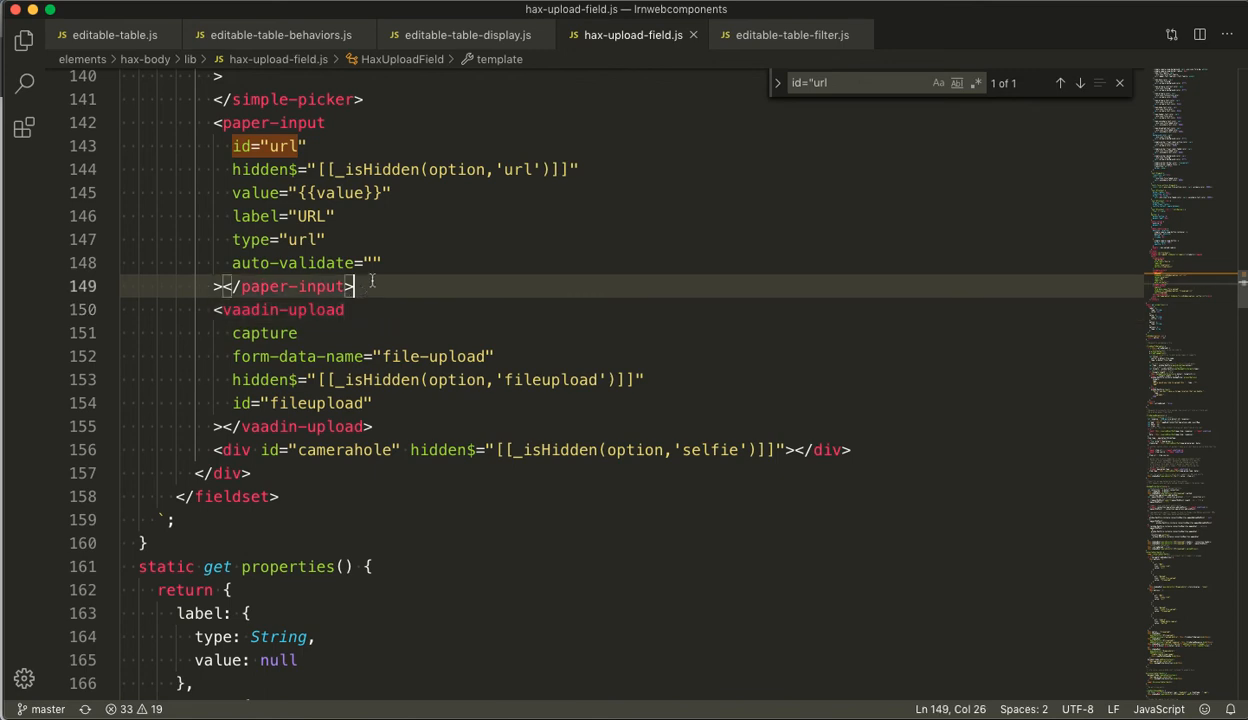
pyautogui.scroll(-3)
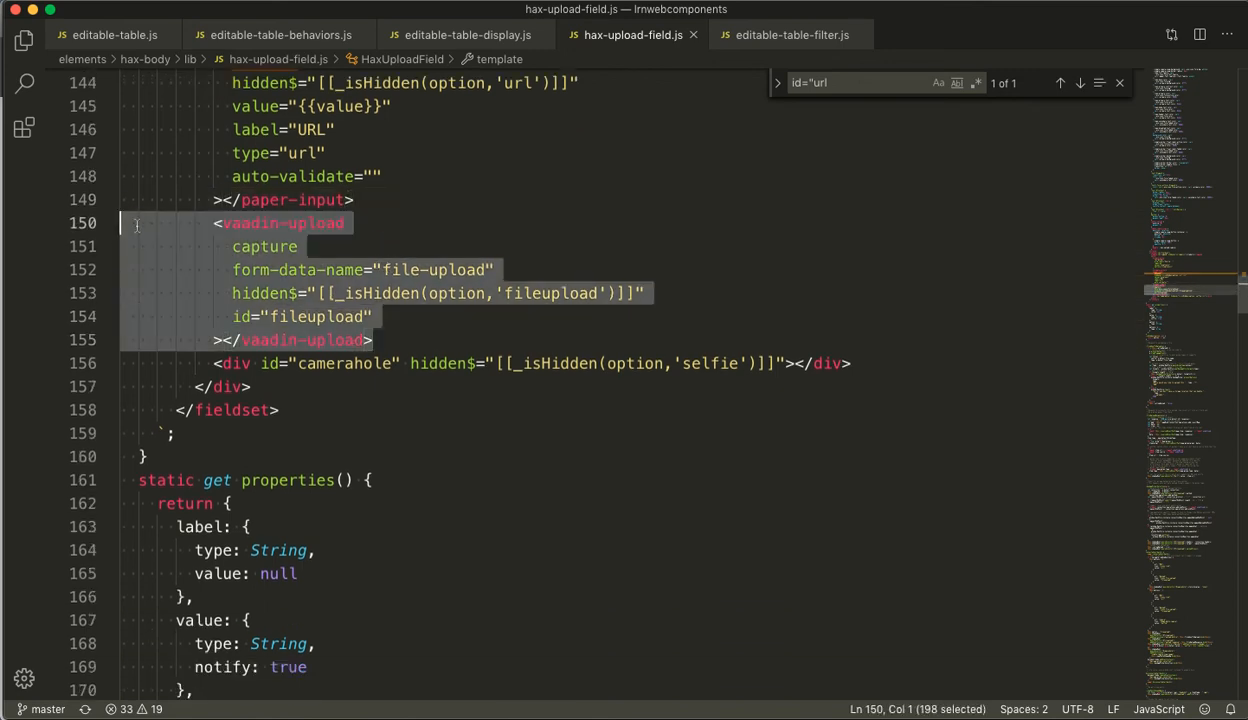
pyautogui.click(374, 340)
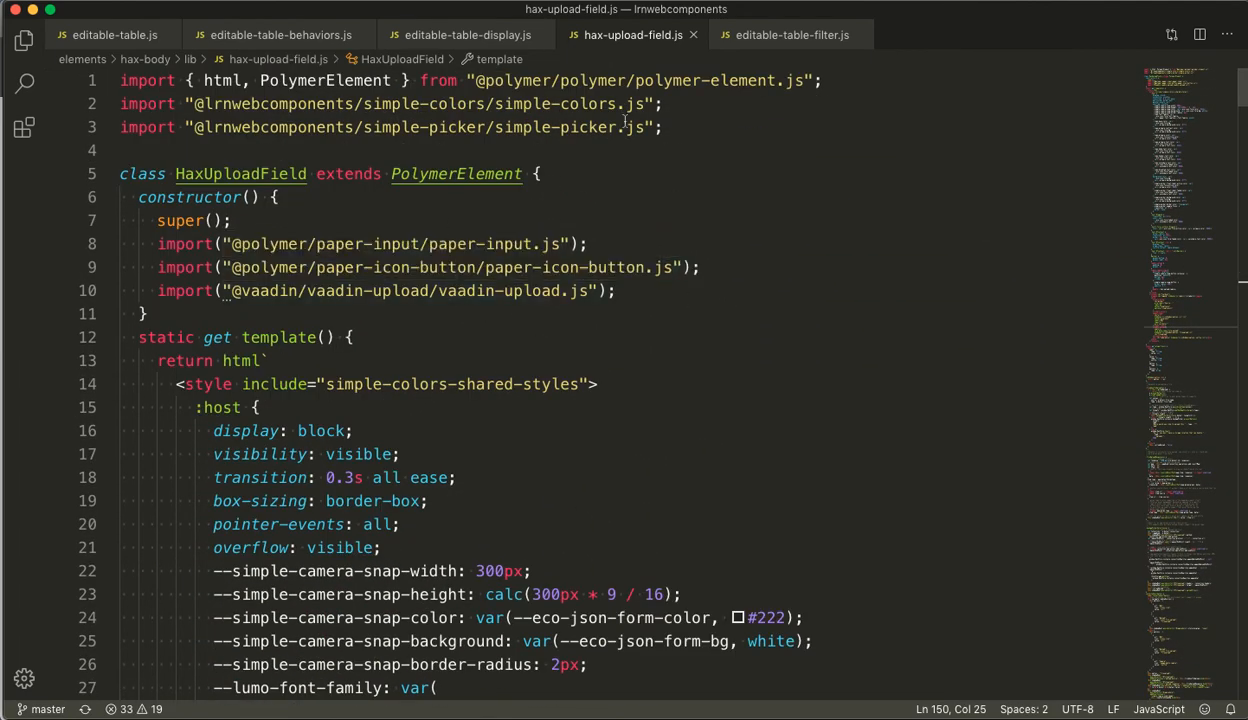
pyautogui.scroll(-3)
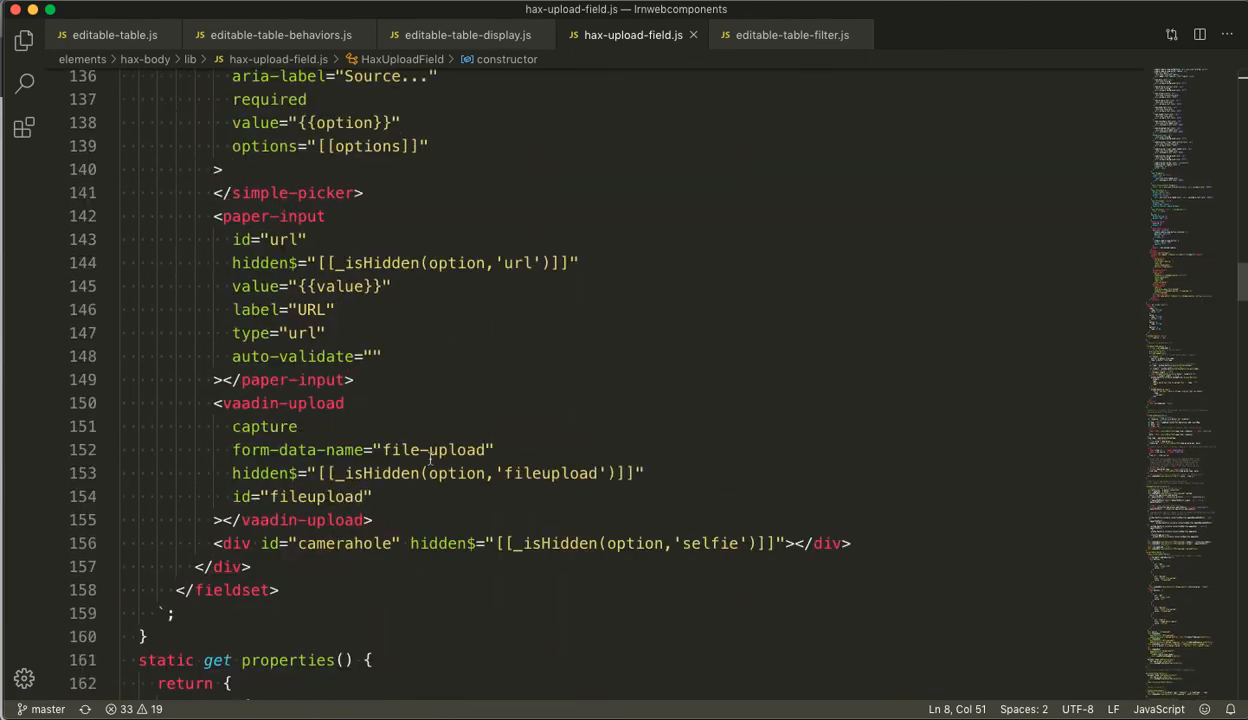
pyautogui.doubleClick(344, 544)
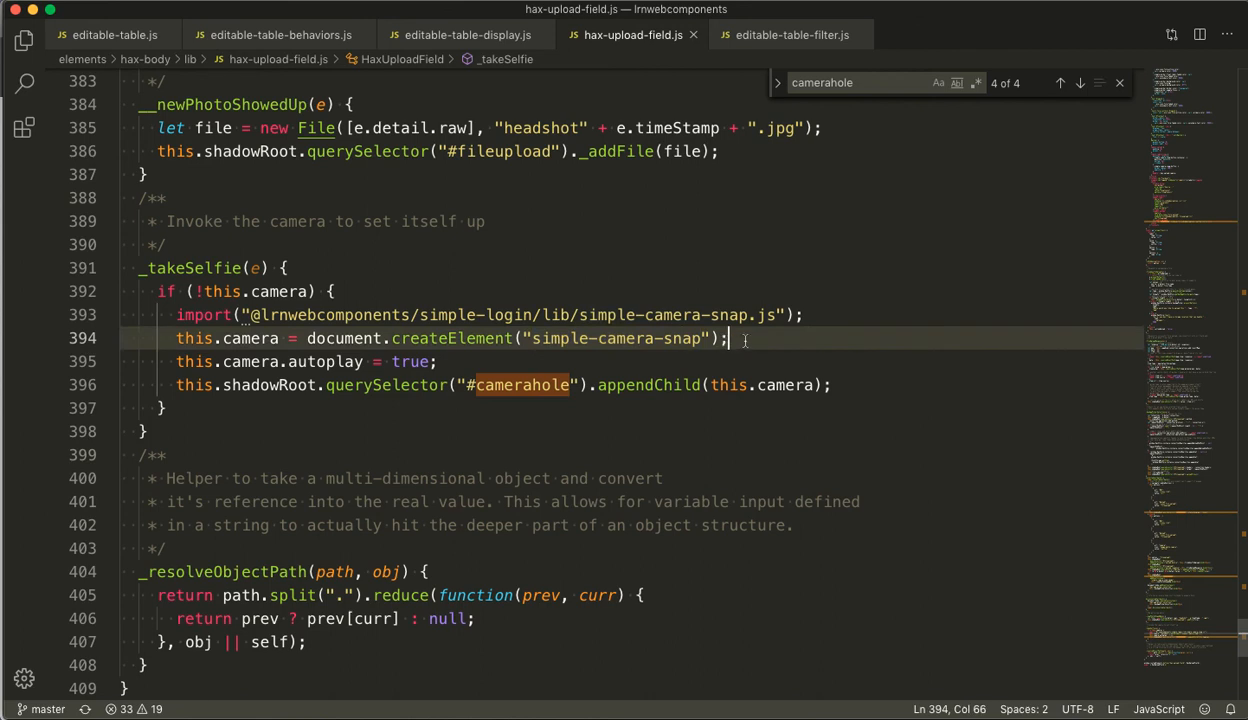
pyautogui.moveTo(600, 314)
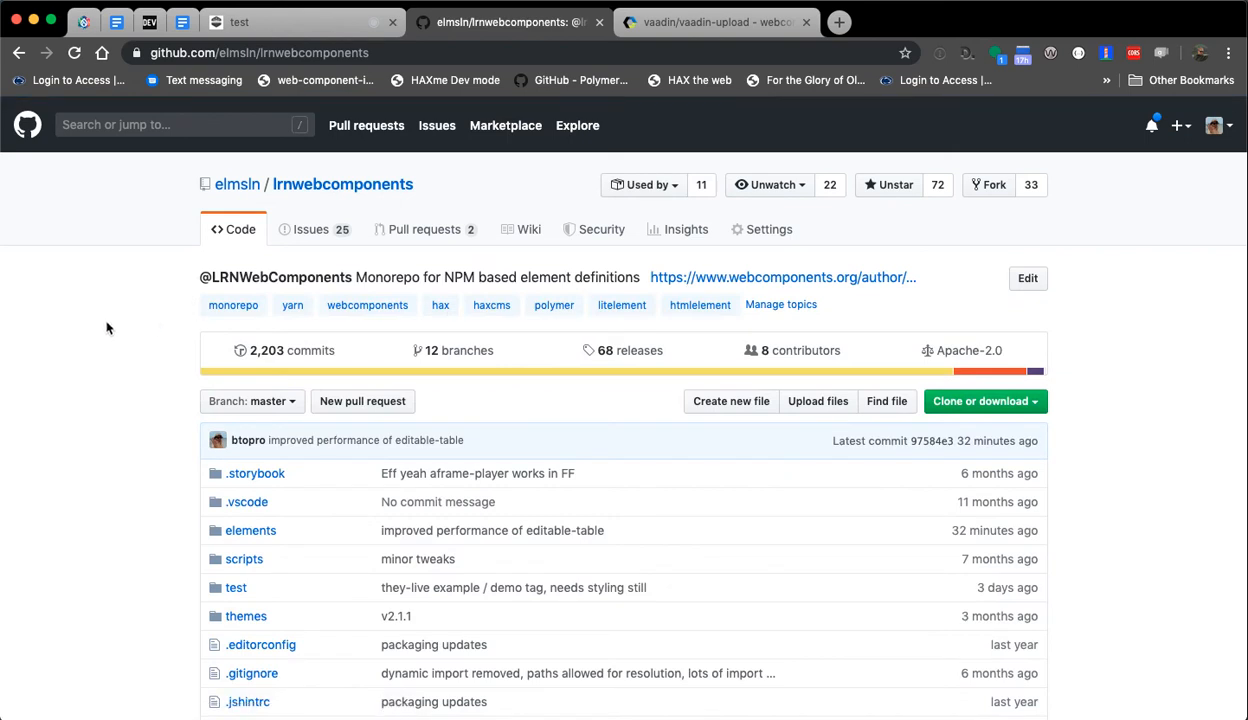
pyautogui.moveTo(108, 322)
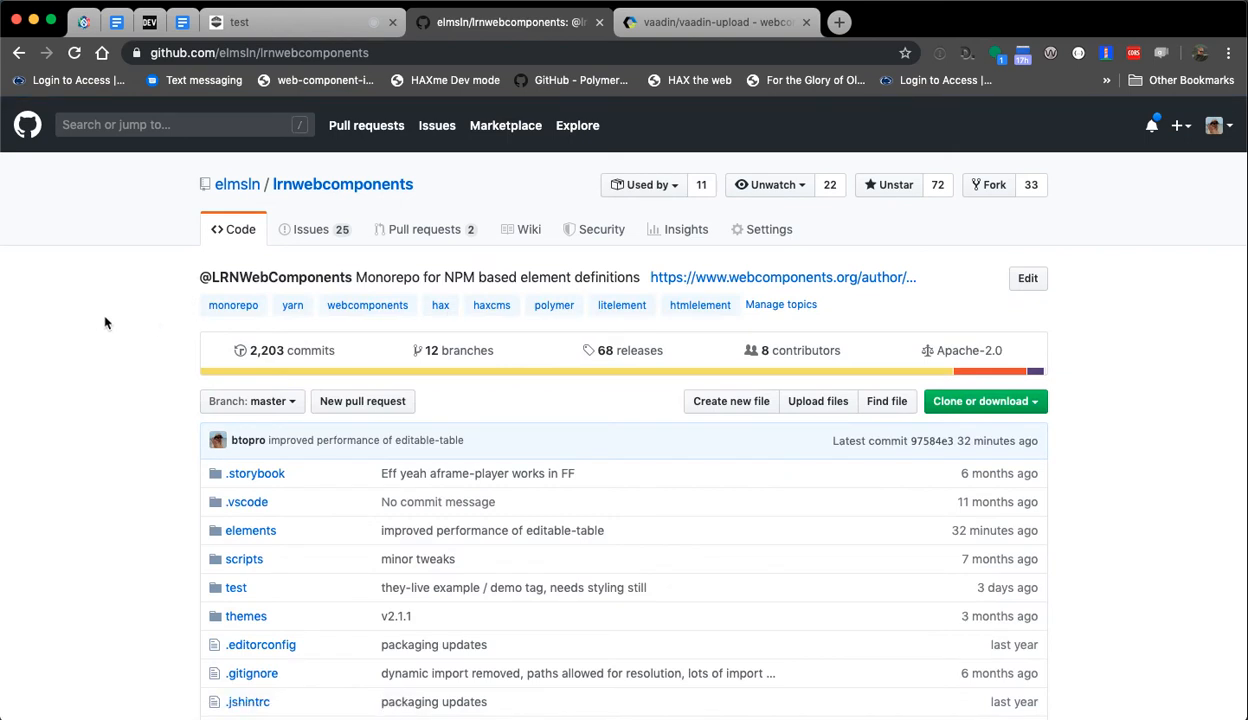
pyautogui.moveTo(98, 334)
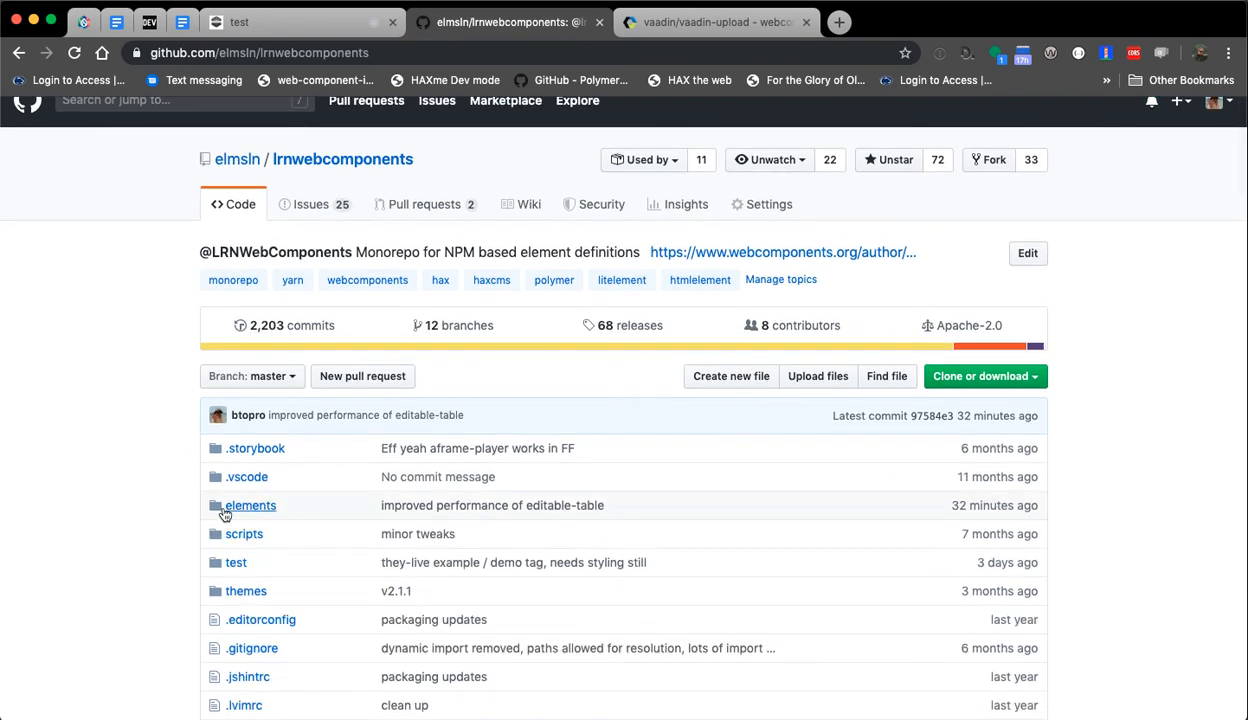
# Leave the lrnwebcomponents repository for the Vaadin components overview site
pyautogui.click(716, 22)
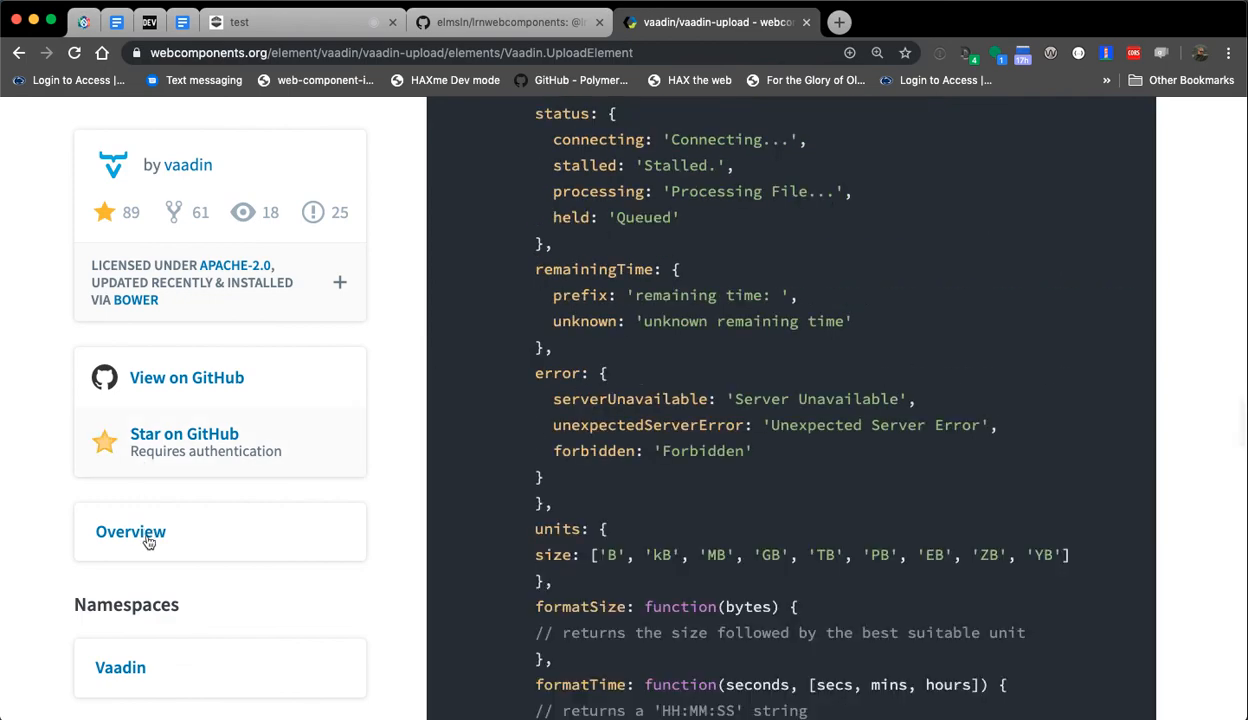
pyautogui.click(130, 532)
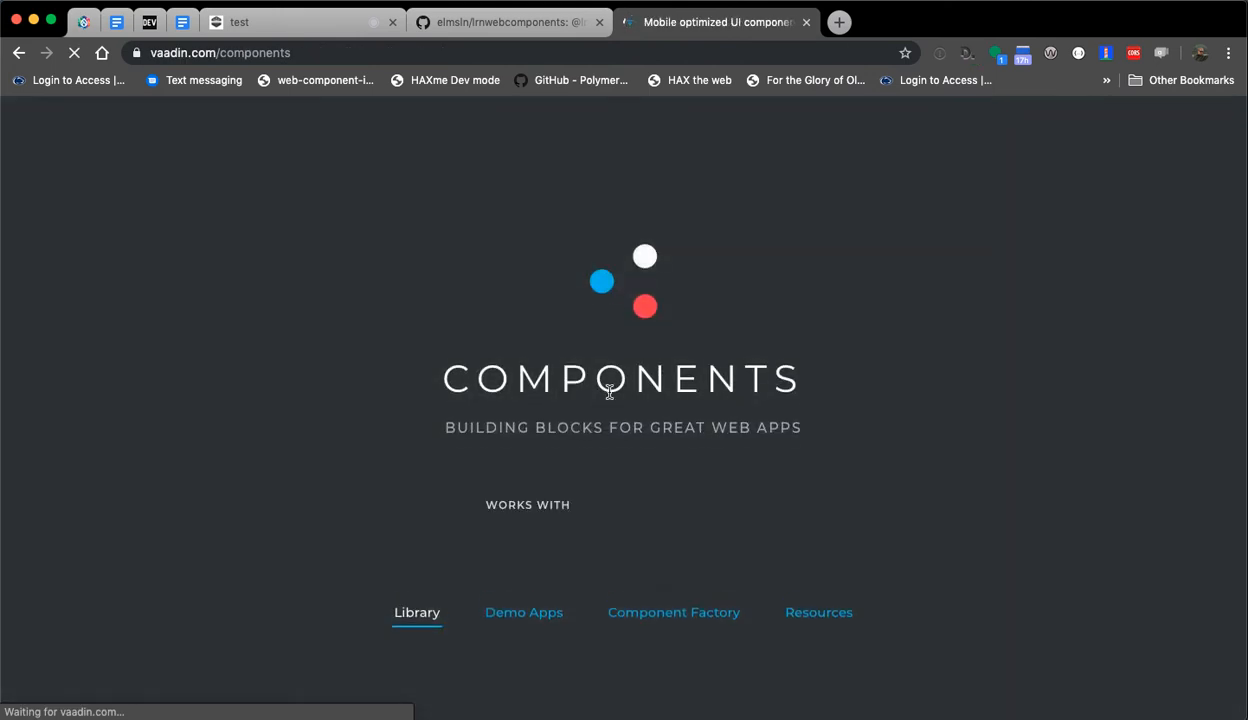
# Scroll the components library down through form inputs to the Upload card
pyautogui.scroll(-3)
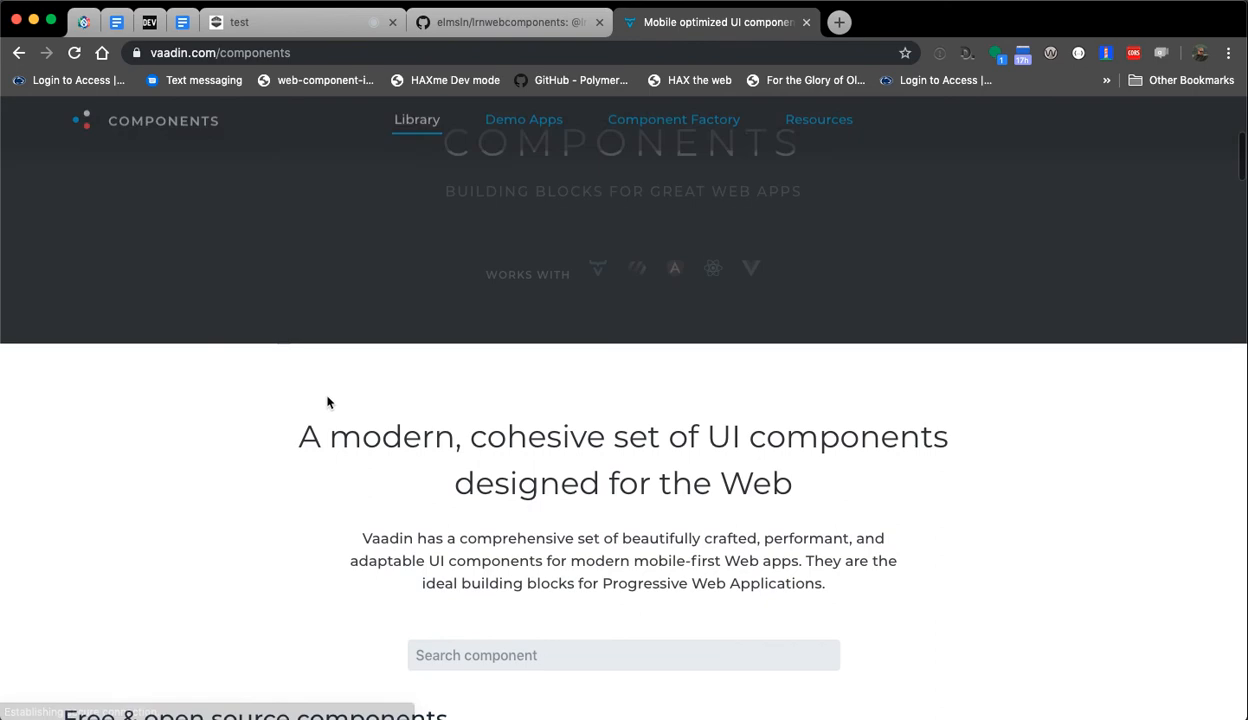
pyautogui.scroll(-3)
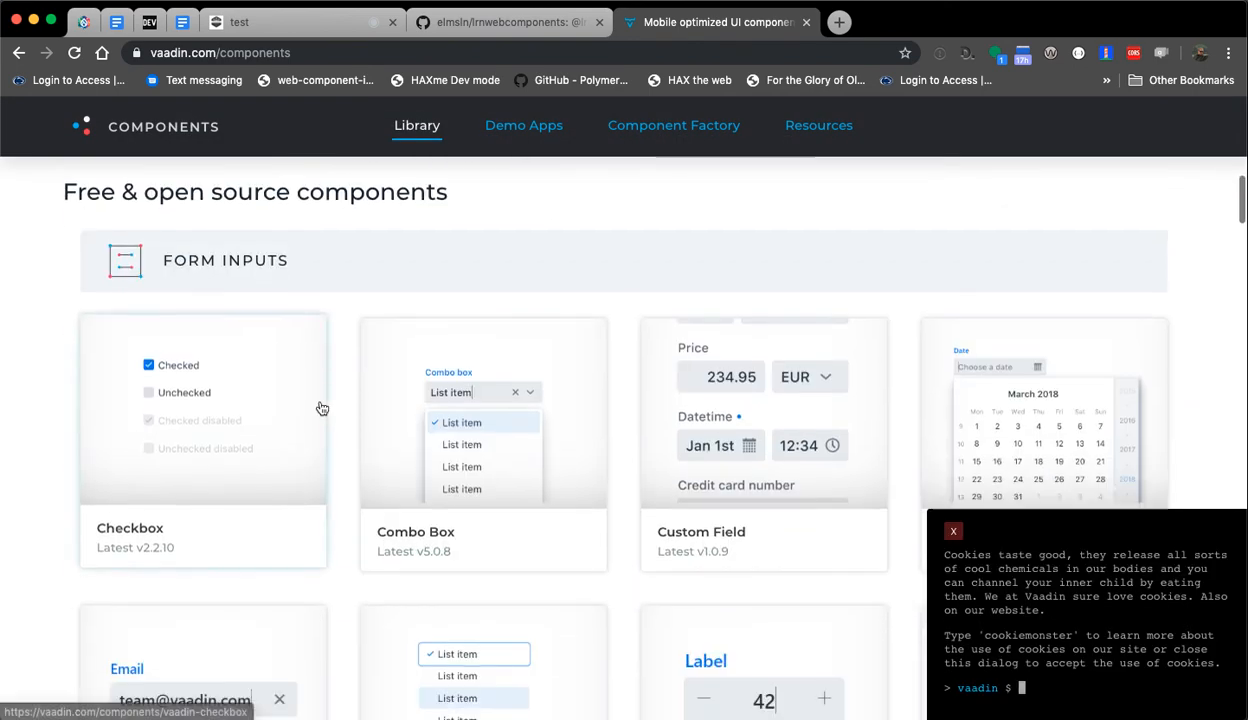
pyautogui.scroll(-3)
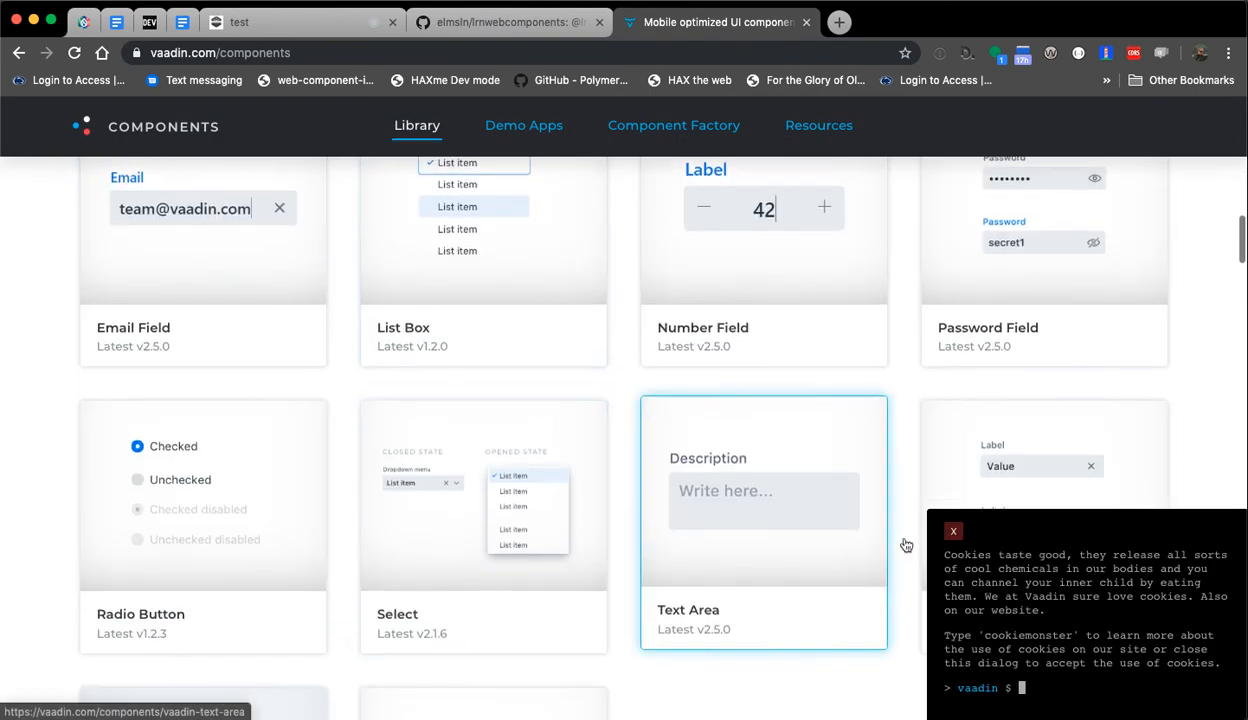
pyautogui.scroll(-3)
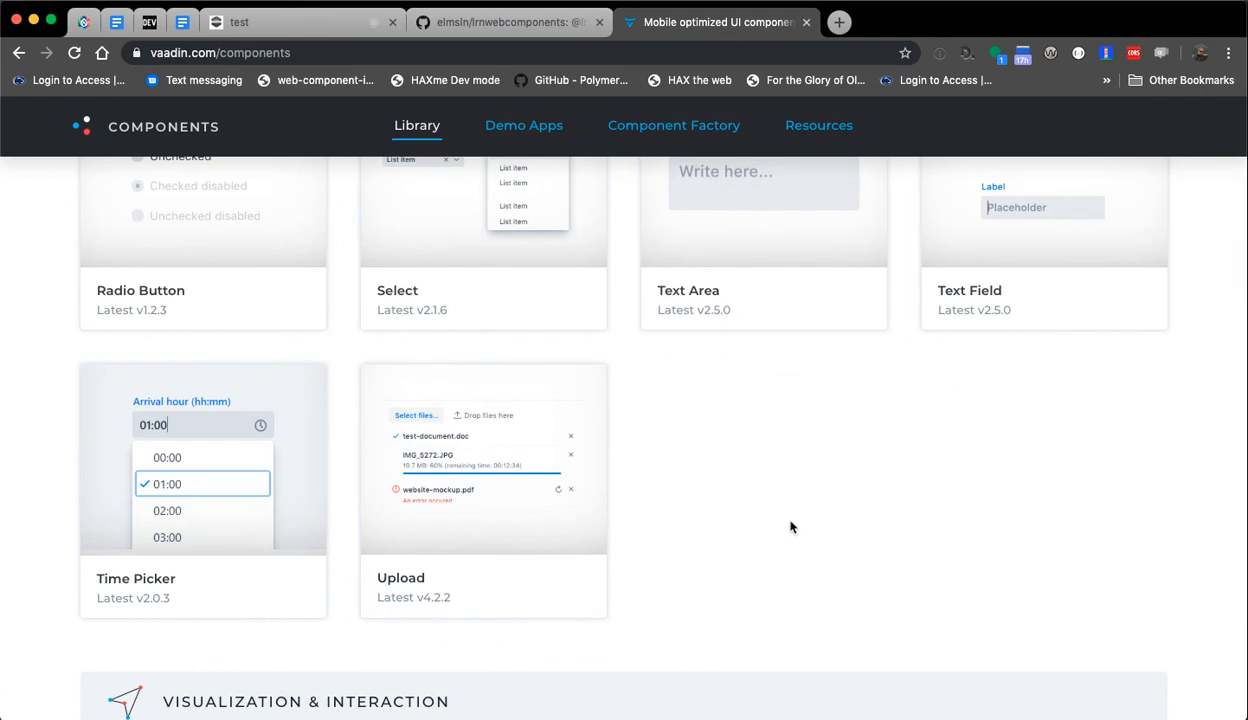
pyautogui.moveTo(758, 506)
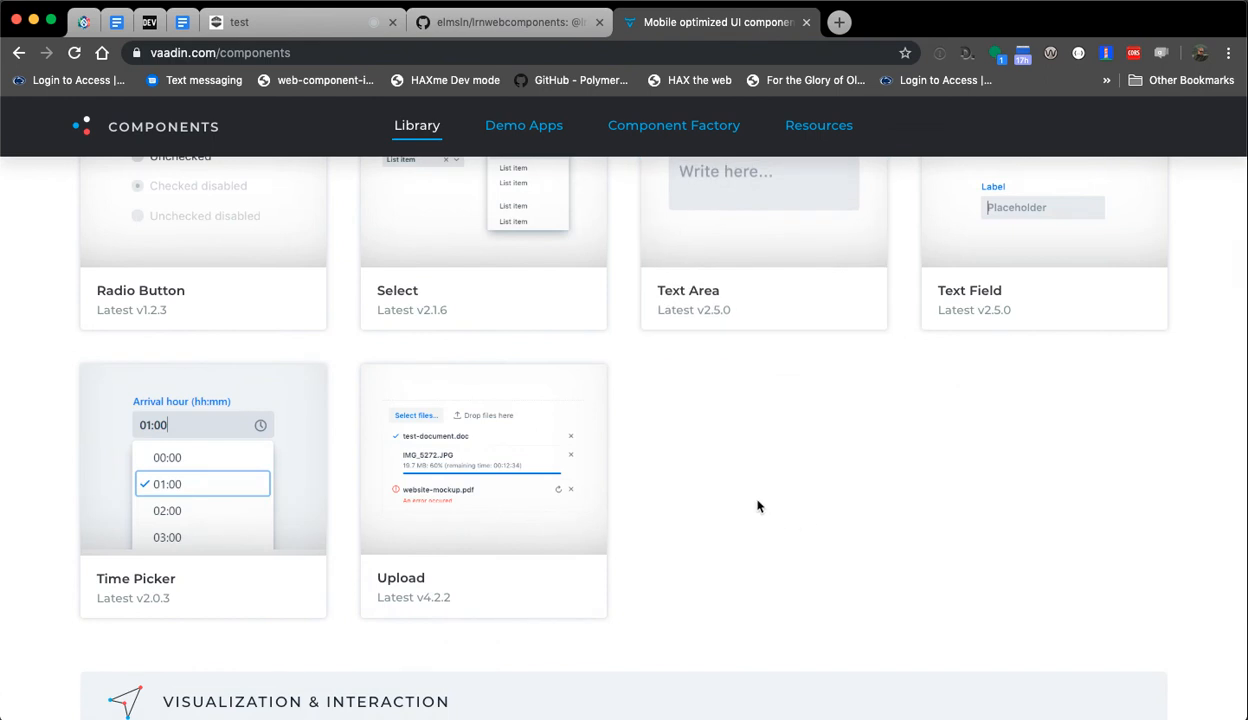
pyautogui.moveTo(1040, 520)
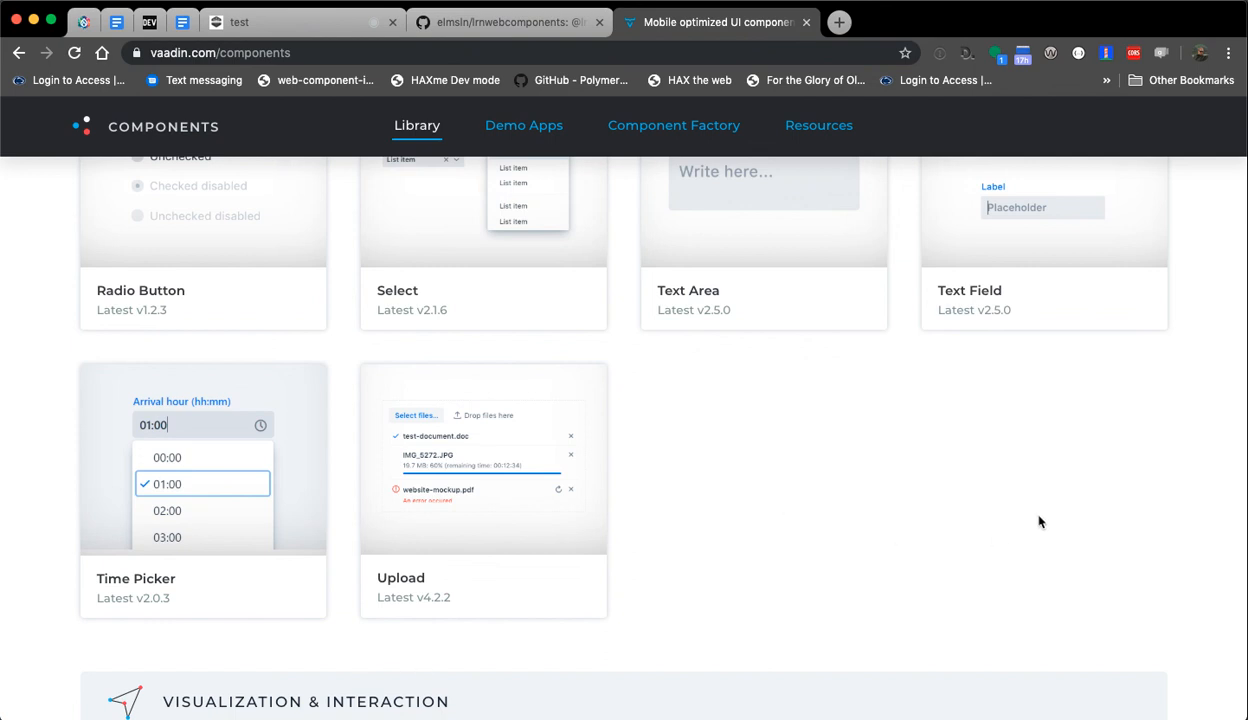
pyautogui.moveTo(1000, 672)
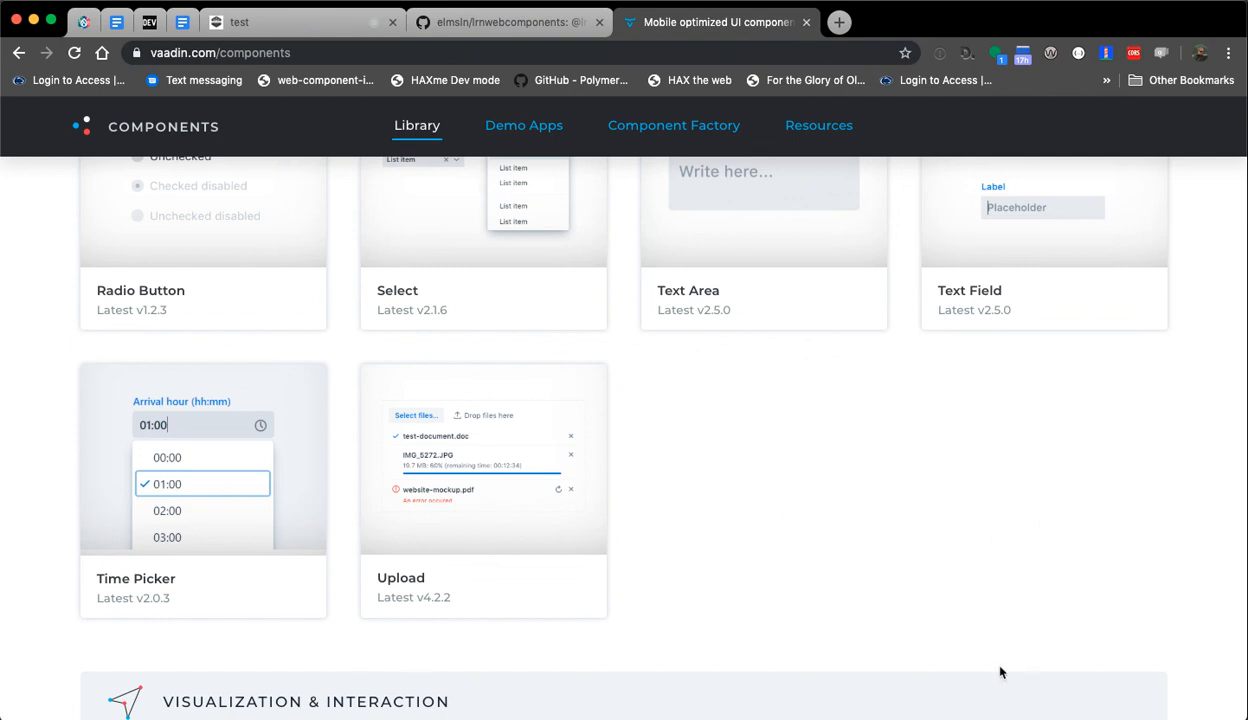